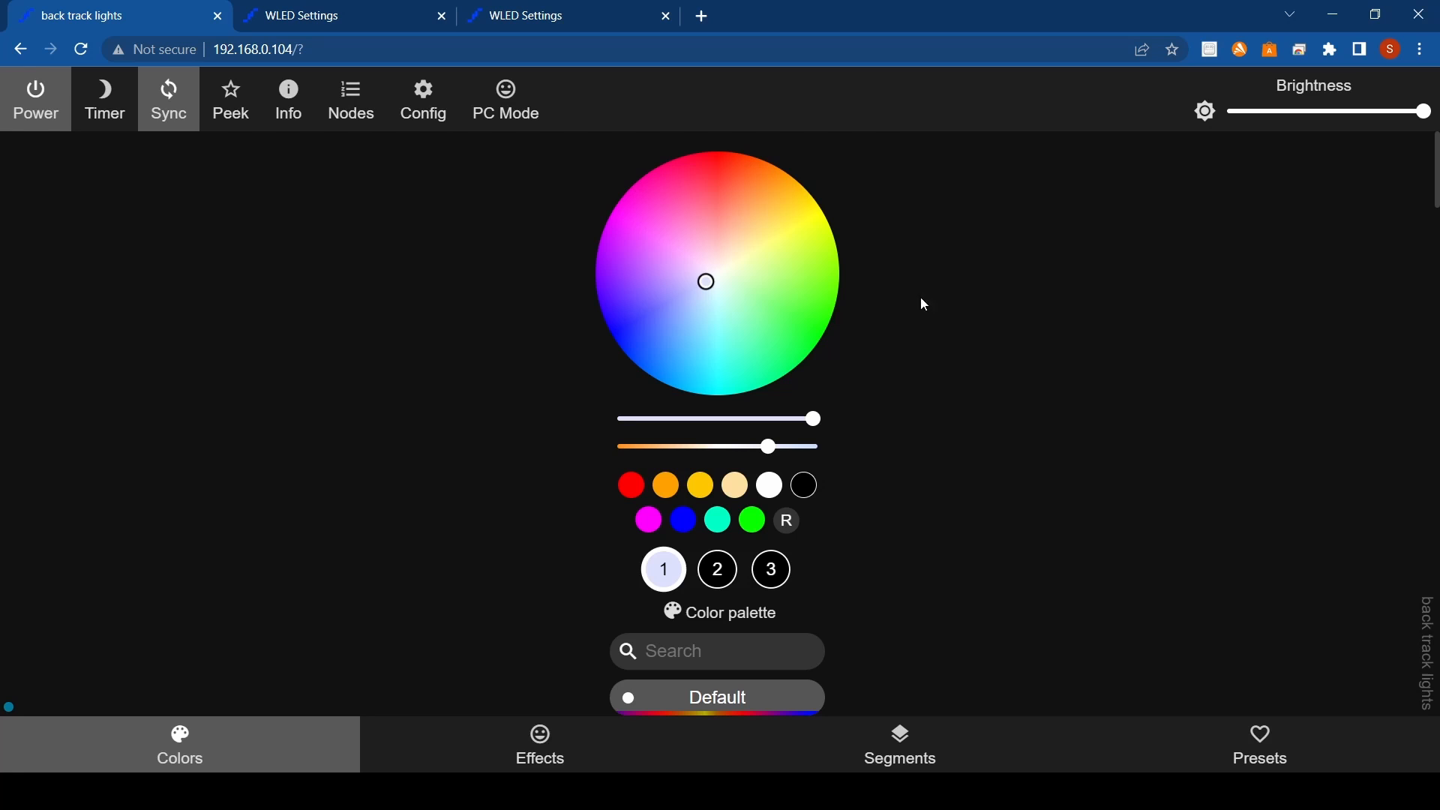
{"action": "mouse_move", "coordinate": [467, 359]}
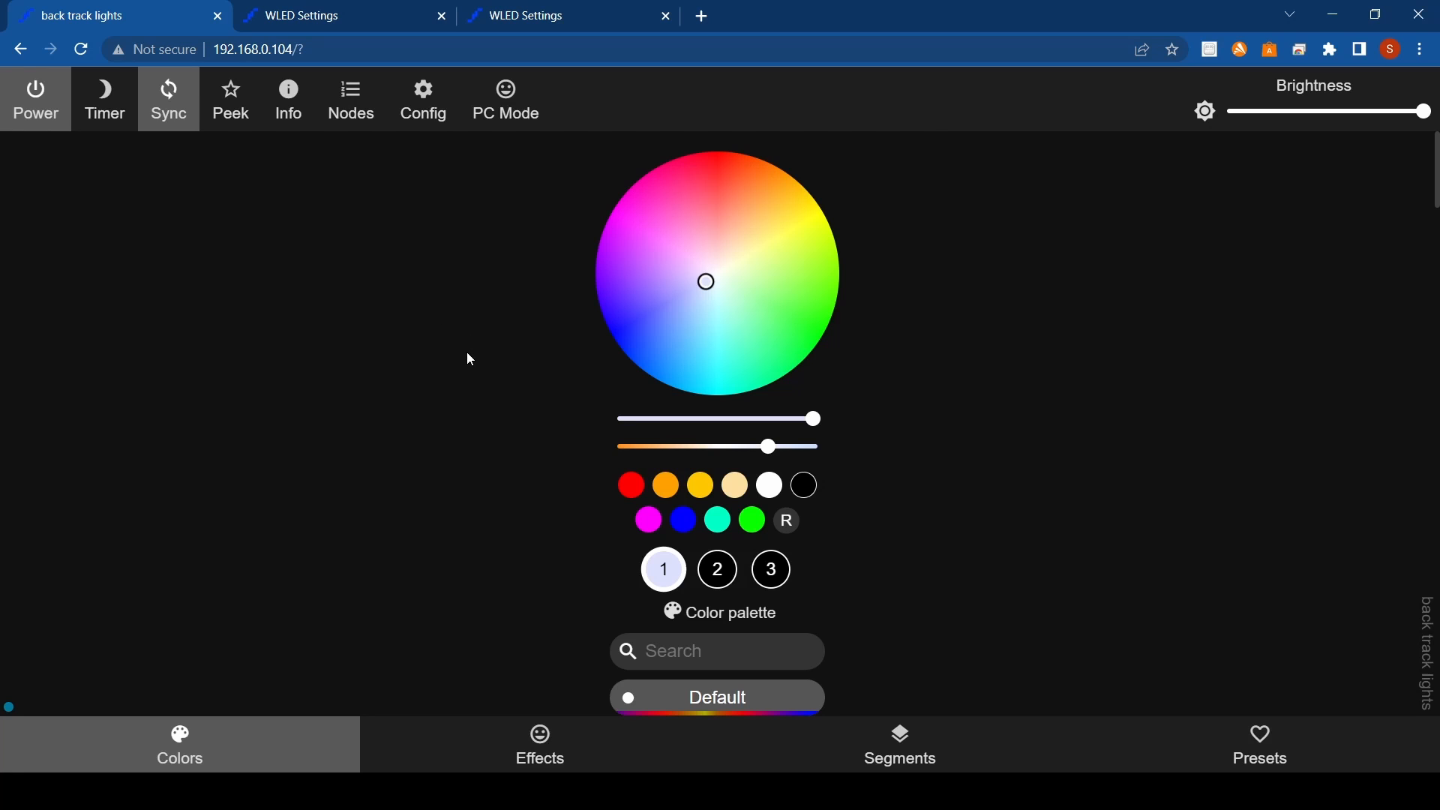
{"action": "mouse_move", "coordinate": [451, 342]}
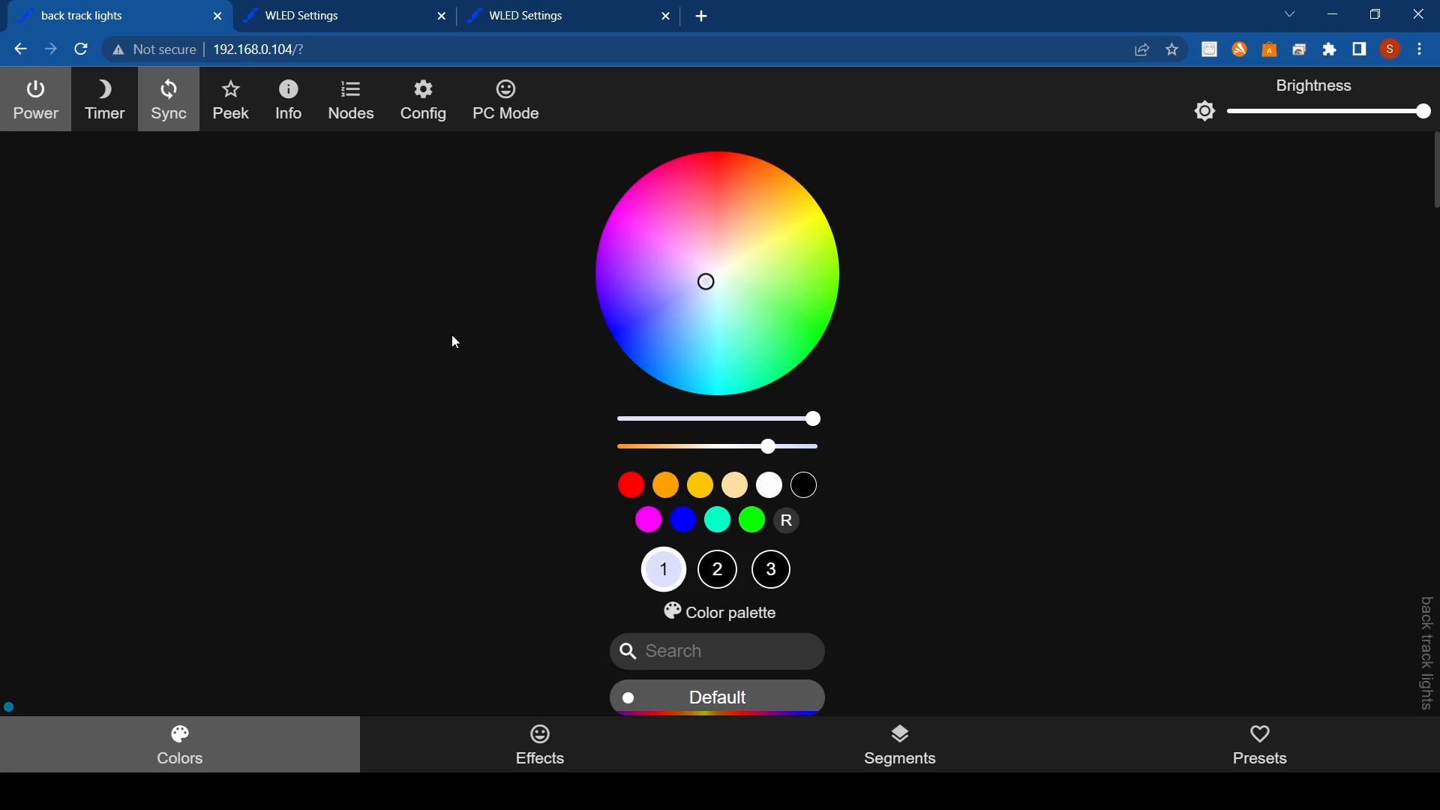
{"action": "mouse_move", "coordinate": [459, 350]}
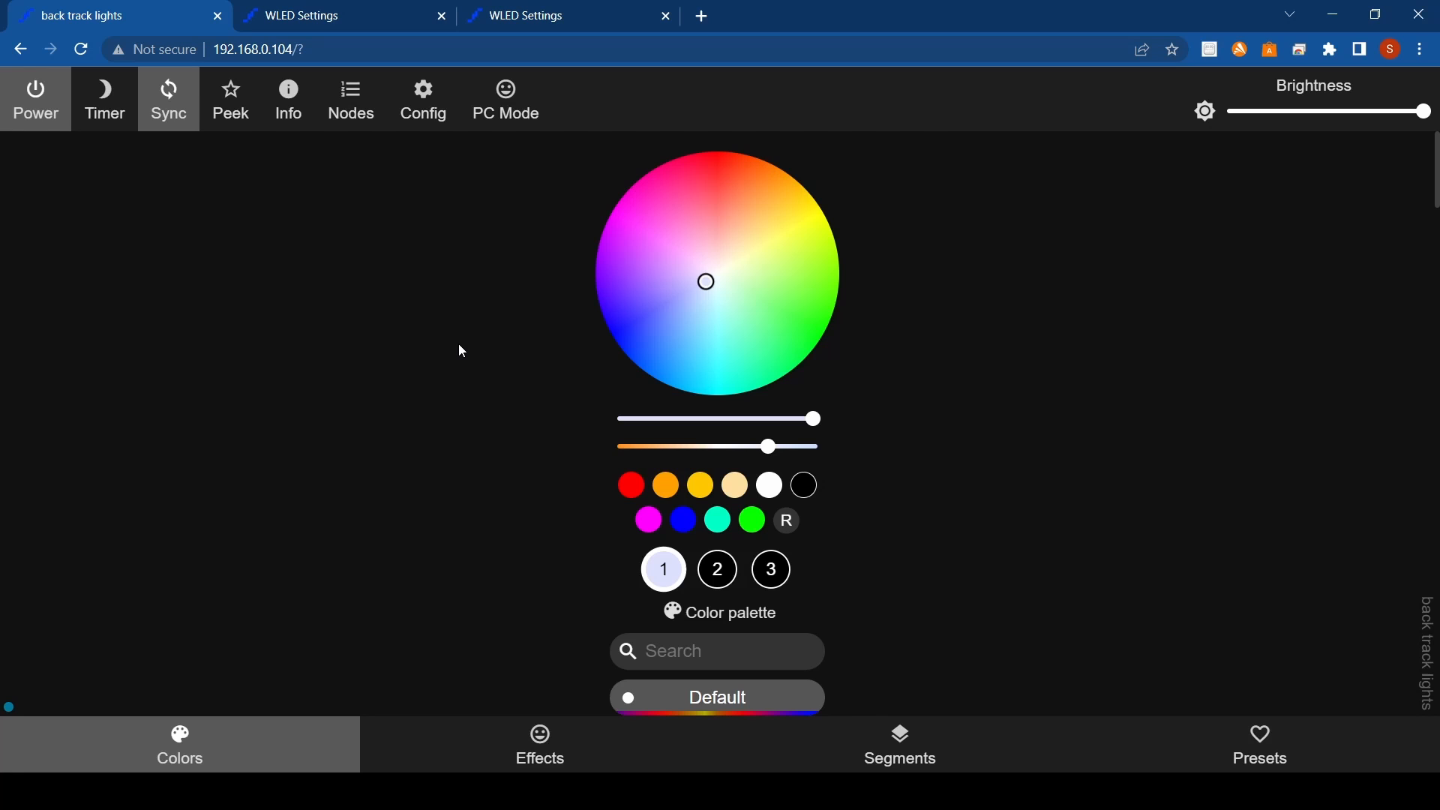
{"action": "mouse_move", "coordinate": [288, 98]}
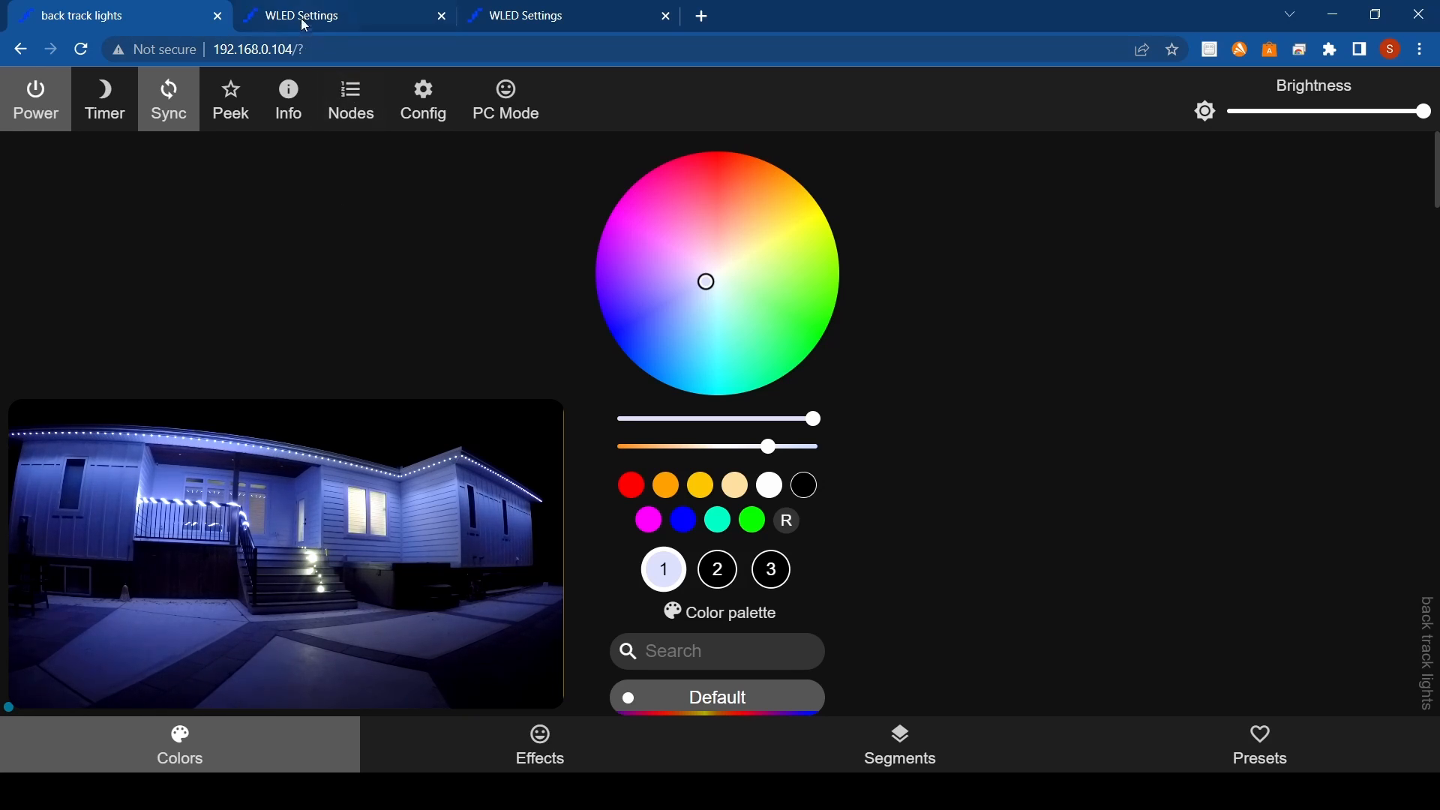
{"action": "mouse_move", "coordinate": [189, 136]}
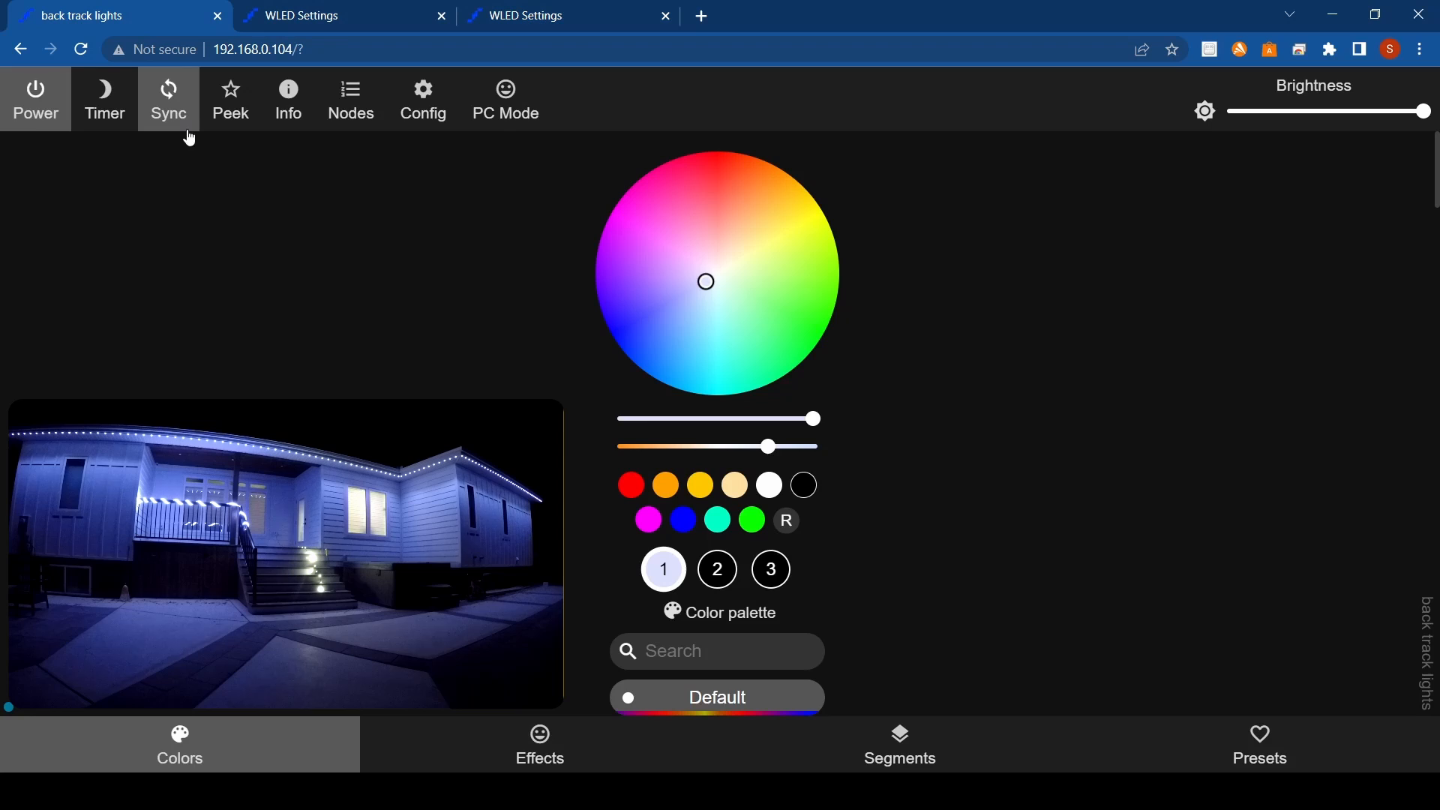
{"action": "mouse_move", "coordinate": [193, 156]}
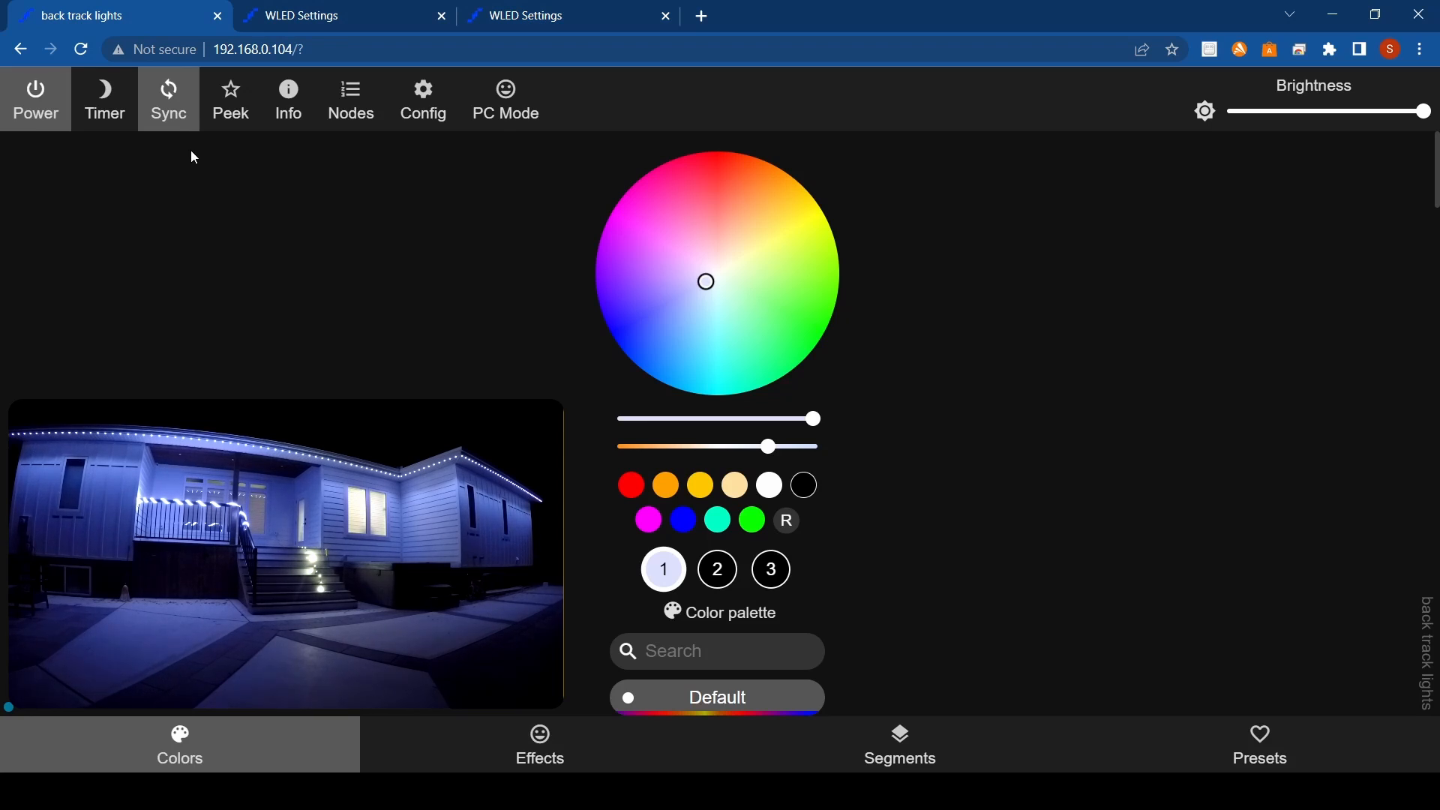
{"action": "mouse_move", "coordinate": [202, 159]}
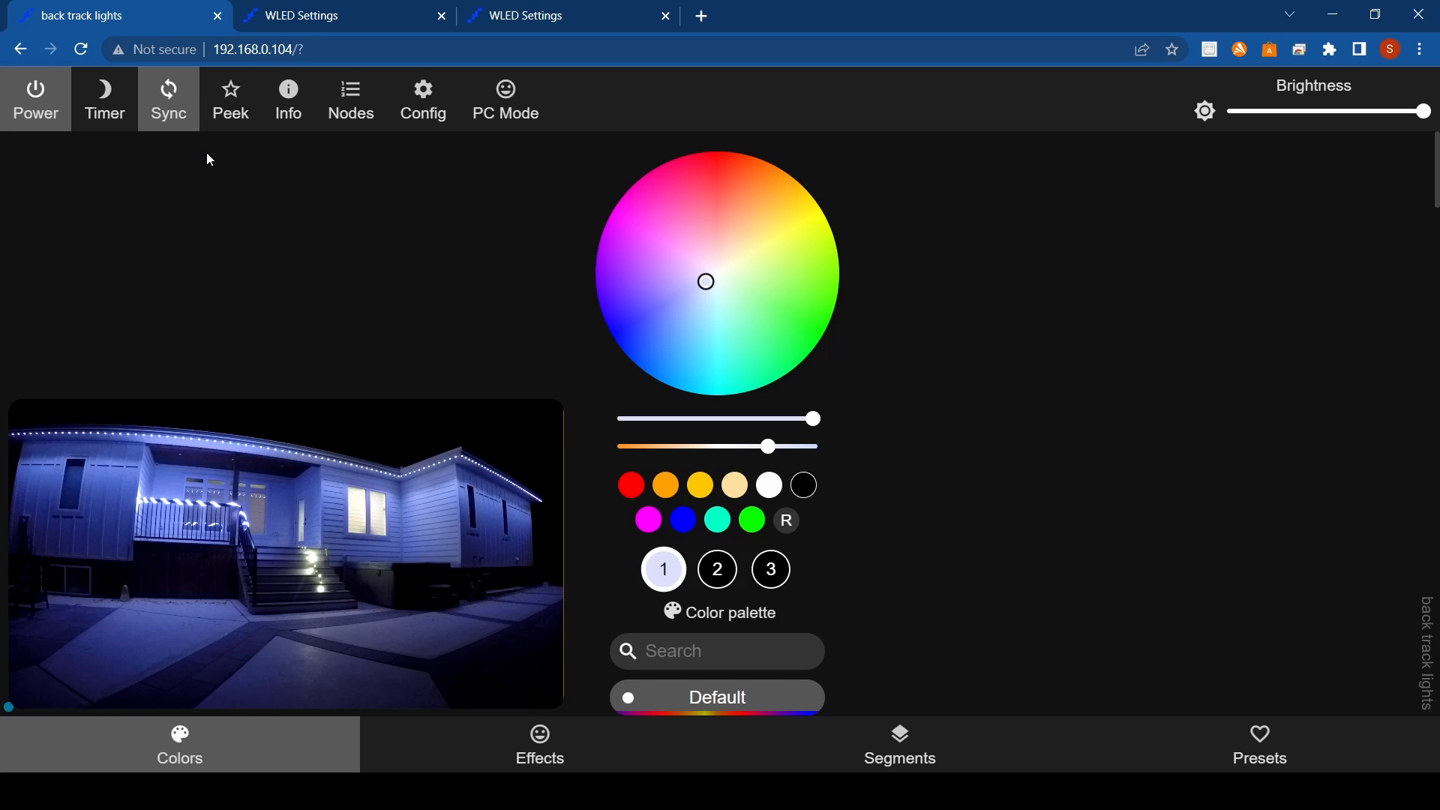
{"action": "mouse_move", "coordinate": [381, 217]}
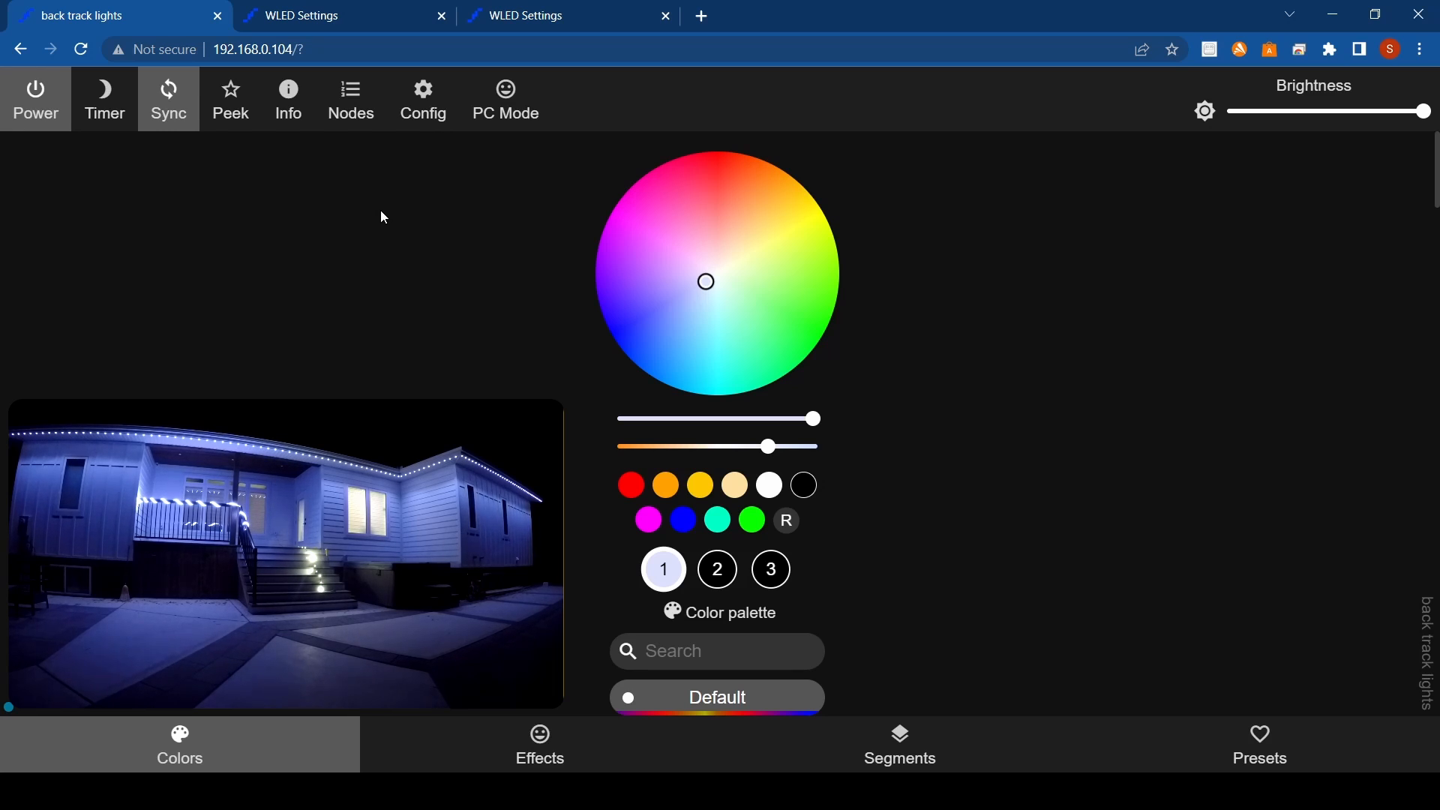
{"action": "mouse_move", "coordinate": [439, 197]}
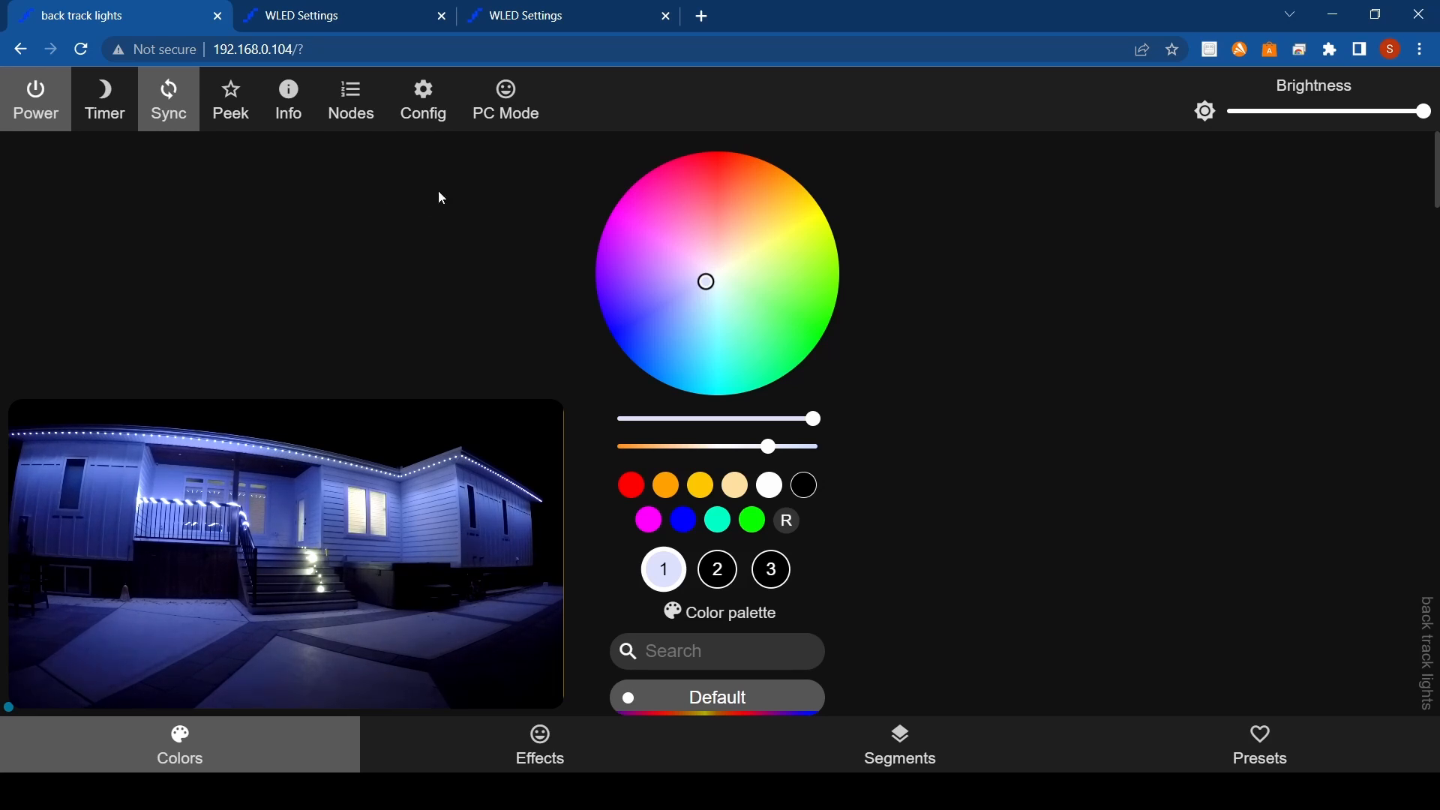
{"action": "mouse_move", "coordinate": [606, 457]}
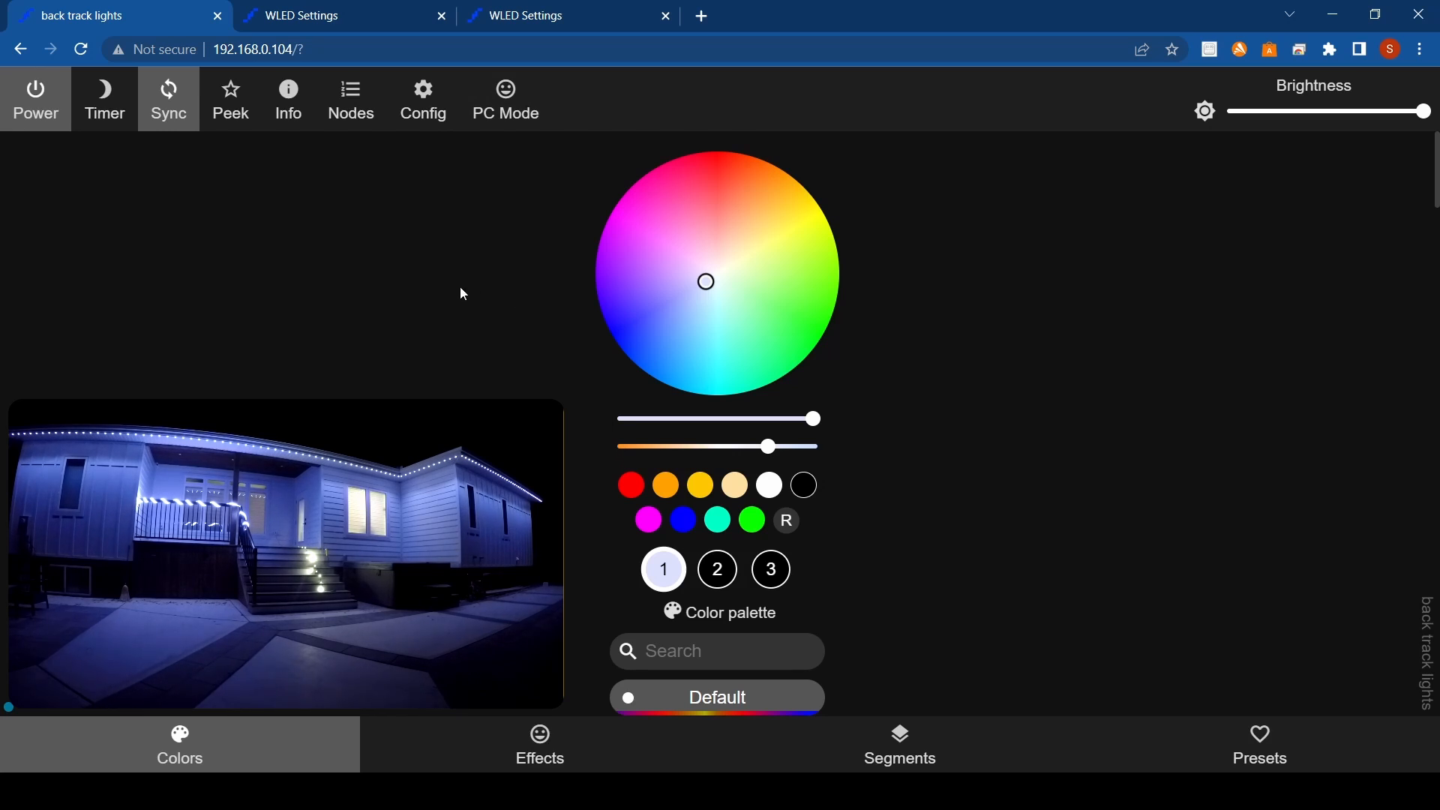
Turn off sync for the back track lights, make them green, and open another controller's settings.
{"action": "left_click", "coordinate": [168, 98]}
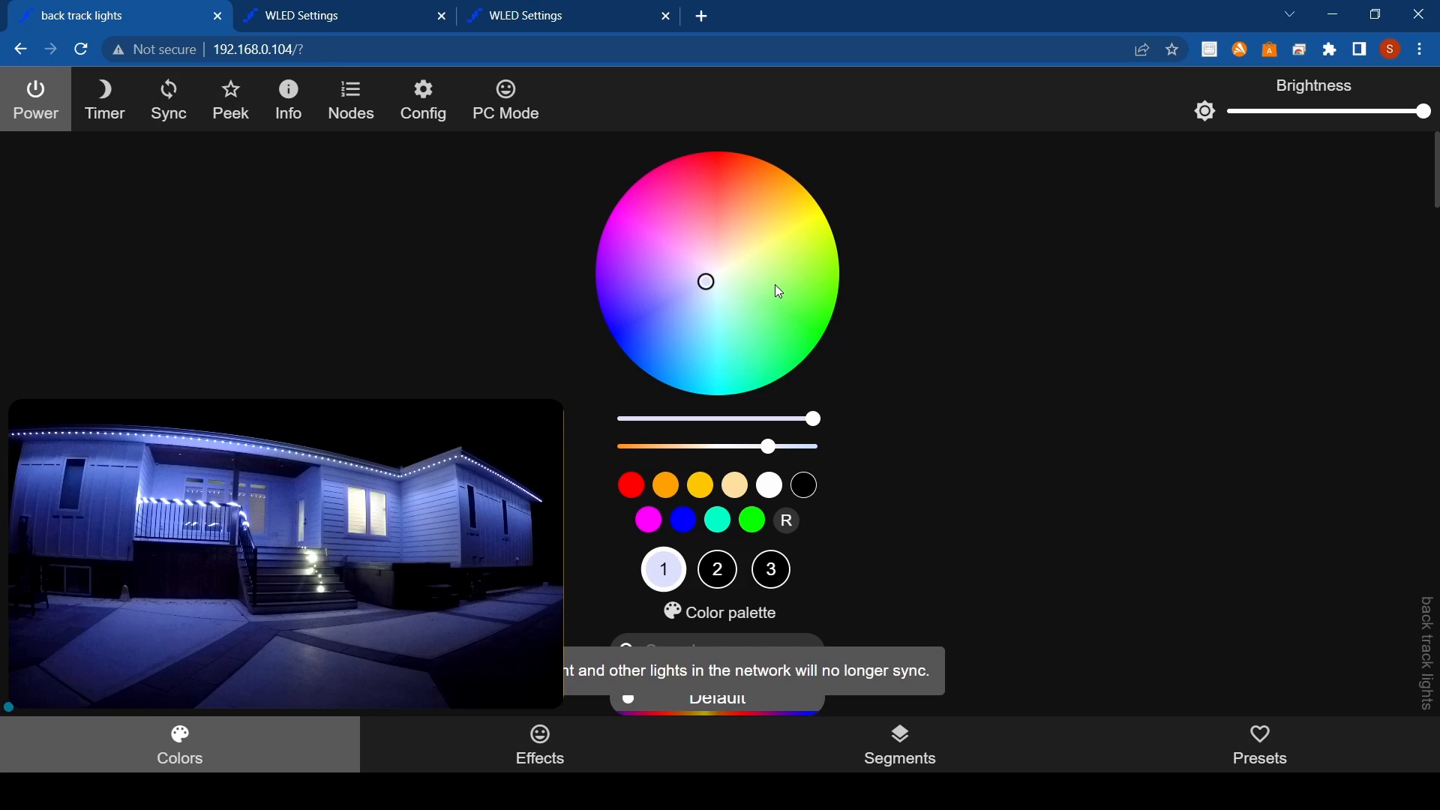
{"action": "left_click", "coordinate": [765, 288]}
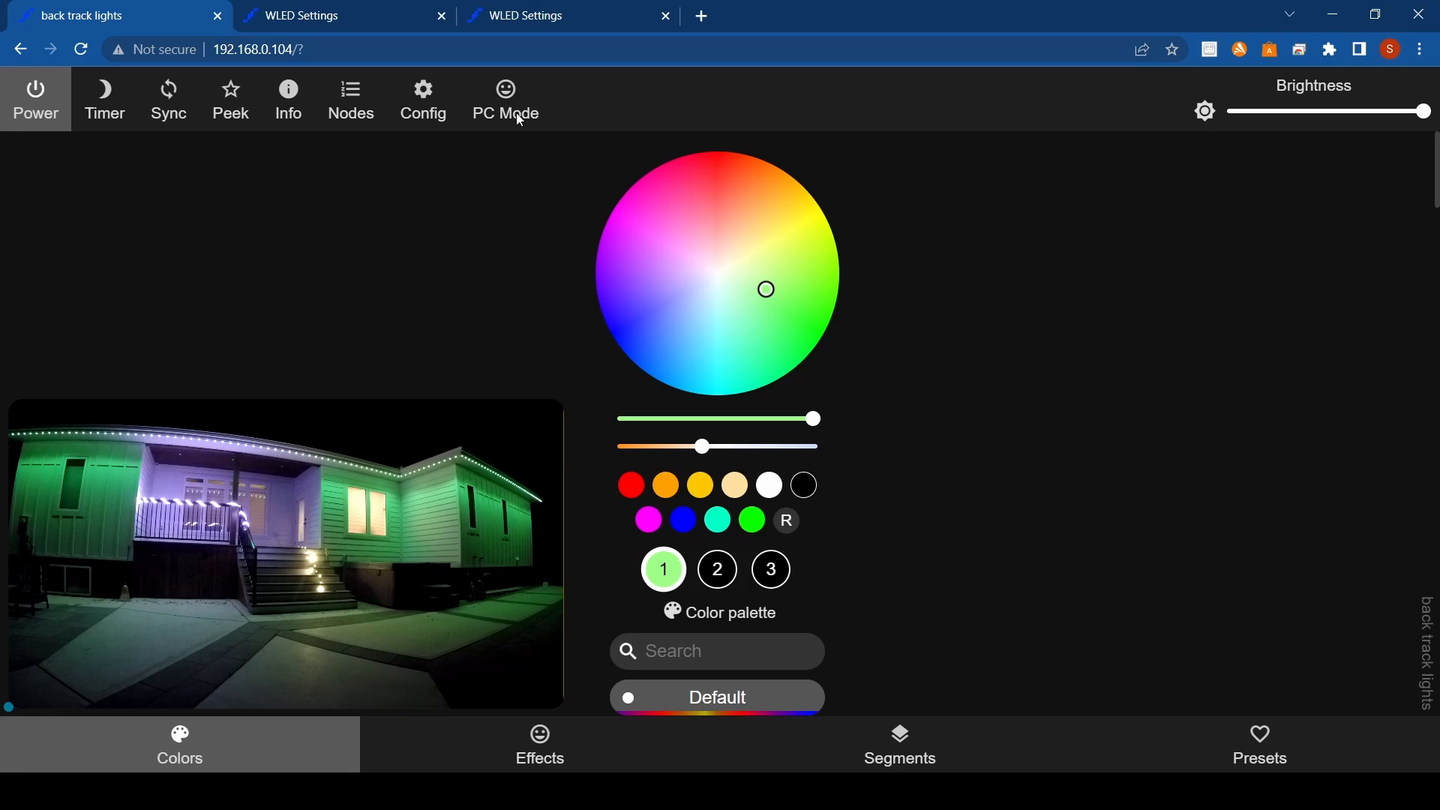
{"action": "left_click", "coordinate": [421, 99]}
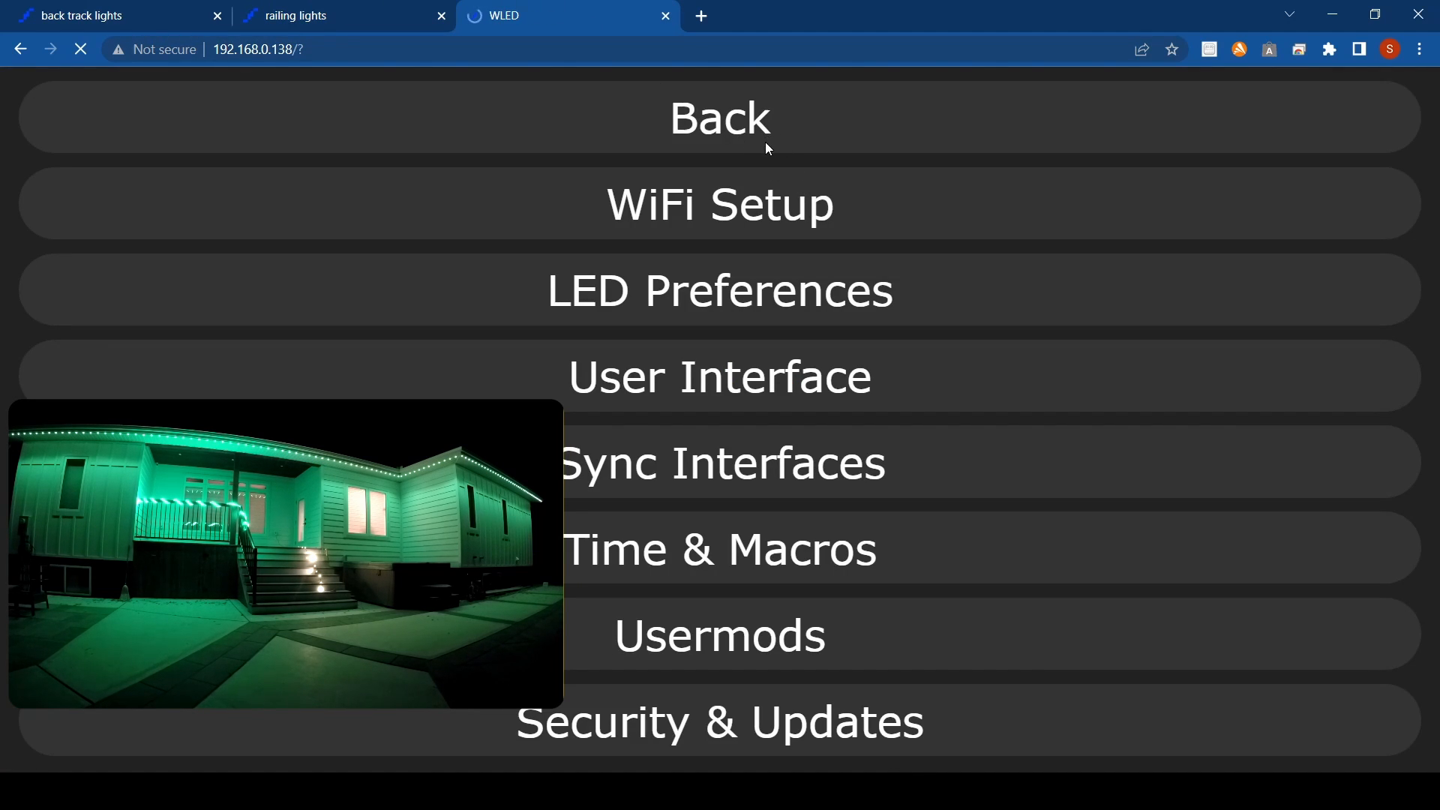
Leave settings, turn the stair lights green, and switch back to the back track lights.
{"action": "left_click", "coordinate": [719, 117]}
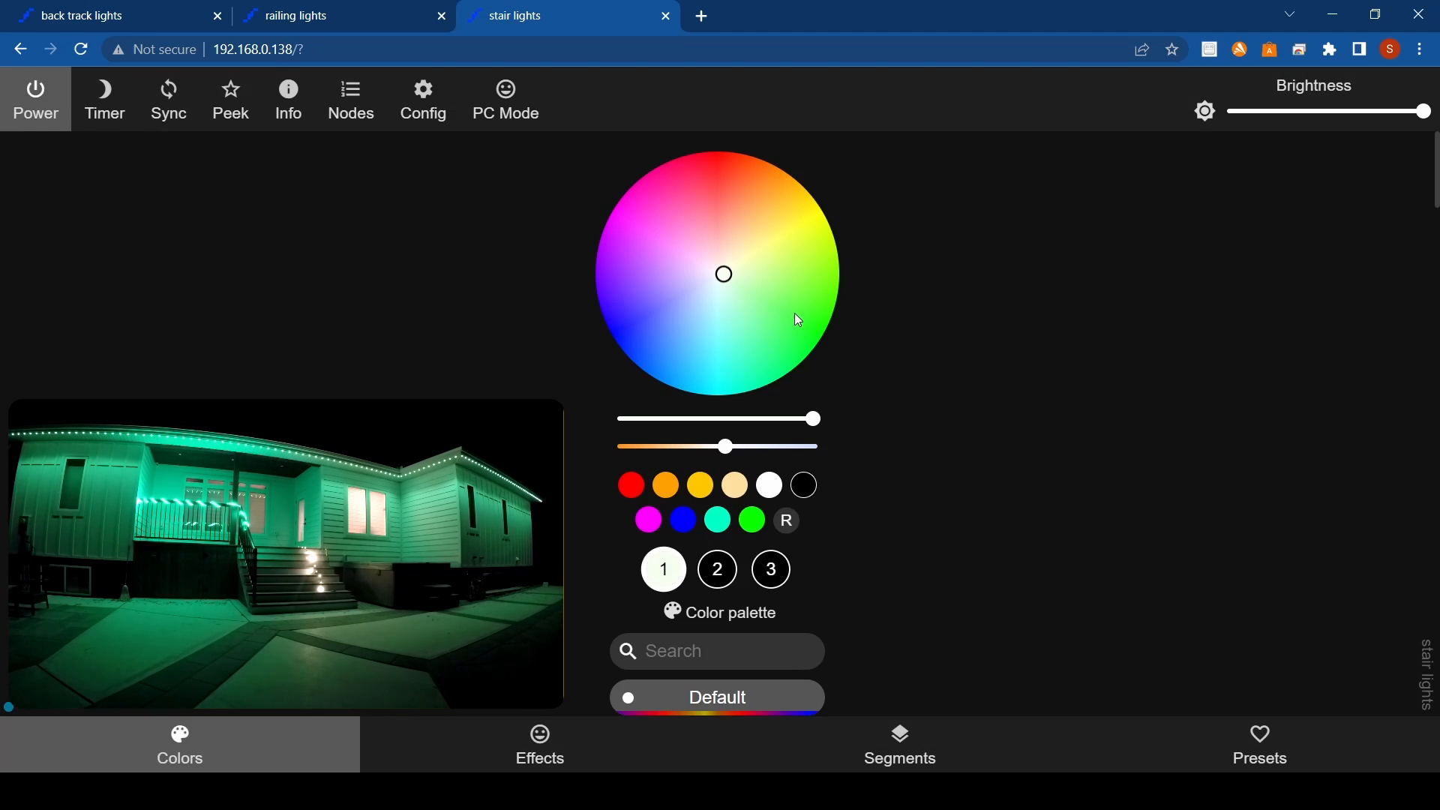
{"action": "left_click", "coordinate": [793, 312]}
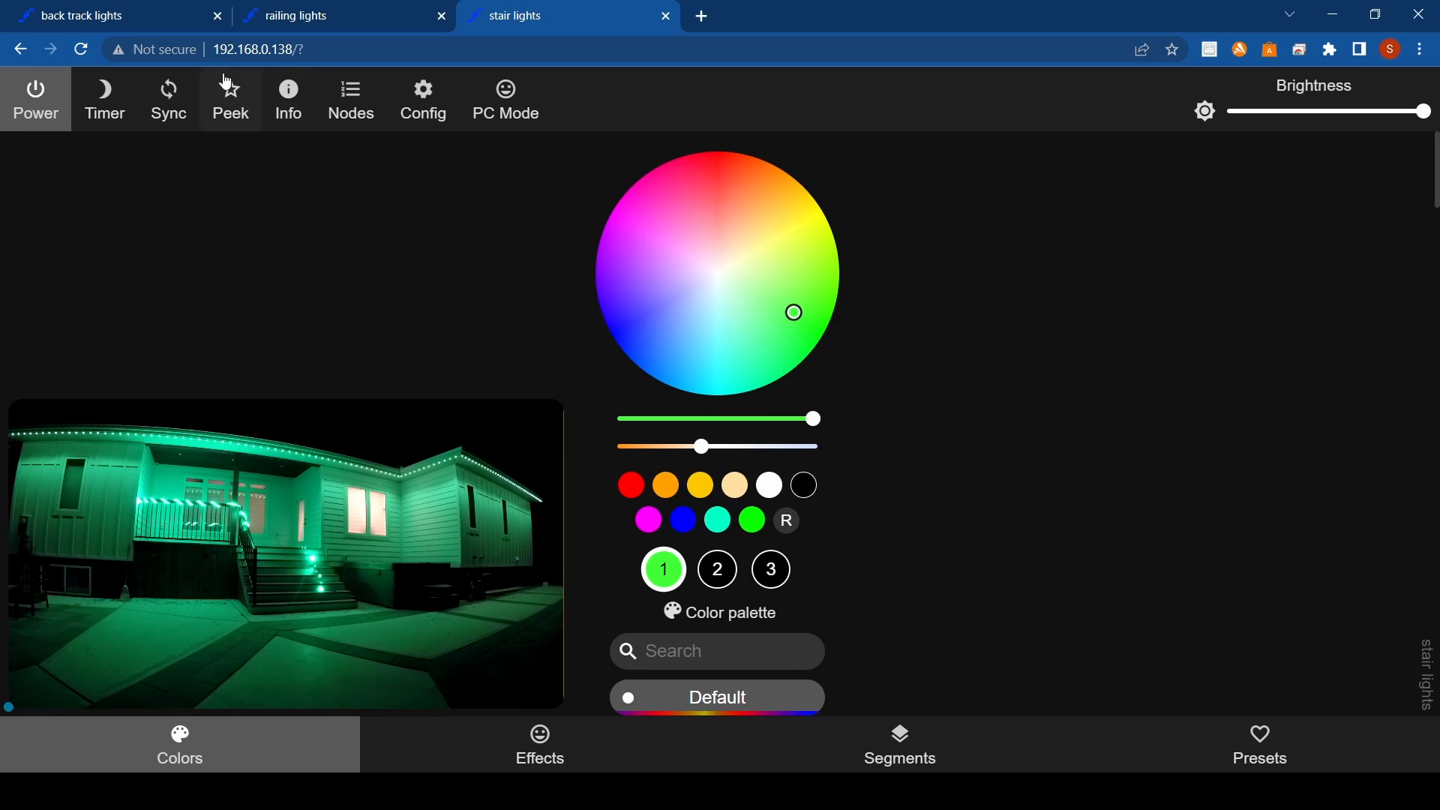
{"action": "left_click", "coordinate": [82, 16]}
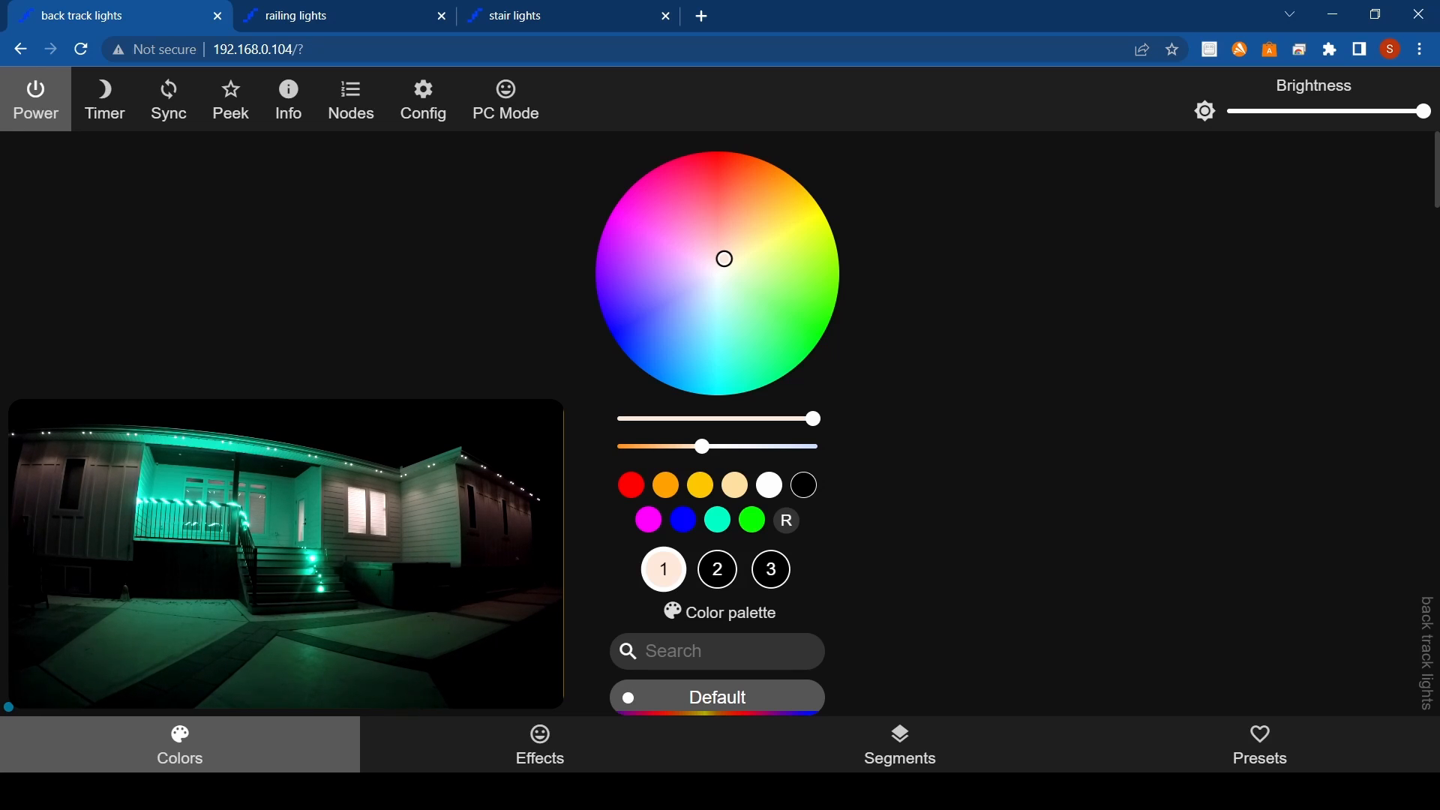
{"action": "mouse_move", "coordinate": [589, 5]}
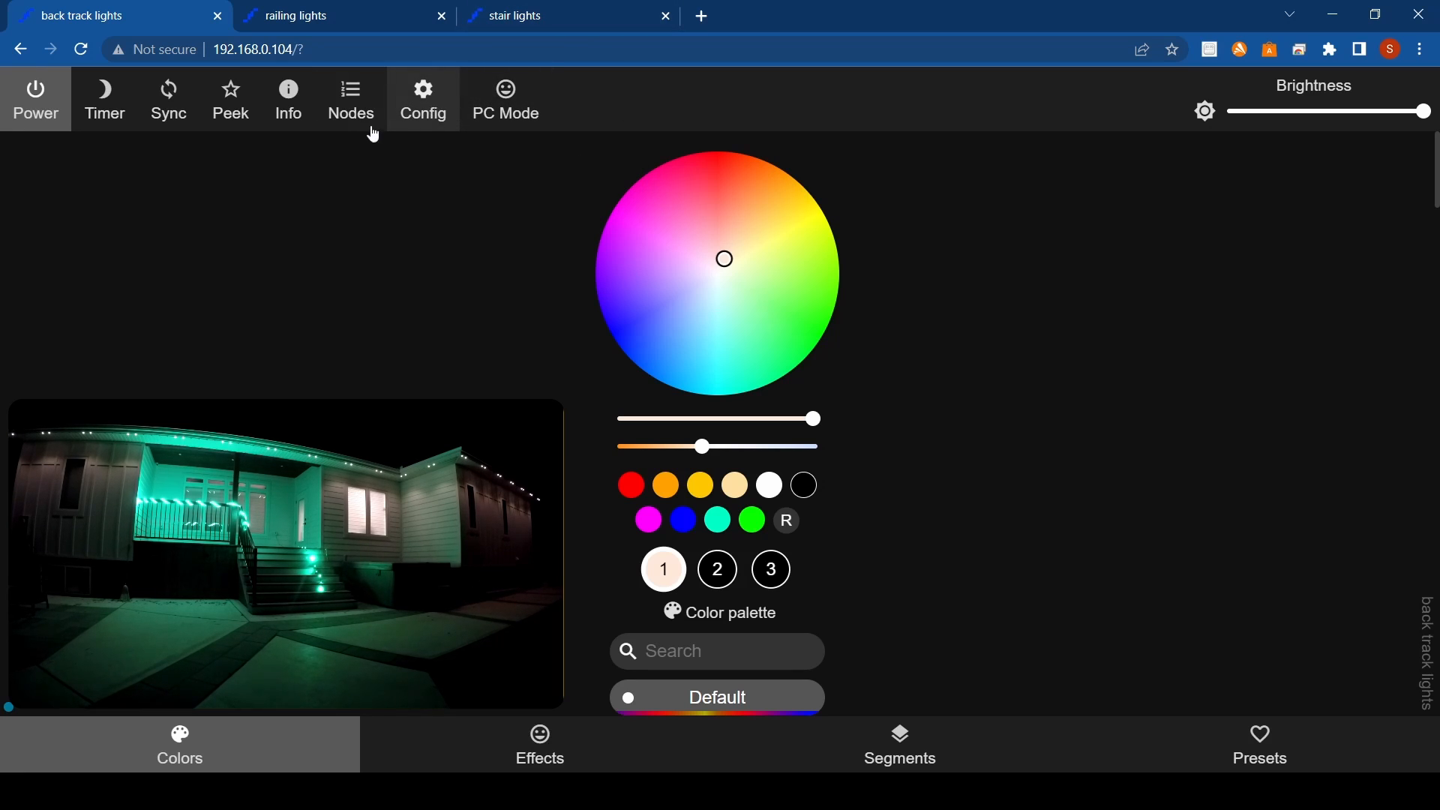
Open the Segments view, then the Presets list showing all white, Easter and hot tube green.
{"action": "left_click", "coordinate": [898, 744]}
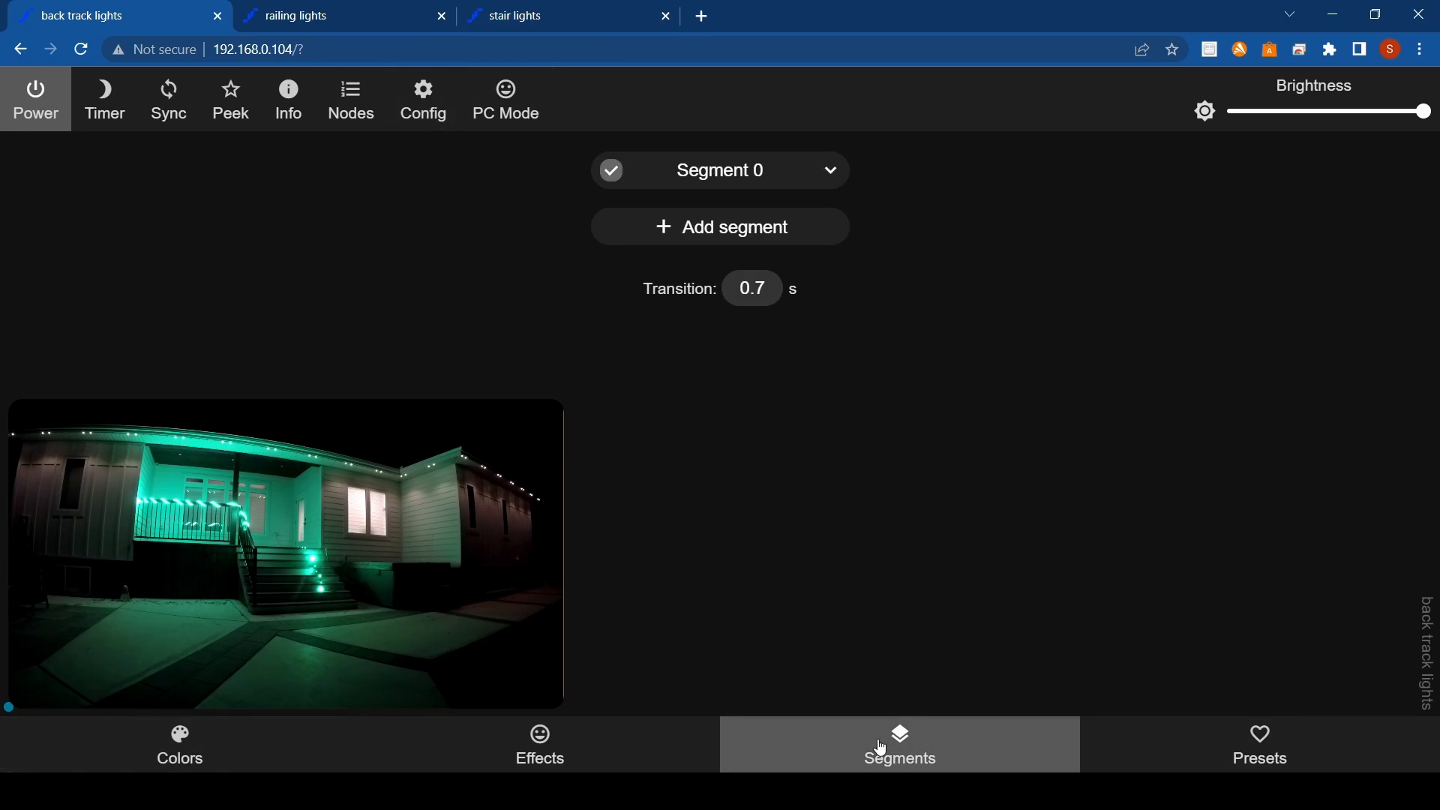
{"action": "mouse_move", "coordinate": [1216, 738]}
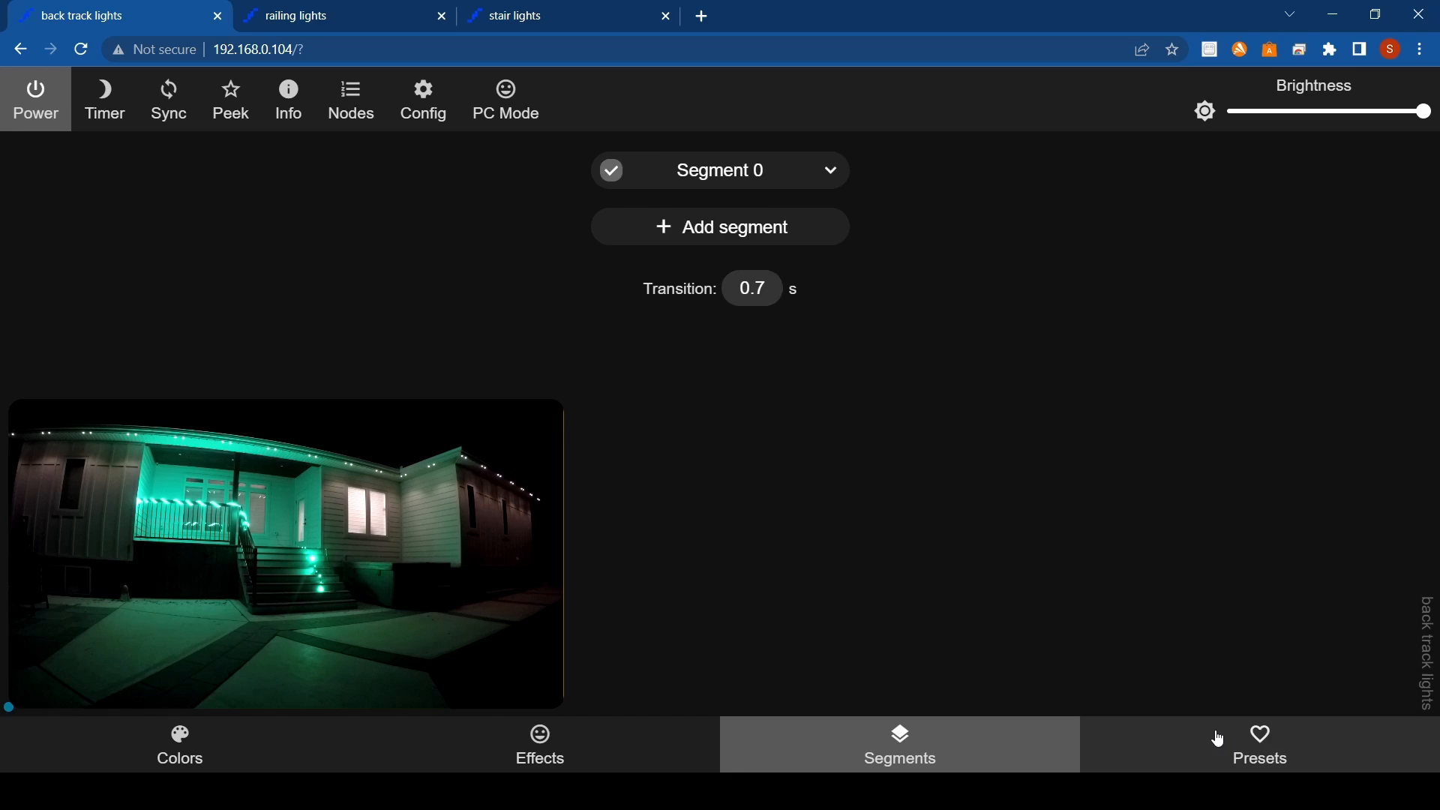
{"action": "left_click", "coordinate": [1260, 744]}
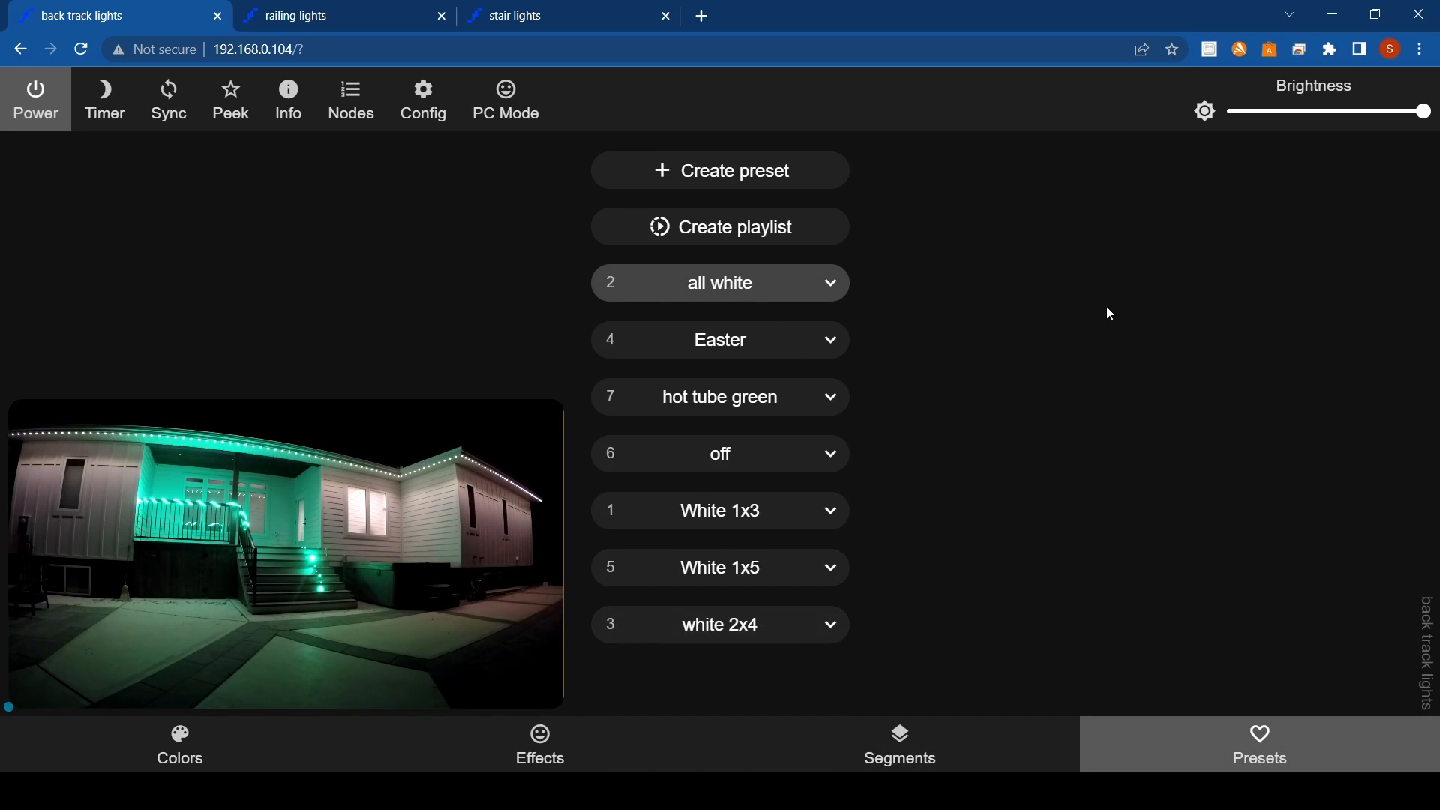
{"action": "mouse_move", "coordinate": [1101, 311]}
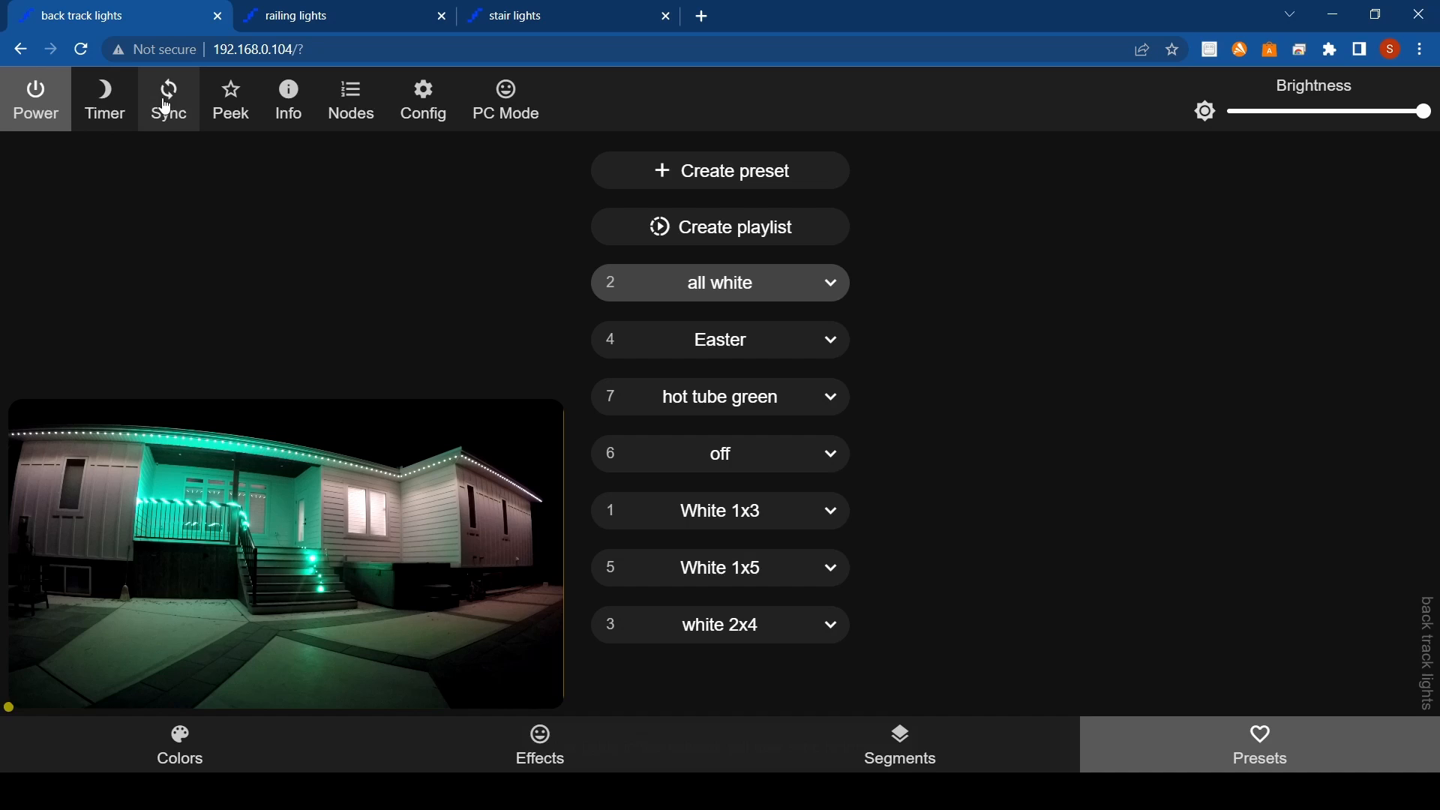
Re-enable sync, apply the purple Easter preset, and return to the Colors tab.
{"action": "left_click", "coordinate": [168, 98]}
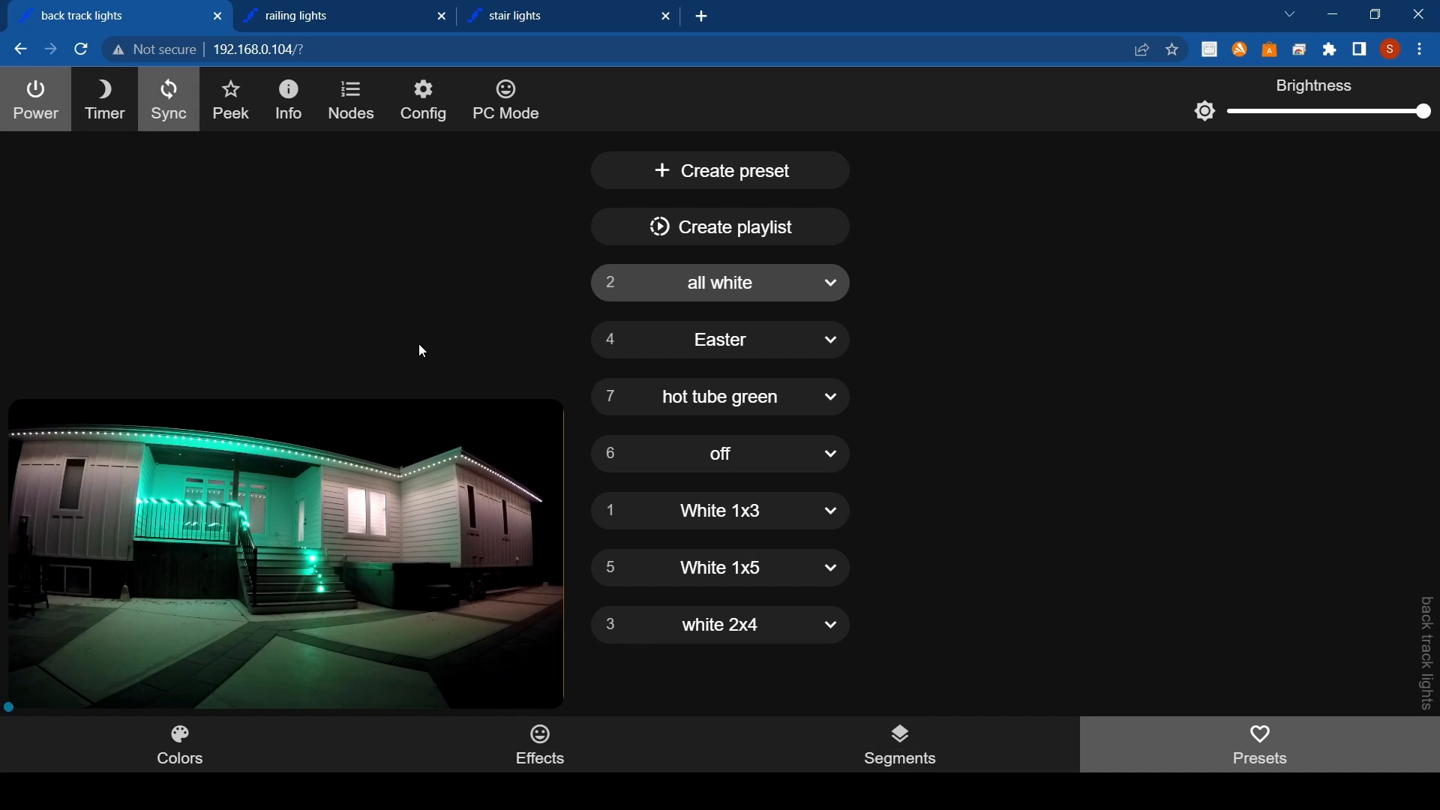
{"action": "mouse_move", "coordinate": [769, 352]}
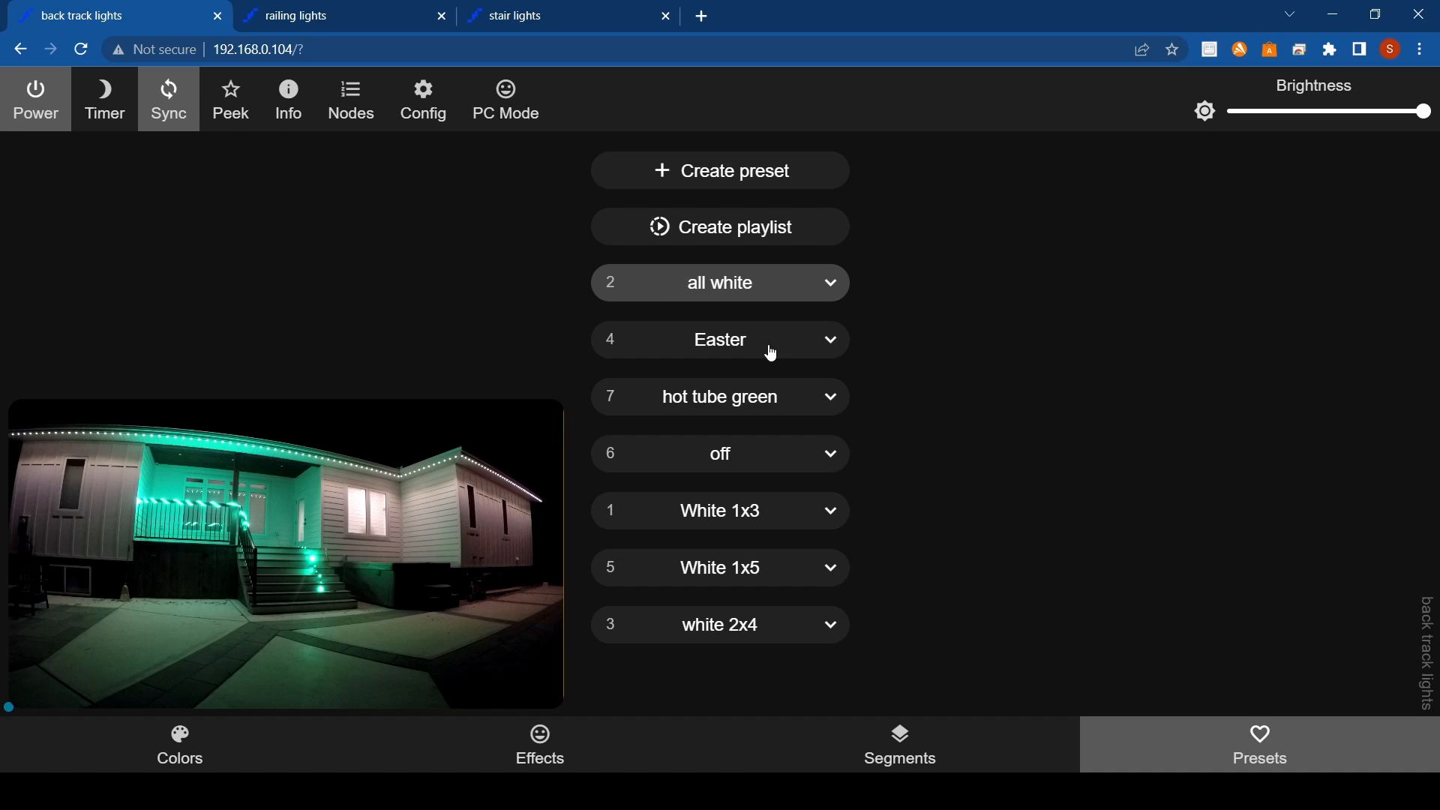
{"action": "left_click", "coordinate": [719, 339]}
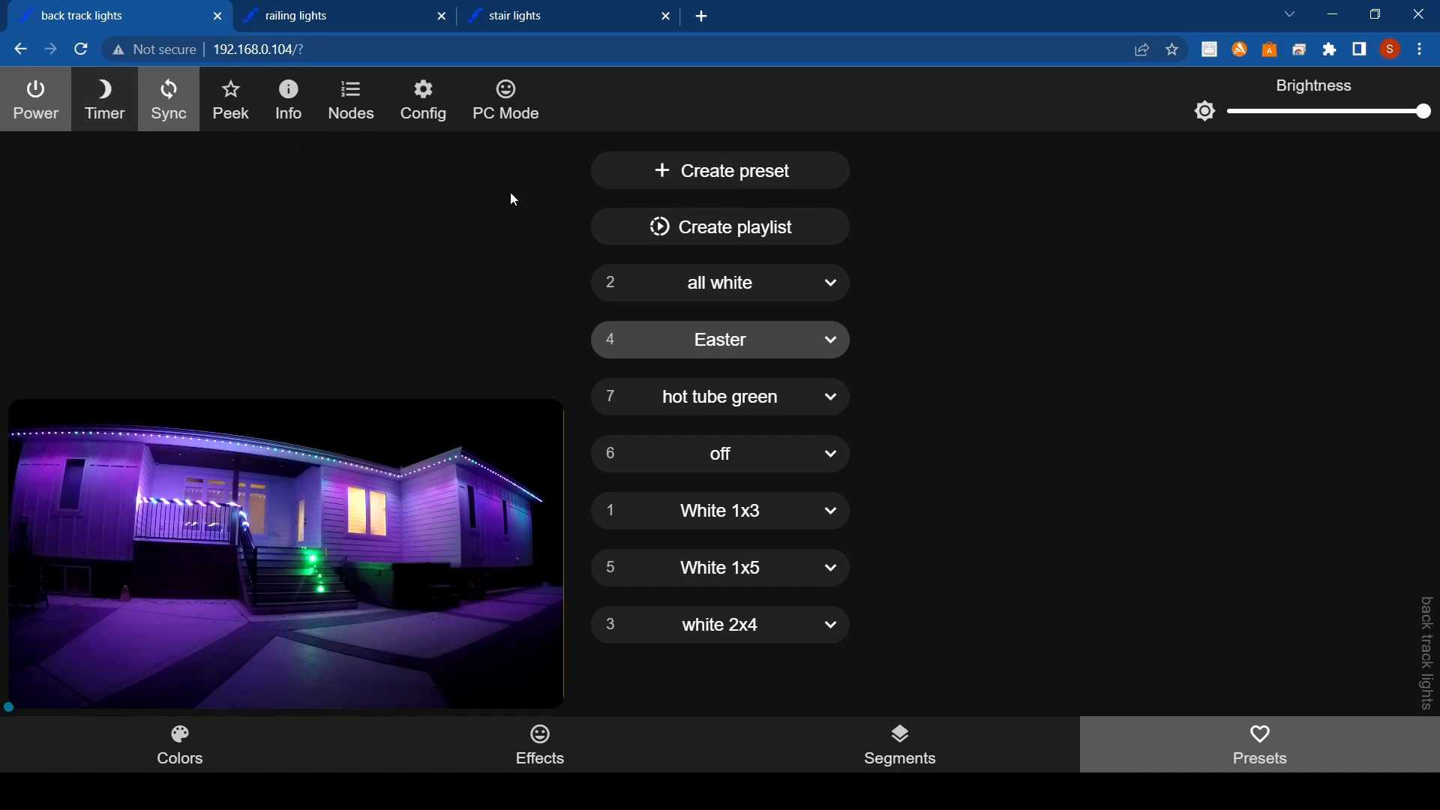
{"action": "left_click", "coordinate": [178, 744]}
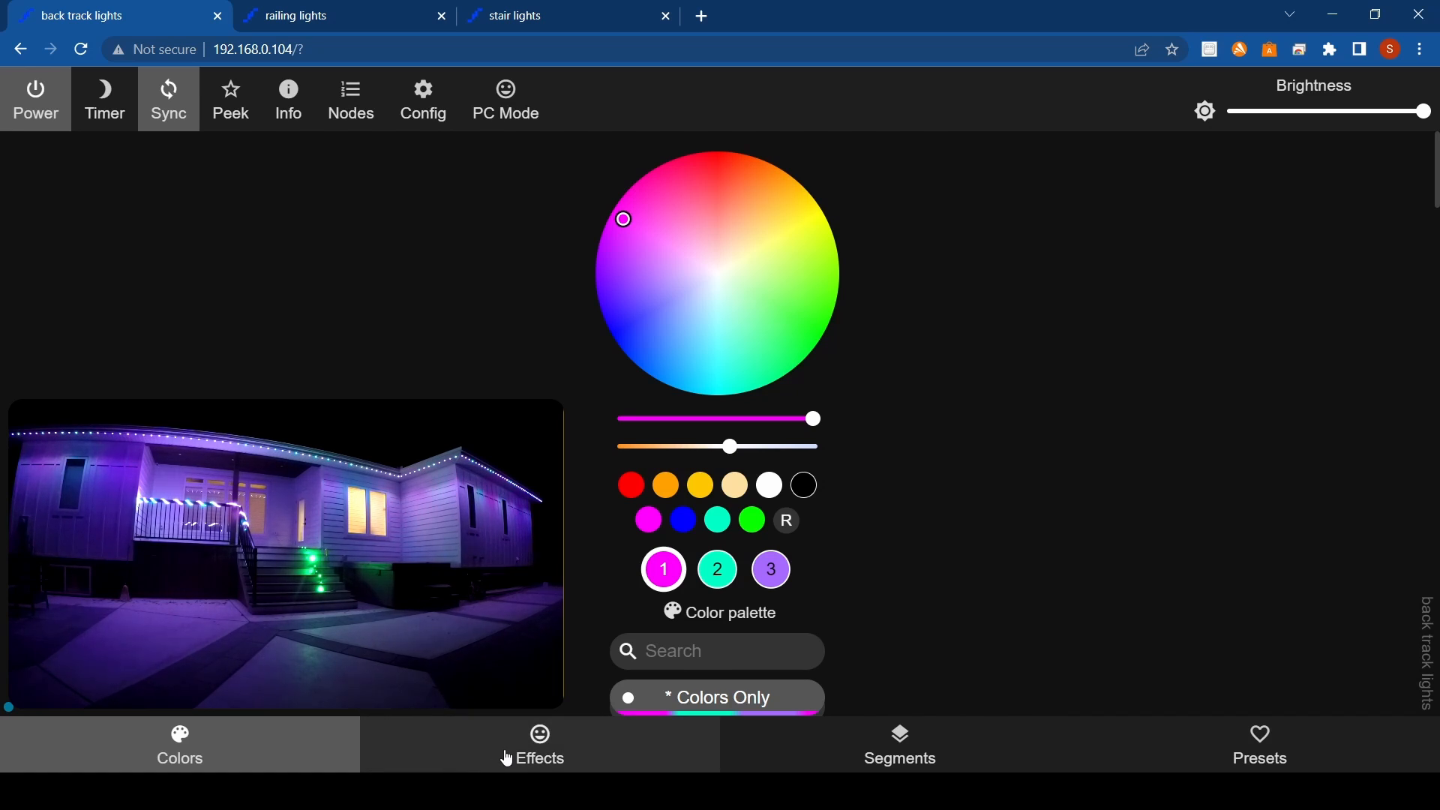
Glance at the effects list, then try green, blue, purple and blue on the synced lights.
{"action": "left_click", "coordinate": [539, 744]}
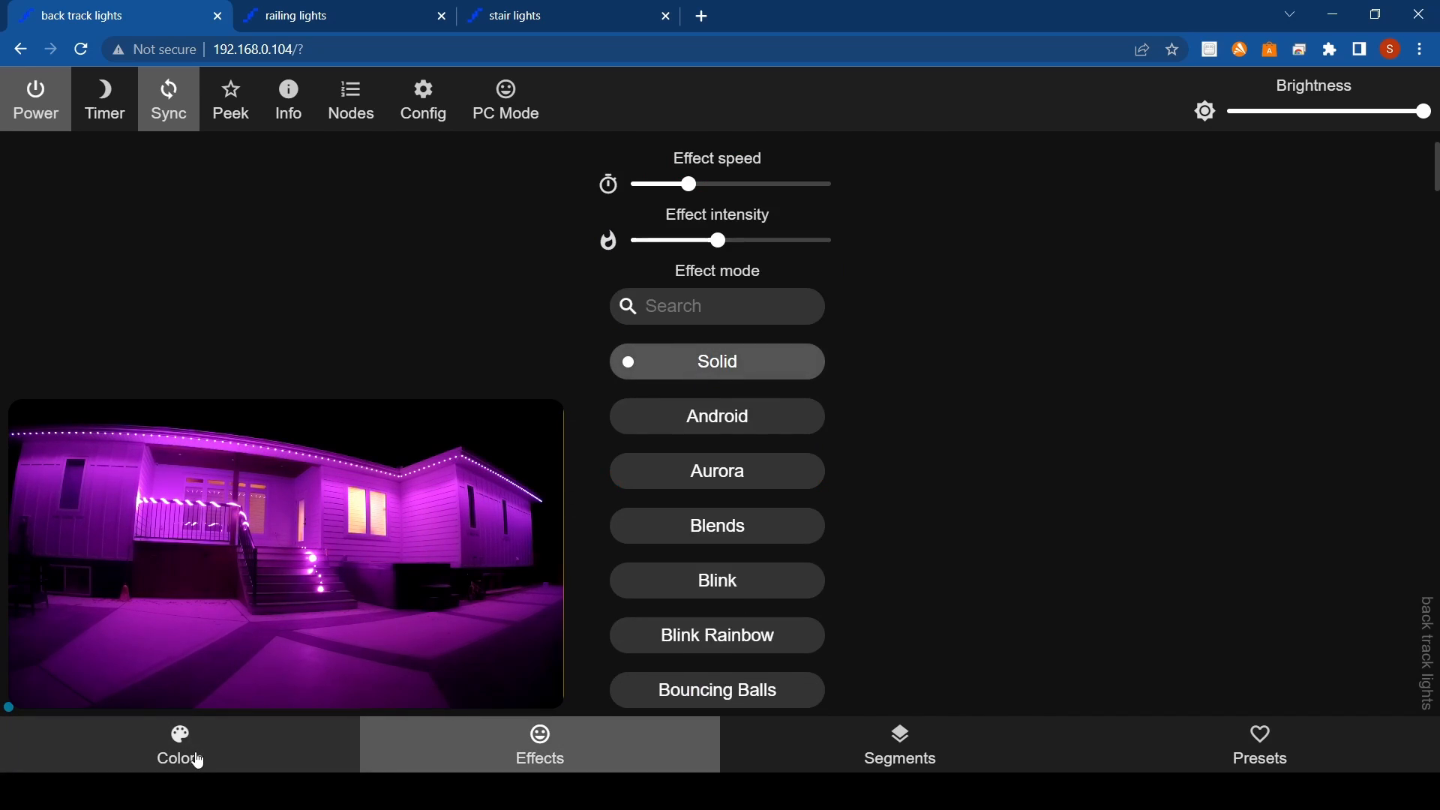
{"action": "left_click", "coordinate": [179, 744]}
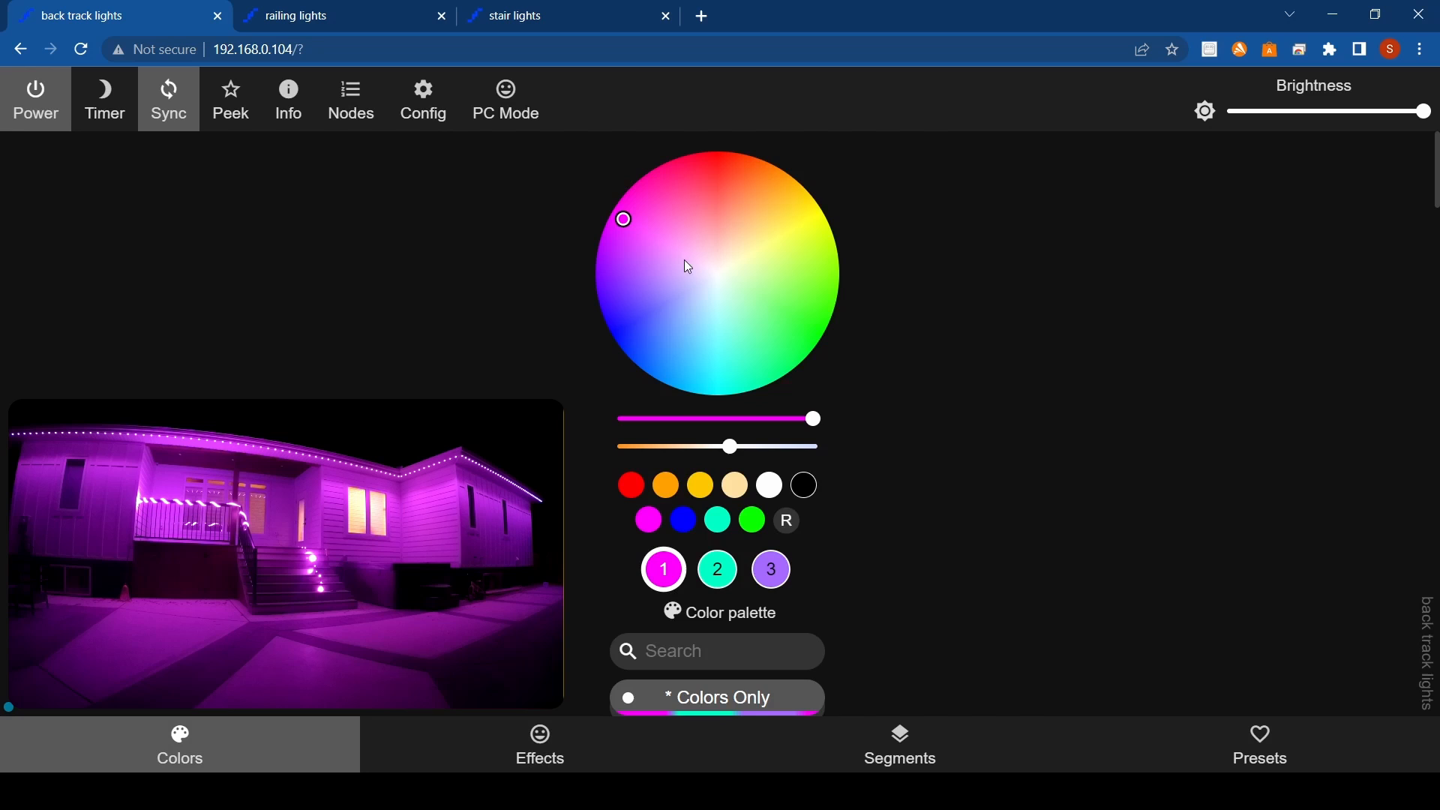
{"action": "left_click", "coordinate": [785, 302]}
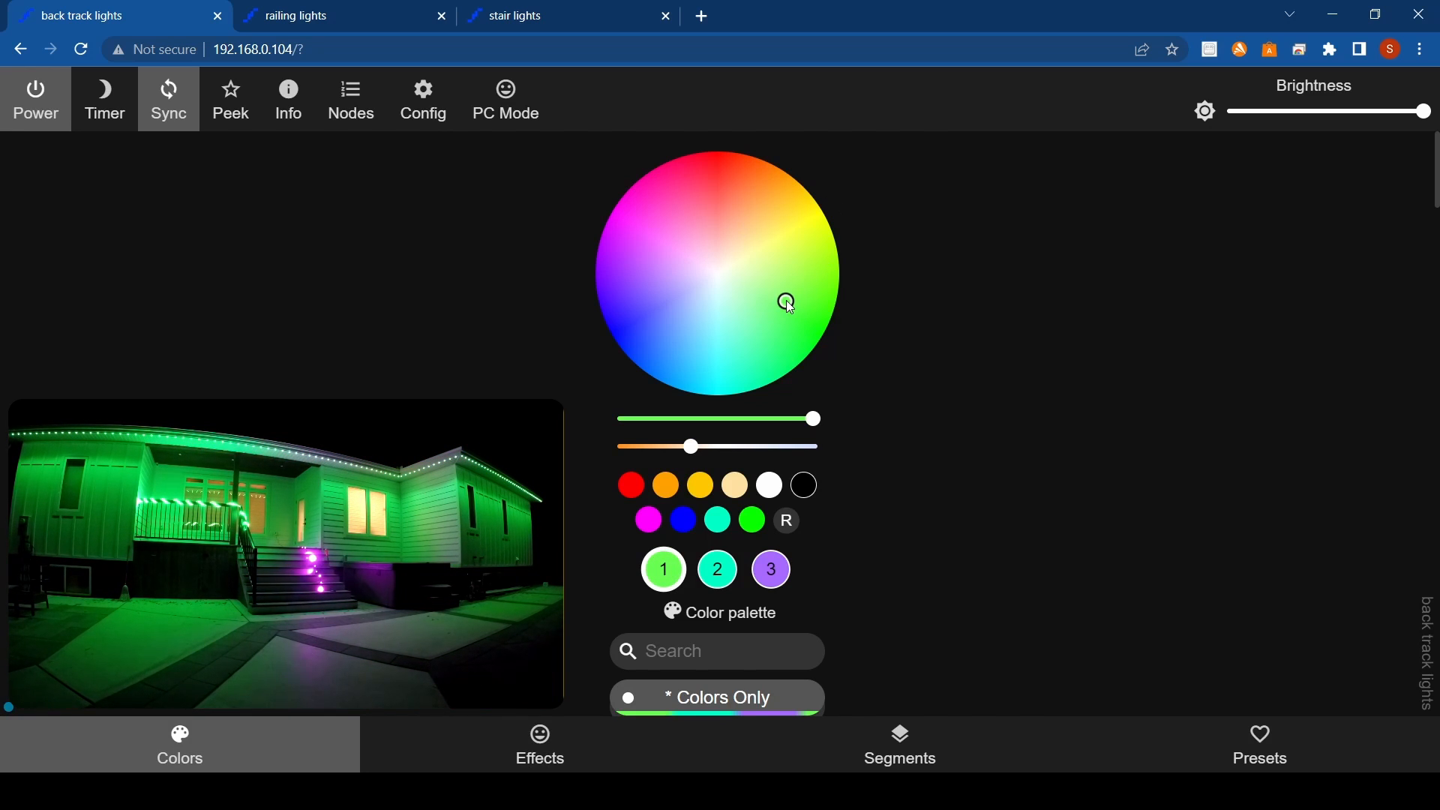
{"action": "left_click", "coordinate": [672, 303]}
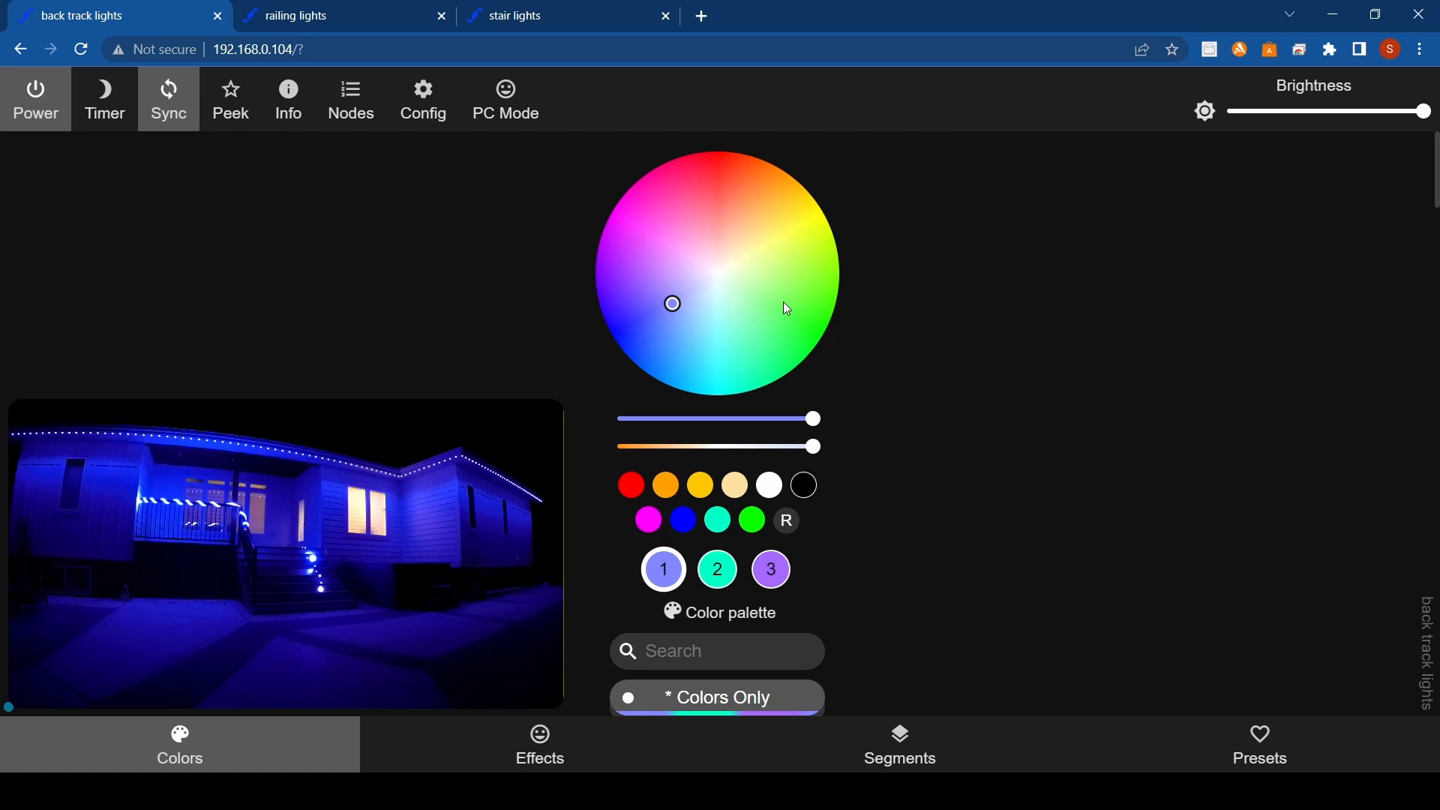
{"action": "left_click", "coordinate": [781, 302]}
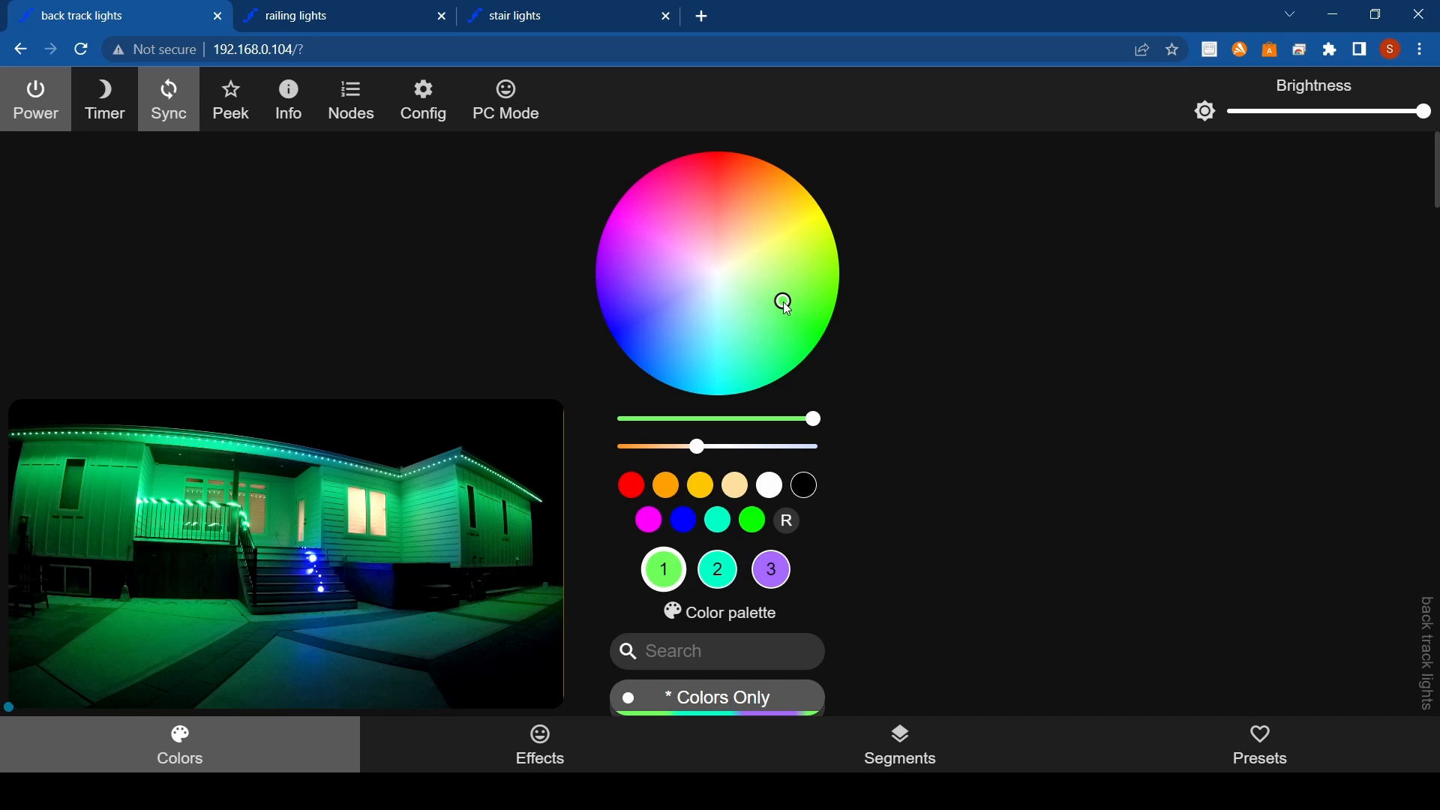
{"action": "mouse_move", "coordinate": [640, 240]}
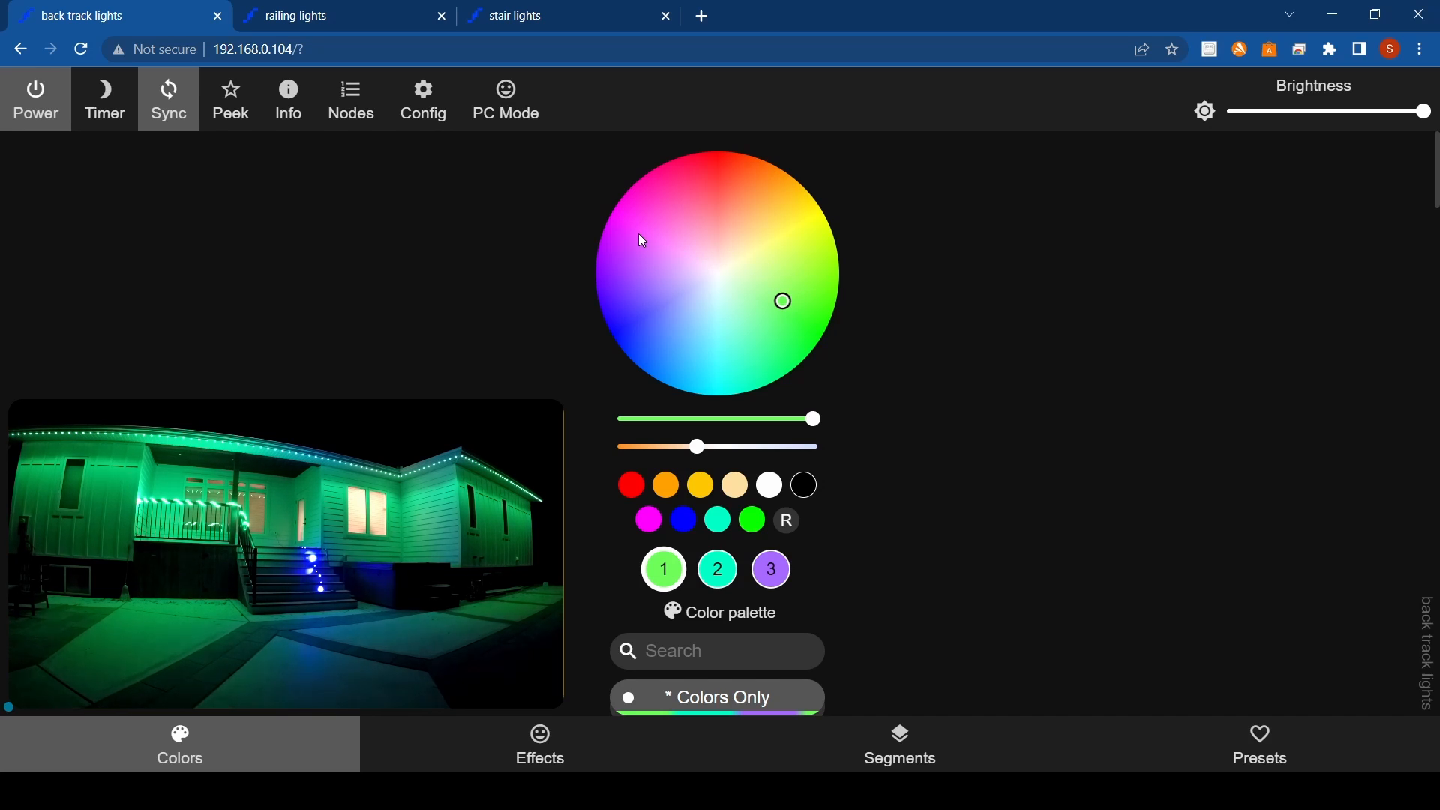
{"action": "left_click", "coordinate": [639, 235]}
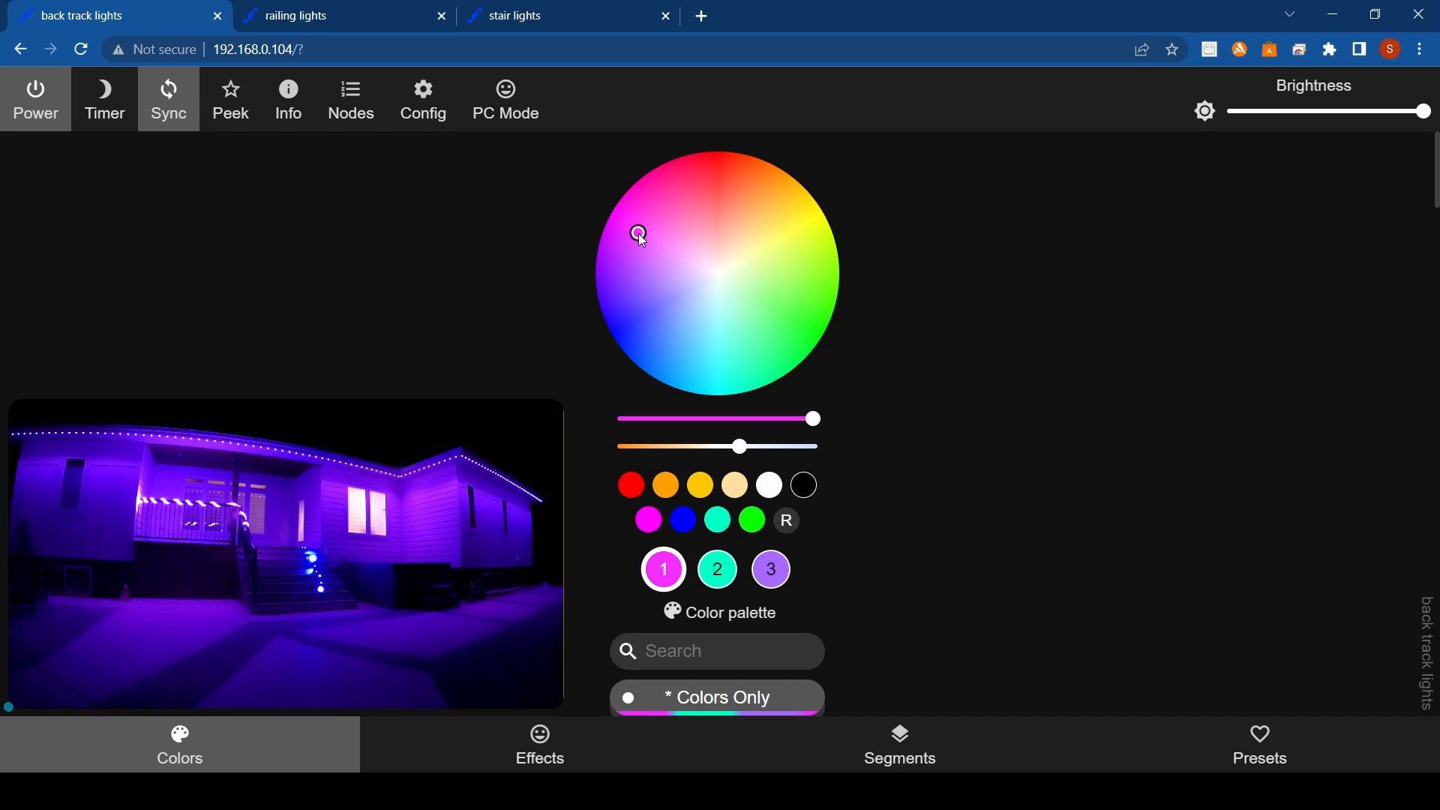
{"action": "mouse_move", "coordinate": [658, 323]}
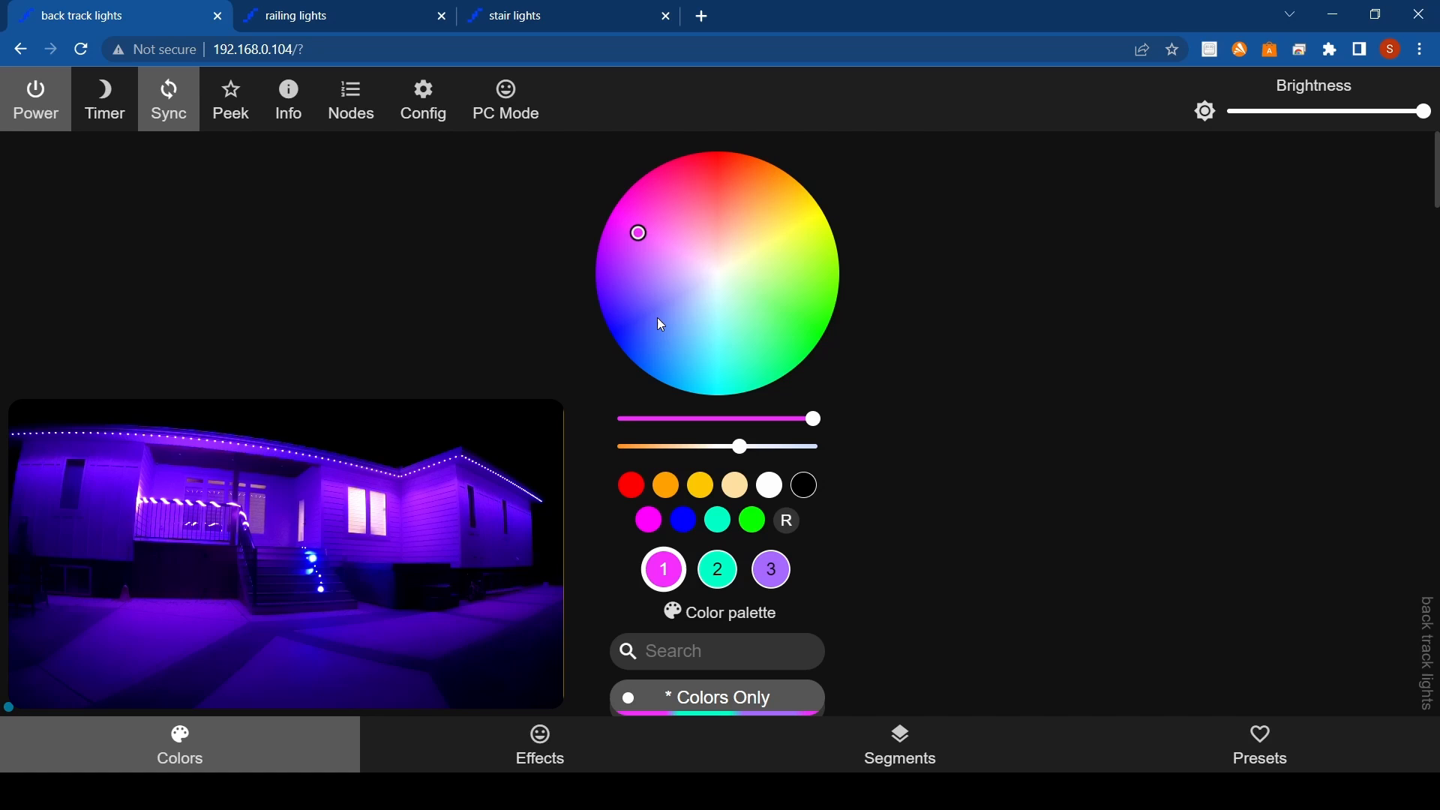
{"action": "left_click", "coordinate": [656, 319]}
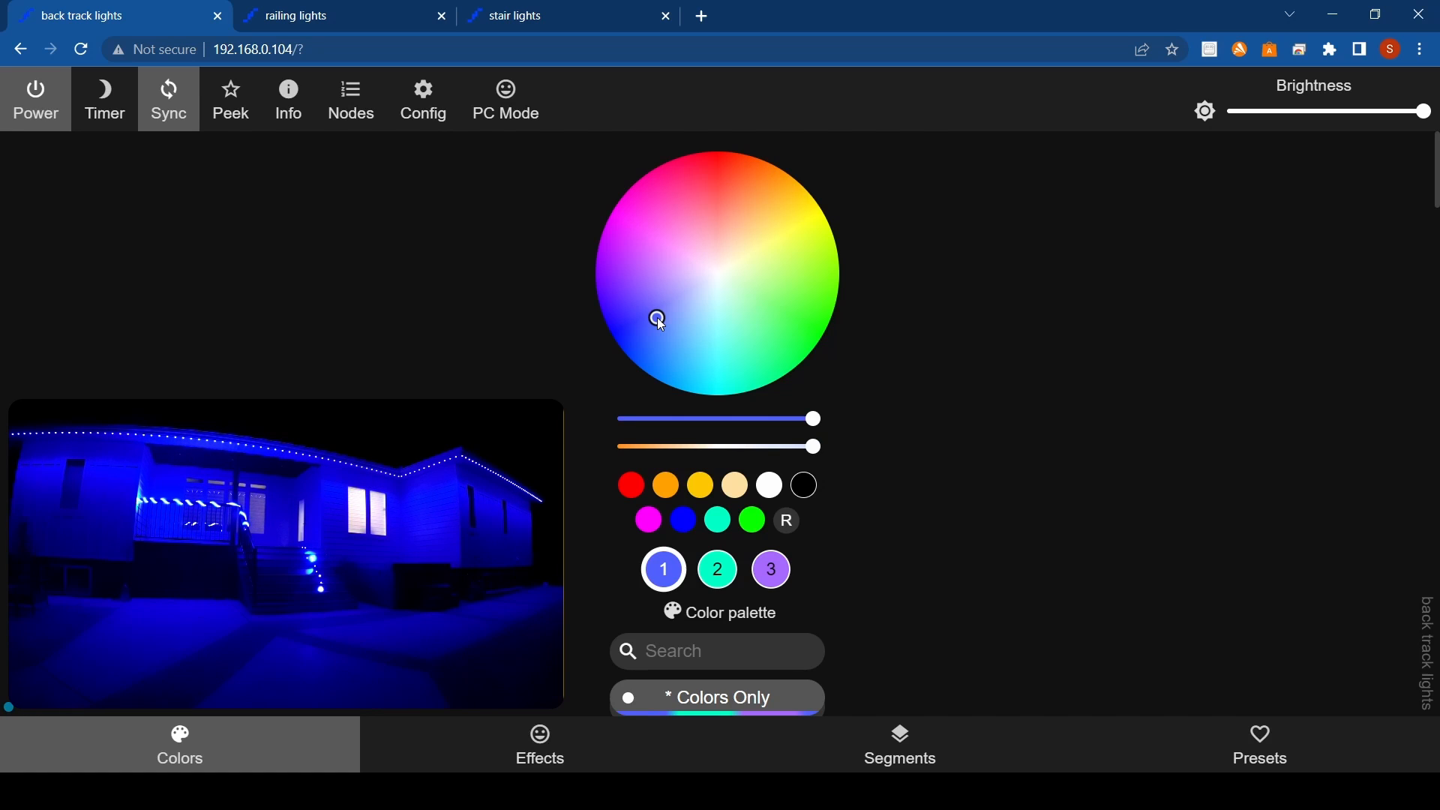
{"action": "left_click", "coordinate": [781, 308]}
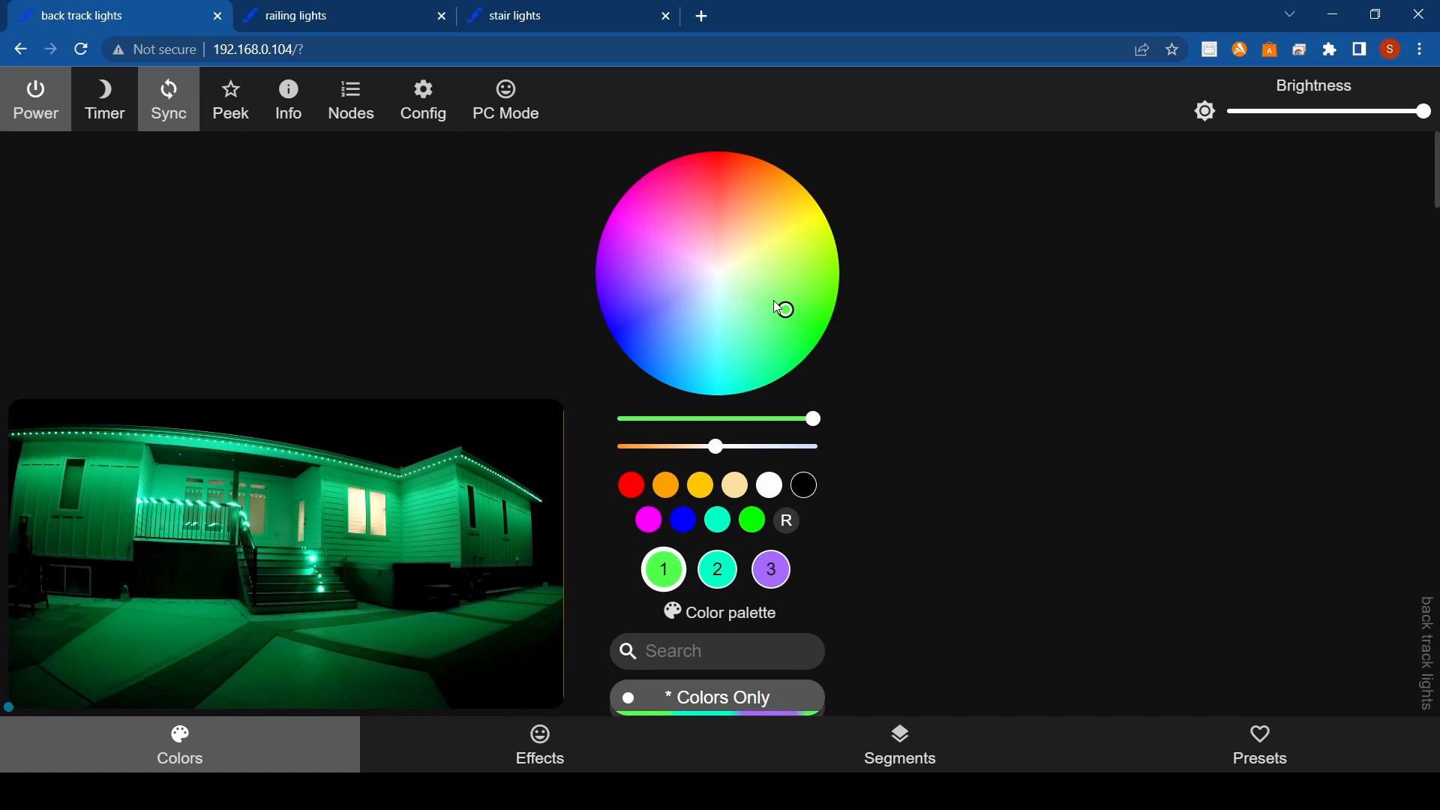
{"action": "mouse_move", "coordinate": [703, 268]}
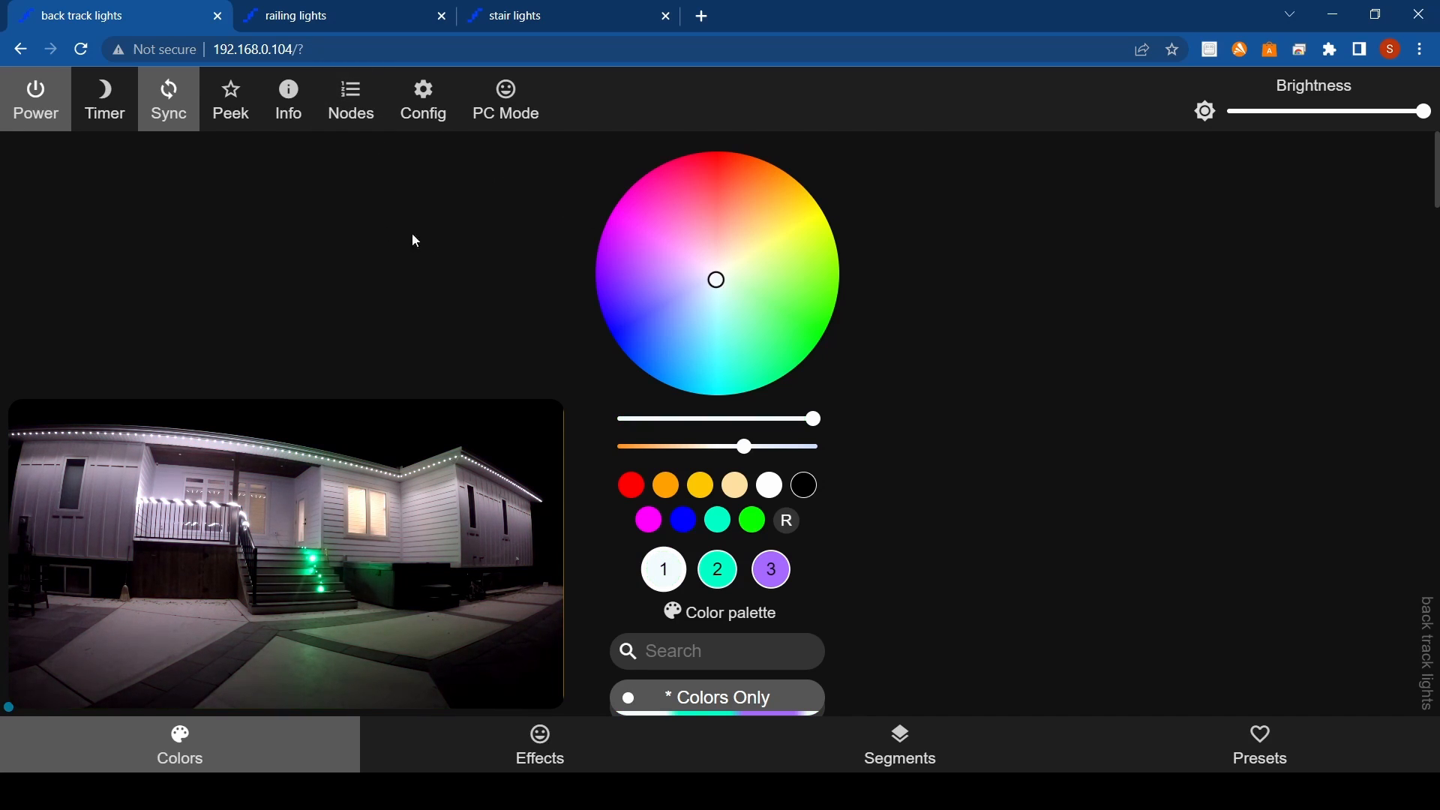
Alternate between green, blue and white a few more times, settling every house light on white.
{"action": "left_click", "coordinate": [791, 310]}
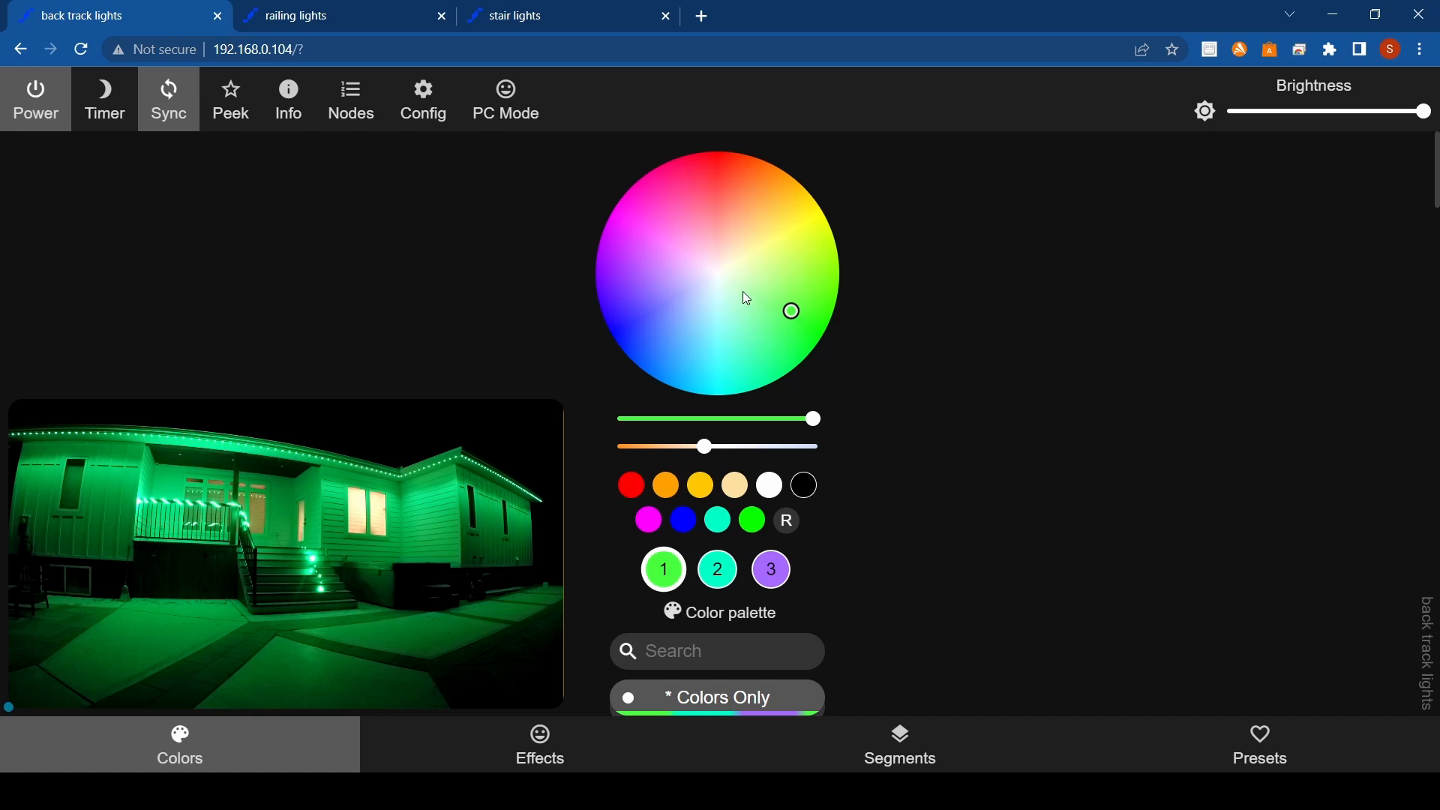
{"action": "left_click", "coordinate": [632, 306]}
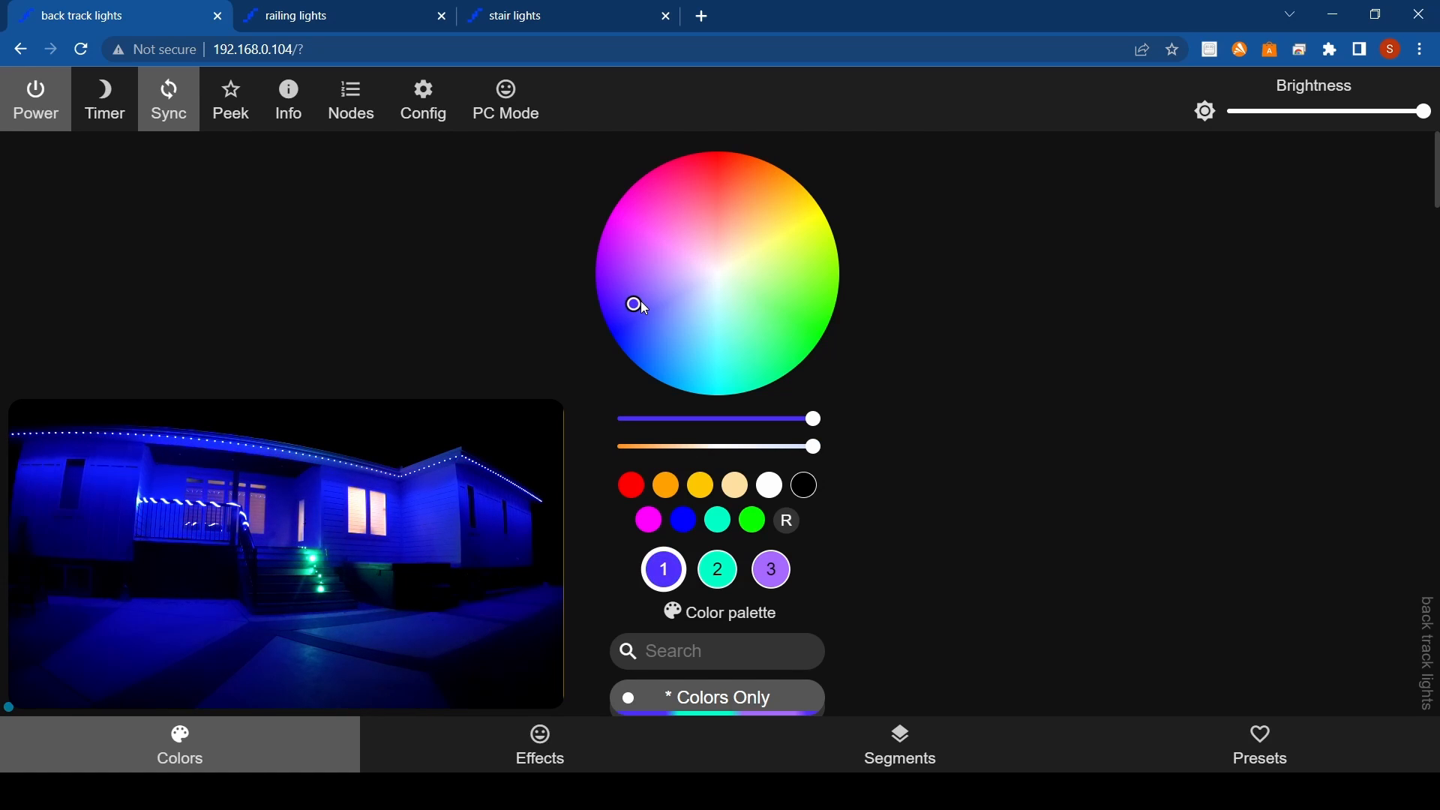
{"action": "left_click_drag", "start_coordinate": [630, 303], "coordinate": [711, 277]}
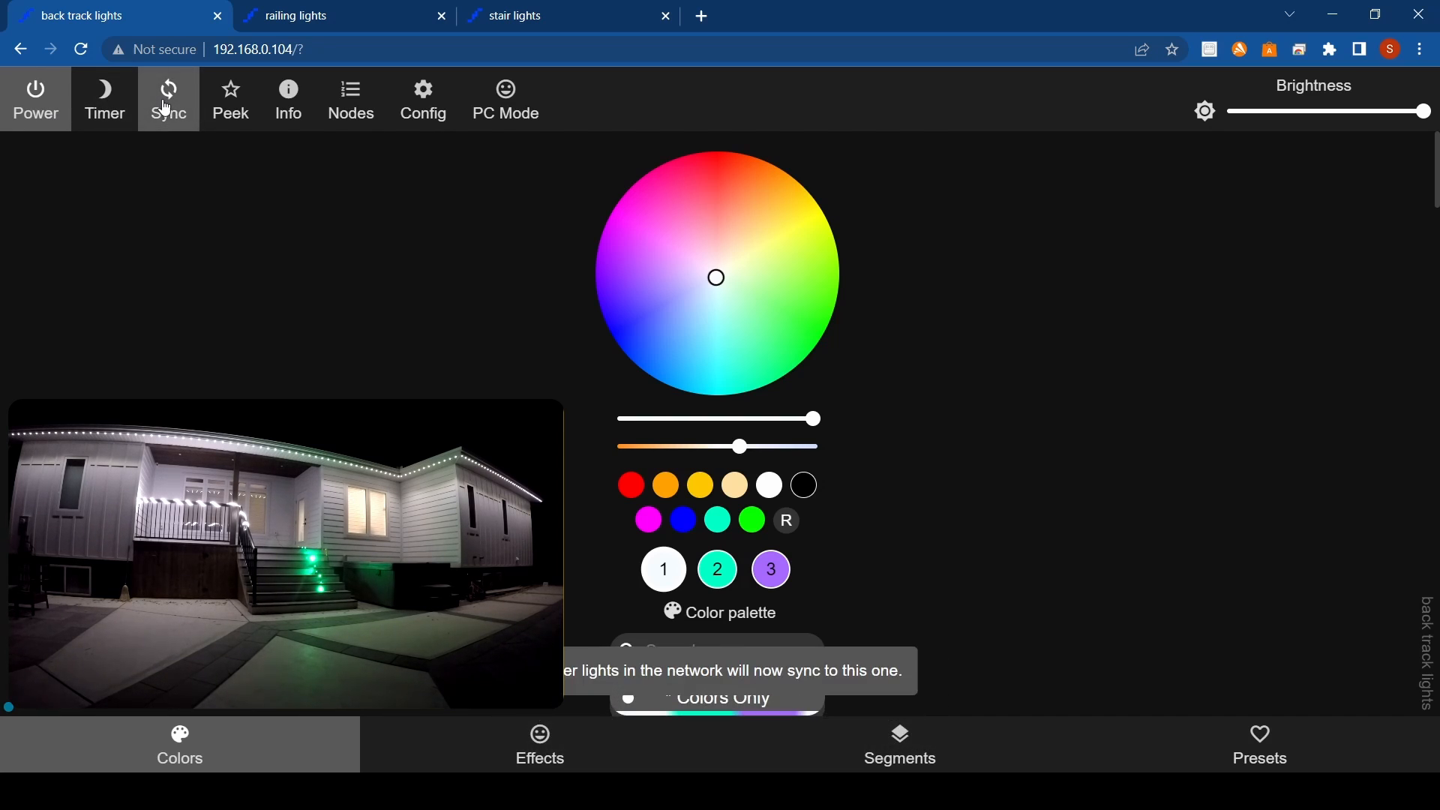
{"action": "mouse_move", "coordinate": [606, 321]}
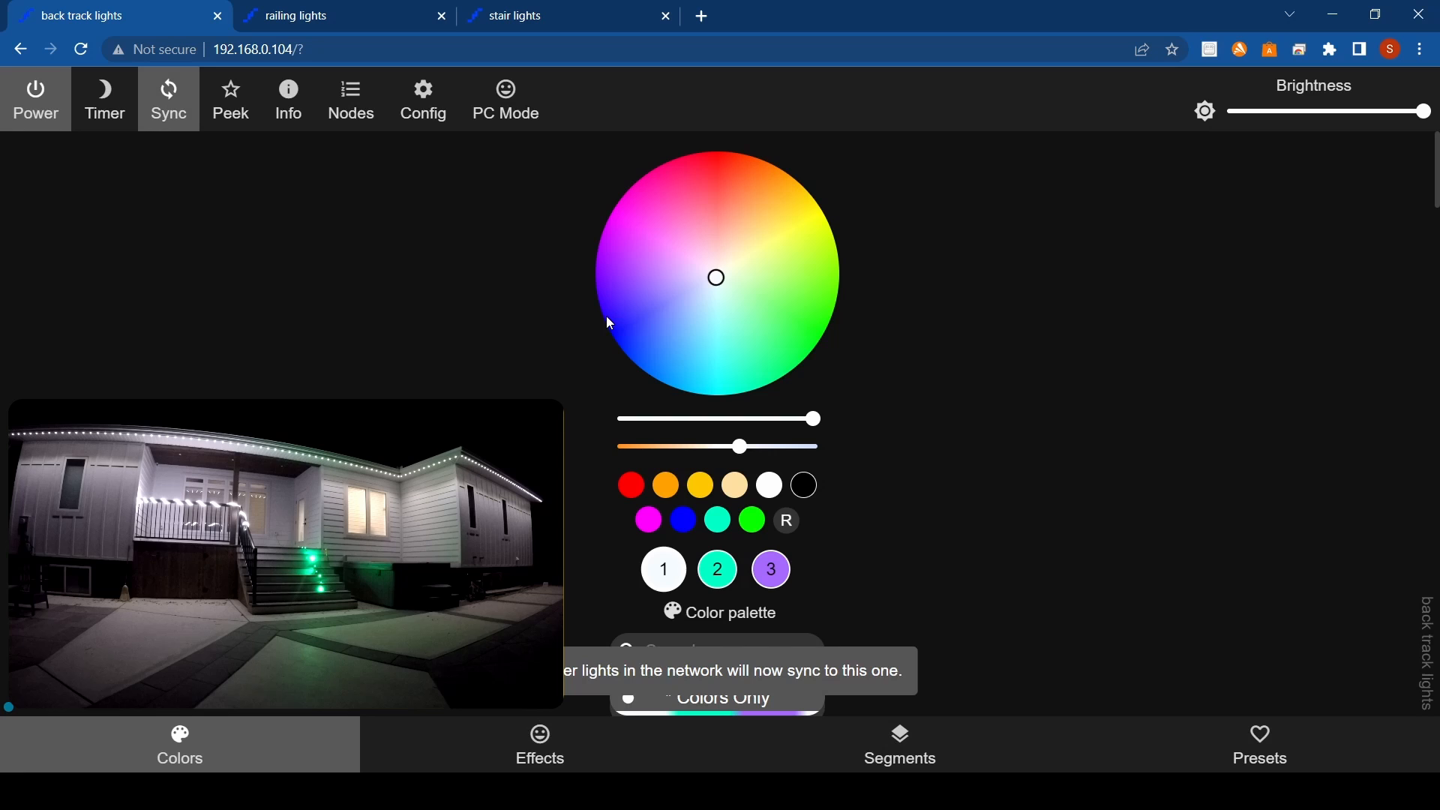
{"action": "left_click", "coordinate": [649, 312]}
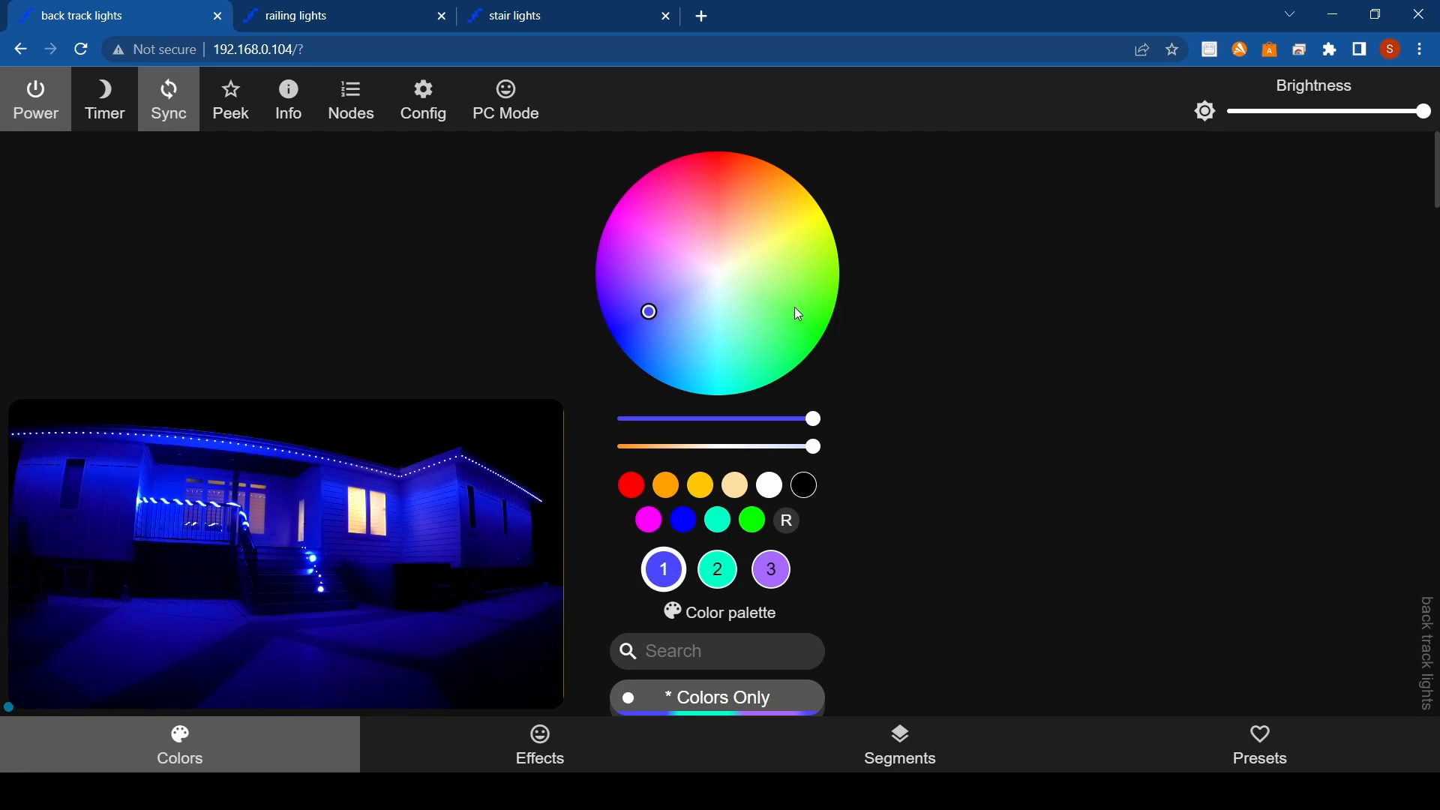
{"action": "left_click", "coordinate": [776, 303]}
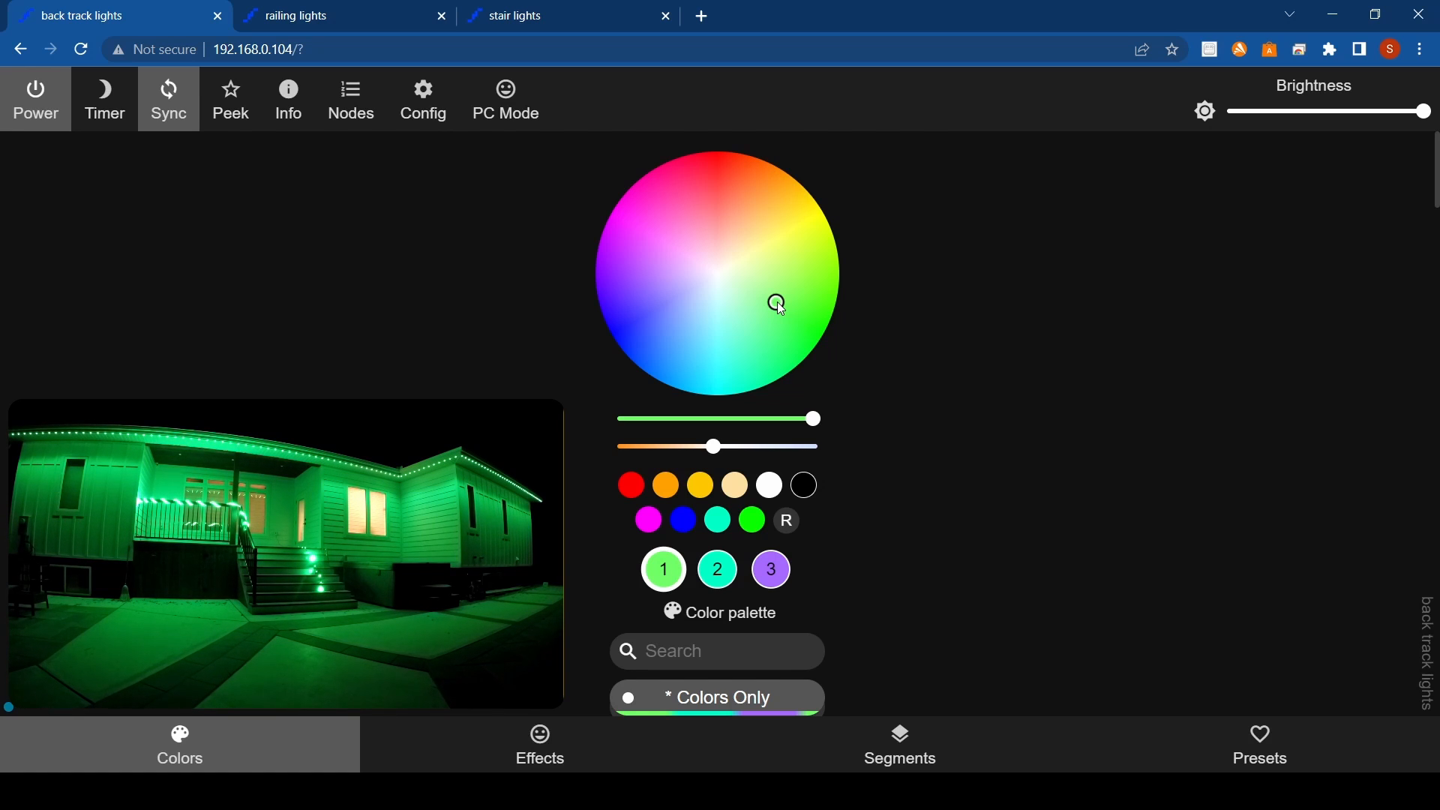
{"action": "mouse_move", "coordinate": [645, 233]}
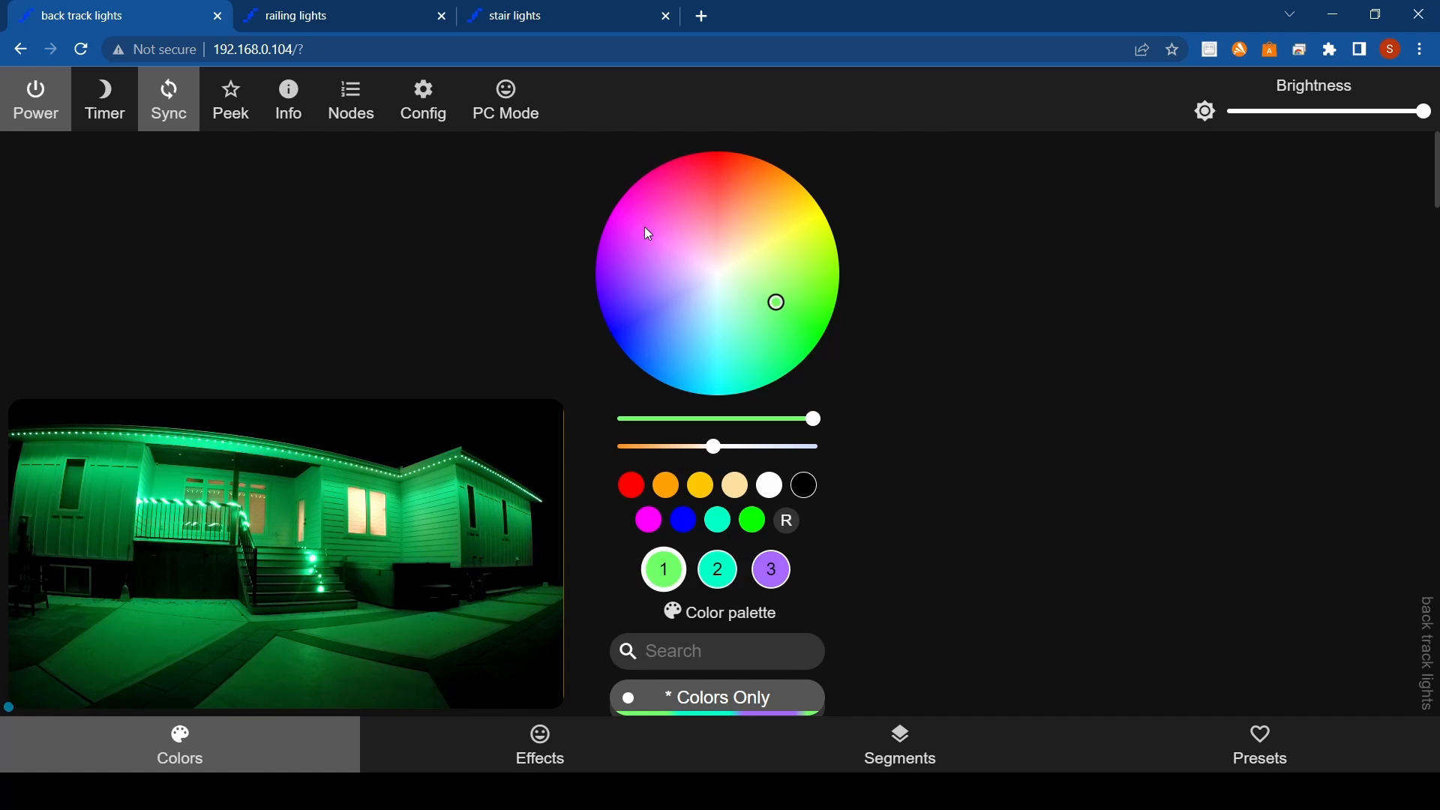
{"action": "left_click", "coordinate": [643, 228]}
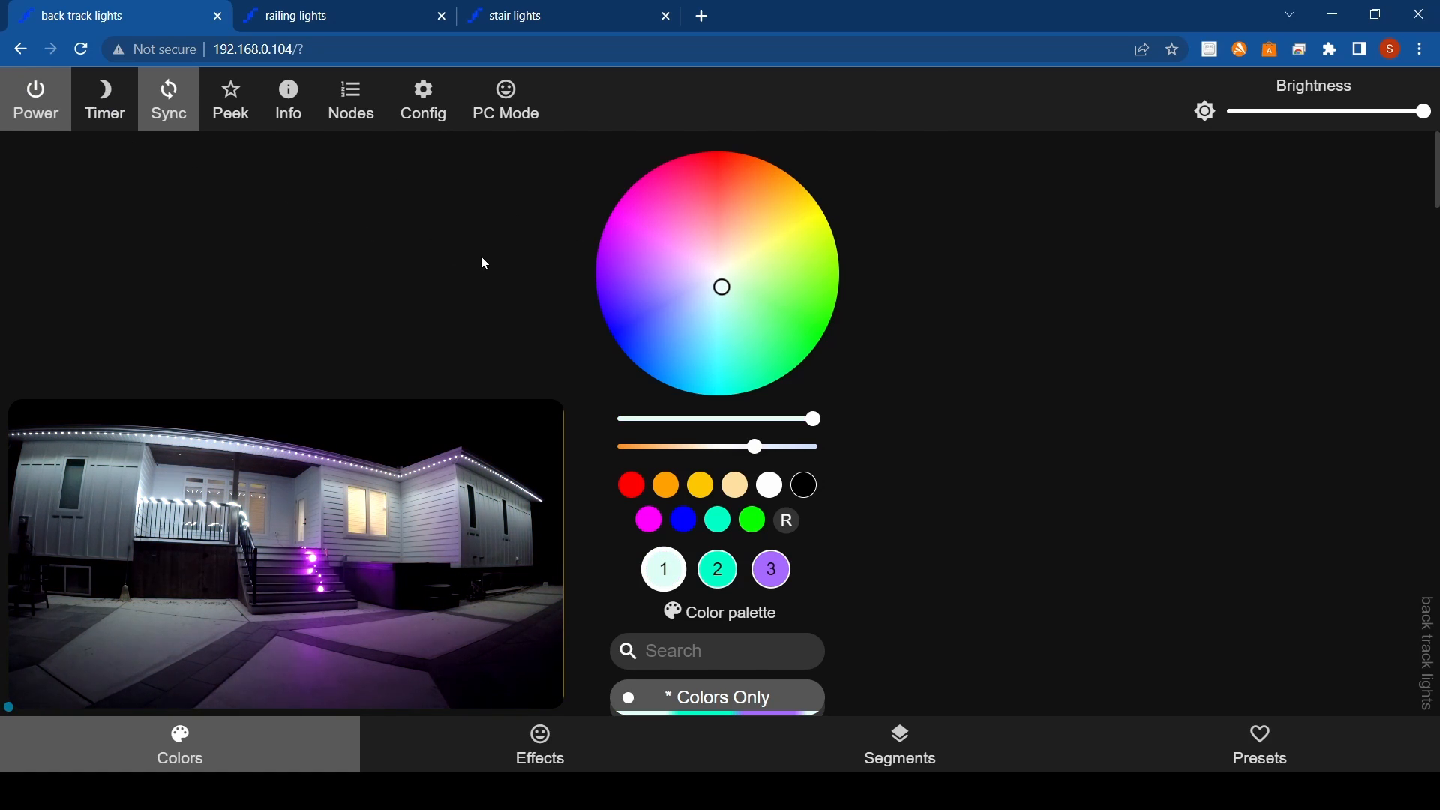
{"action": "left_click", "coordinate": [656, 302]}
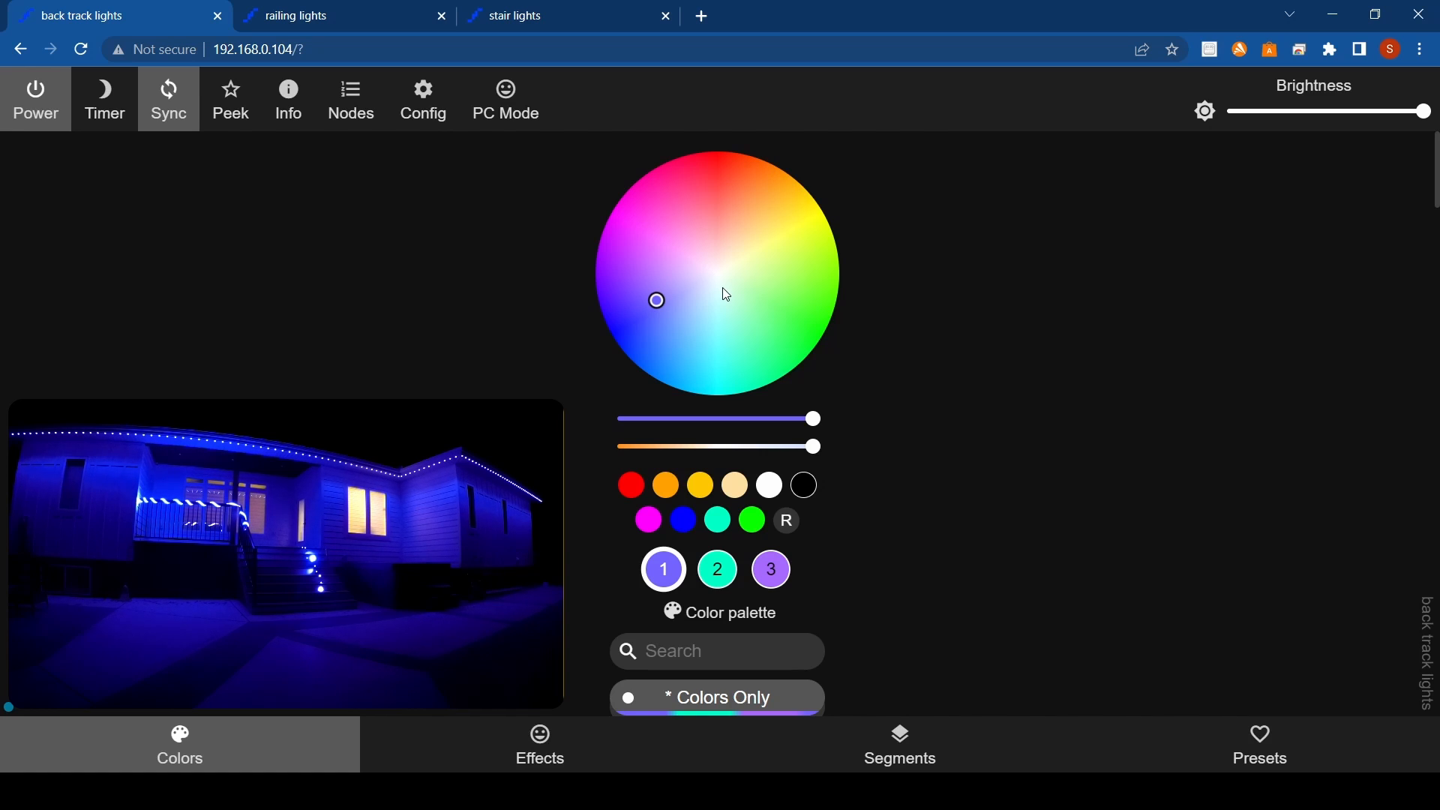
{"action": "left_click", "coordinate": [715, 280]}
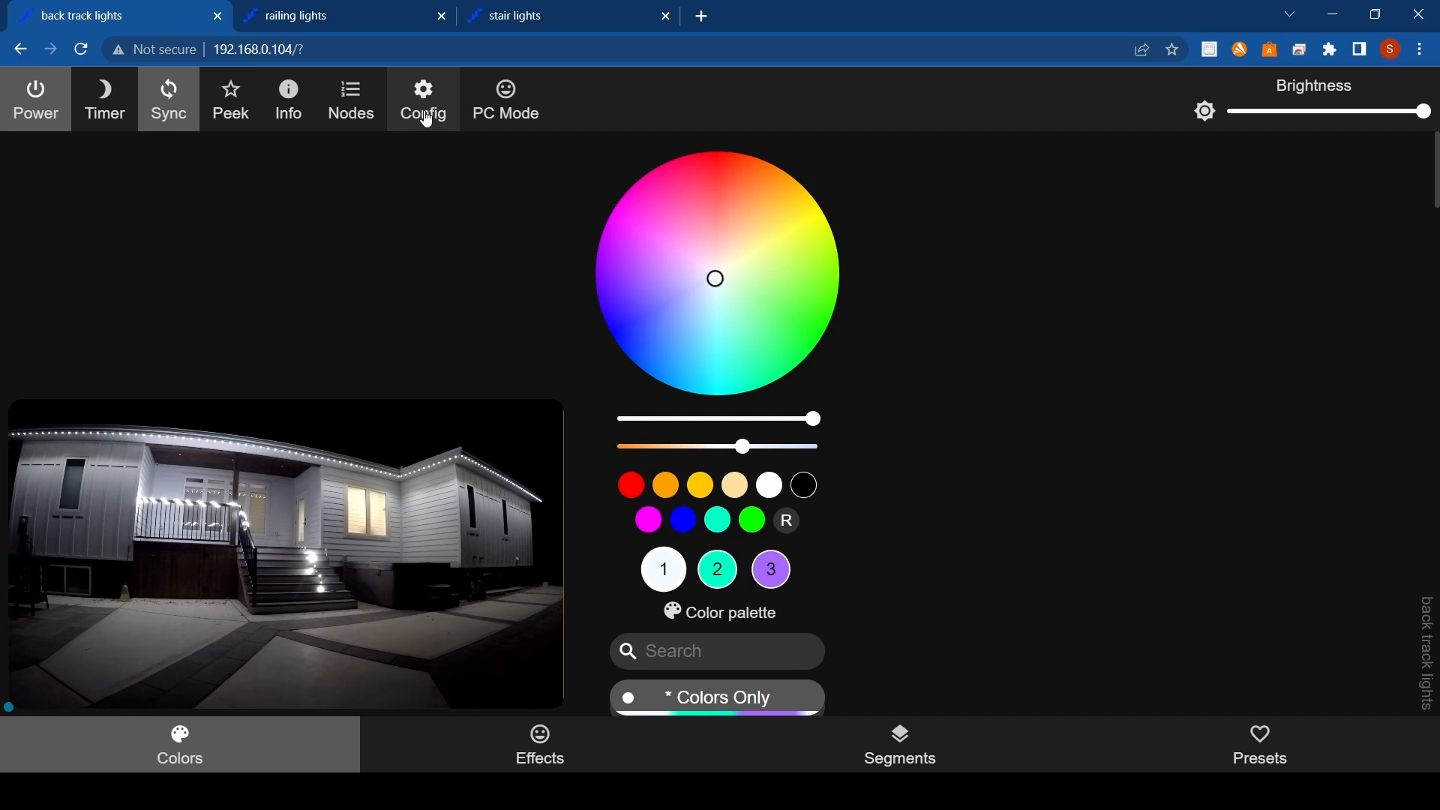
Open the User Interface settings on the controllers, finishing on the stair lights controller.
{"action": "left_click", "coordinate": [422, 99]}
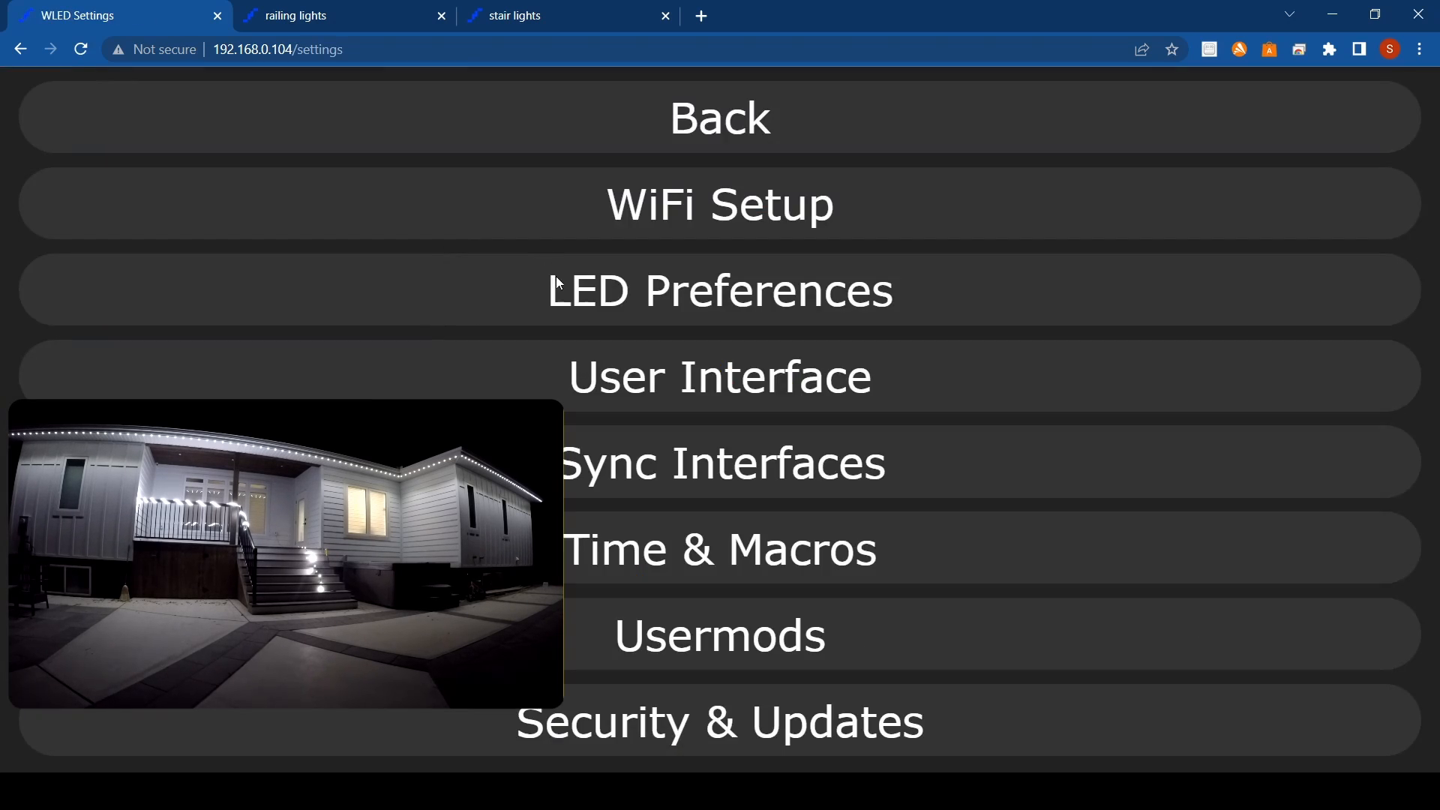
{"action": "mouse_move", "coordinate": [758, 328]}
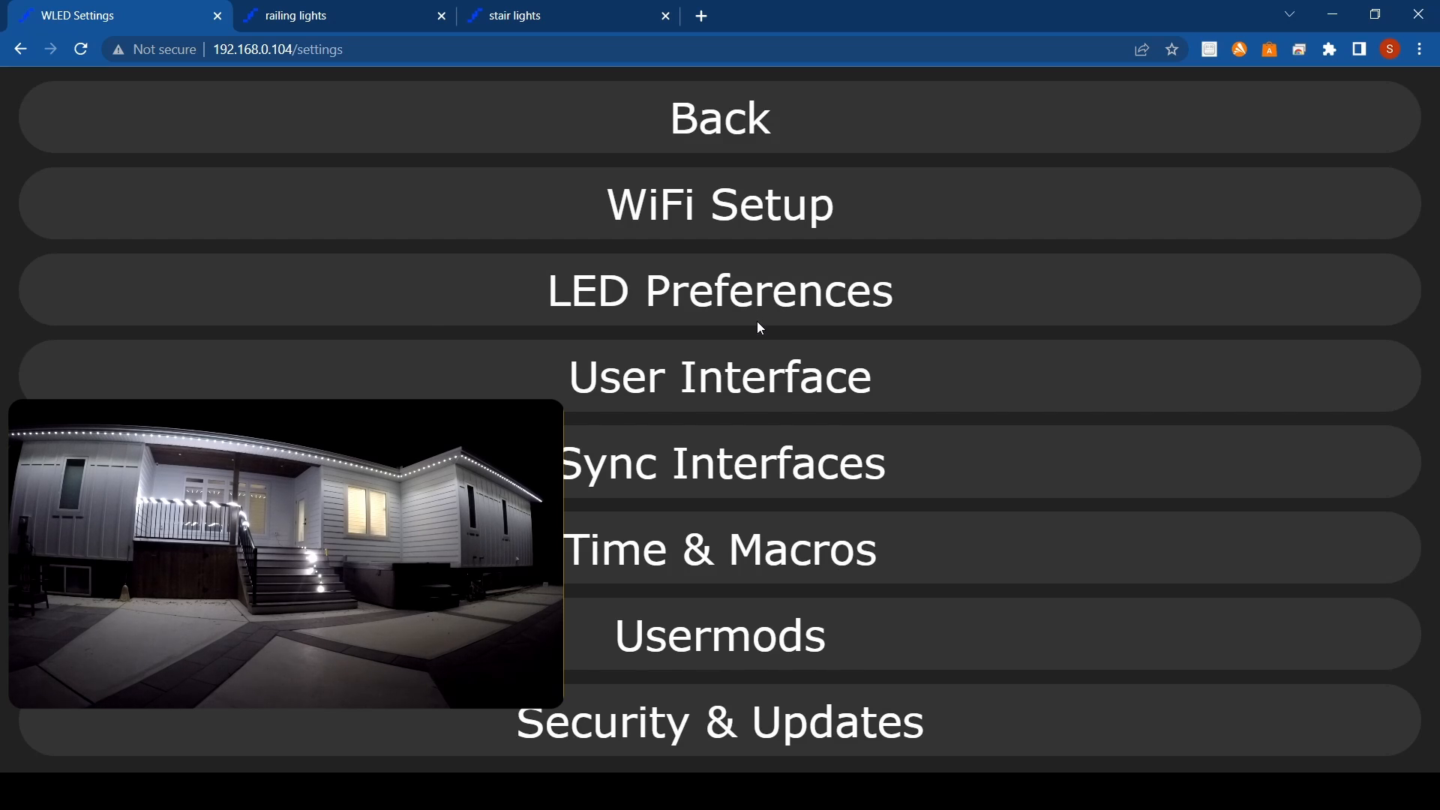
{"action": "left_click", "coordinate": [720, 377]}
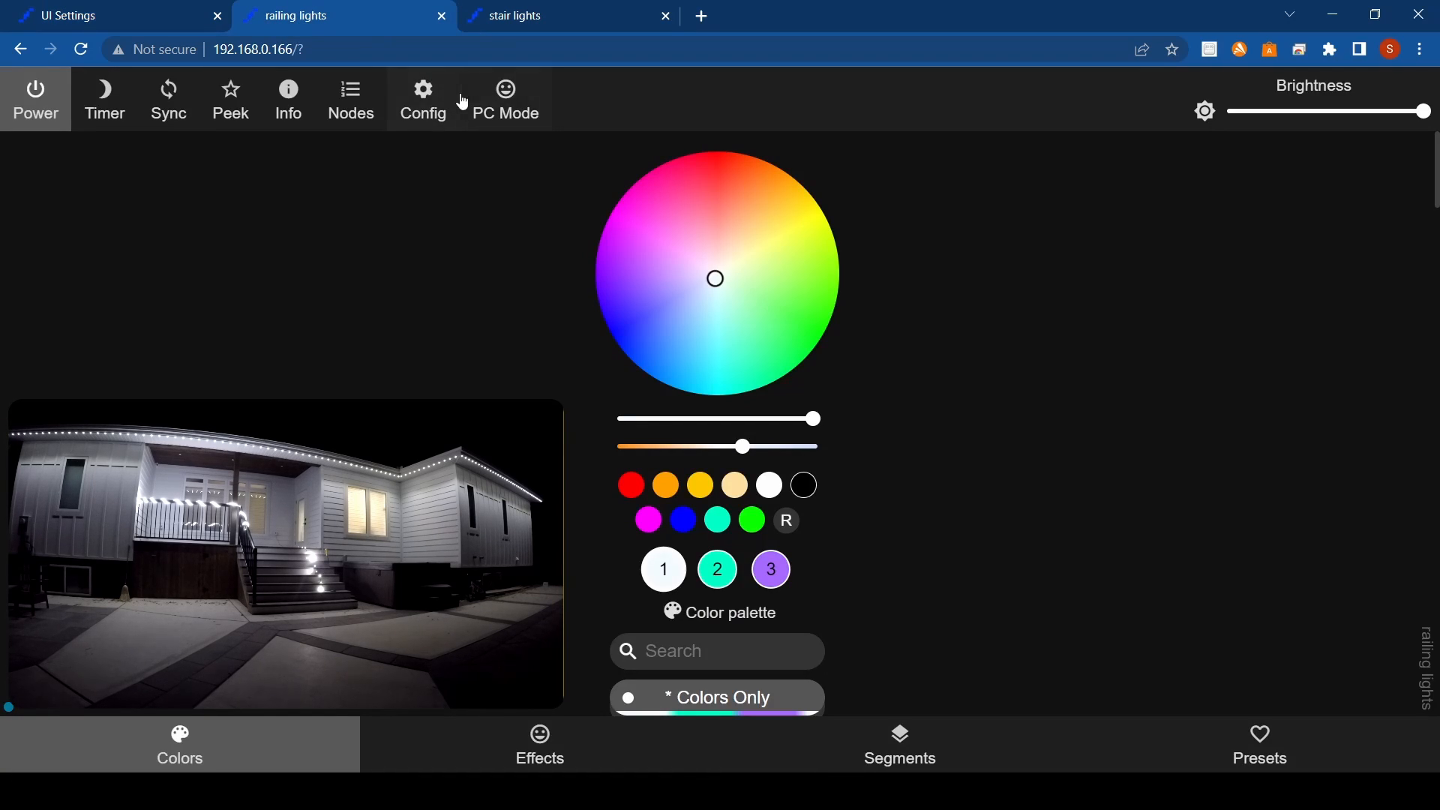
{"action": "left_click", "coordinate": [423, 98]}
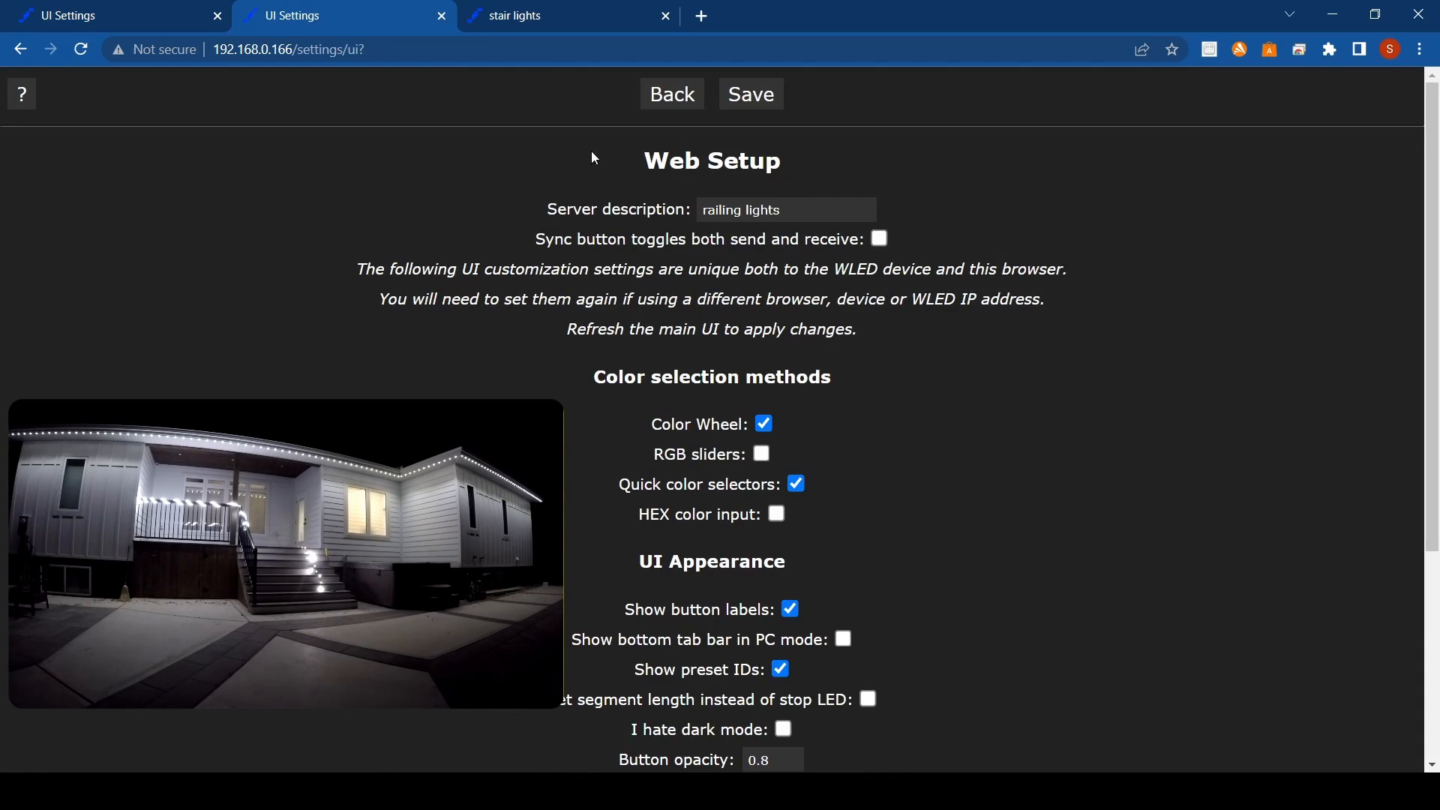
{"action": "left_click", "coordinate": [551, 15]}
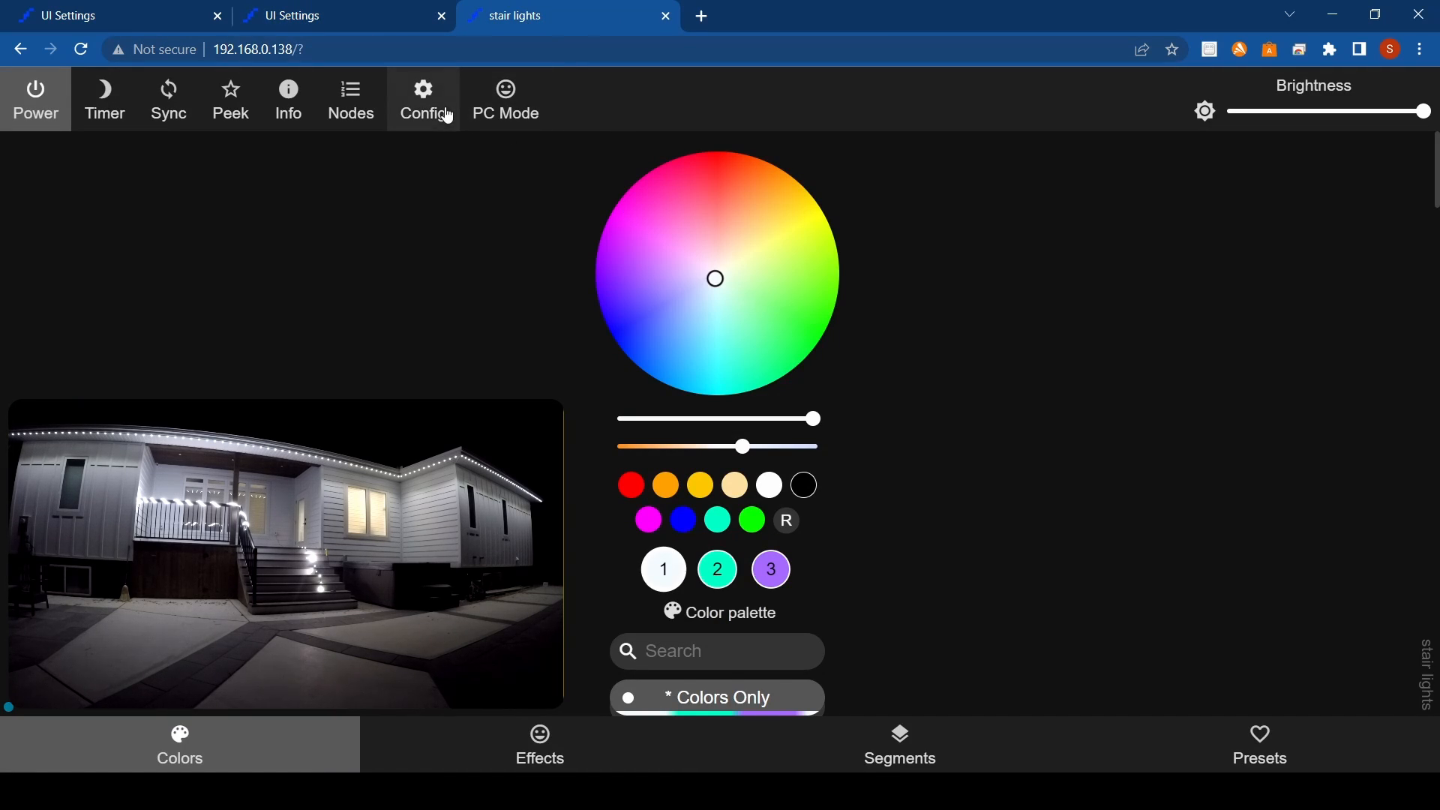
{"action": "left_click", "coordinate": [422, 99]}
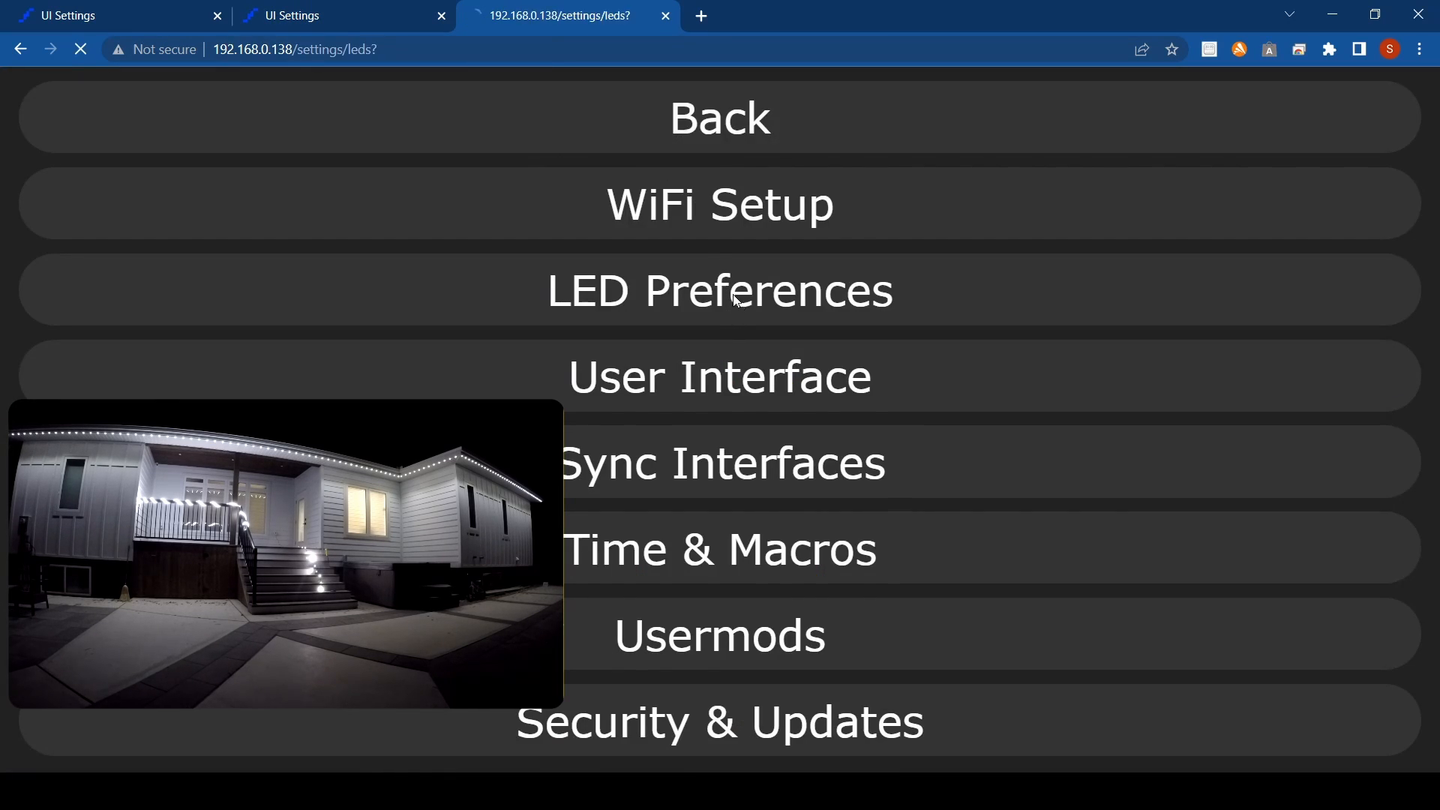
{"action": "left_click", "coordinate": [719, 290]}
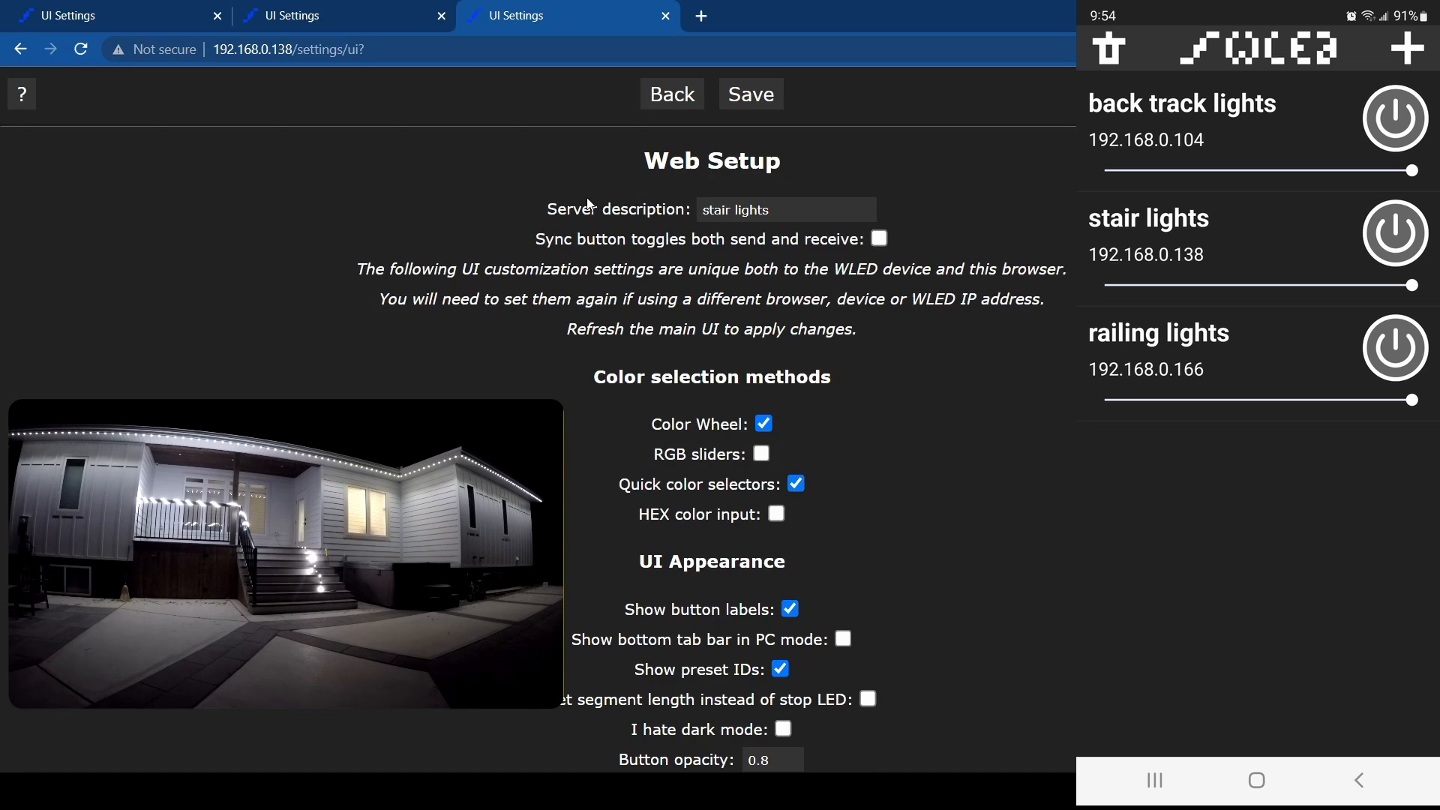
{"action": "mouse_move", "coordinate": [761, 289]}
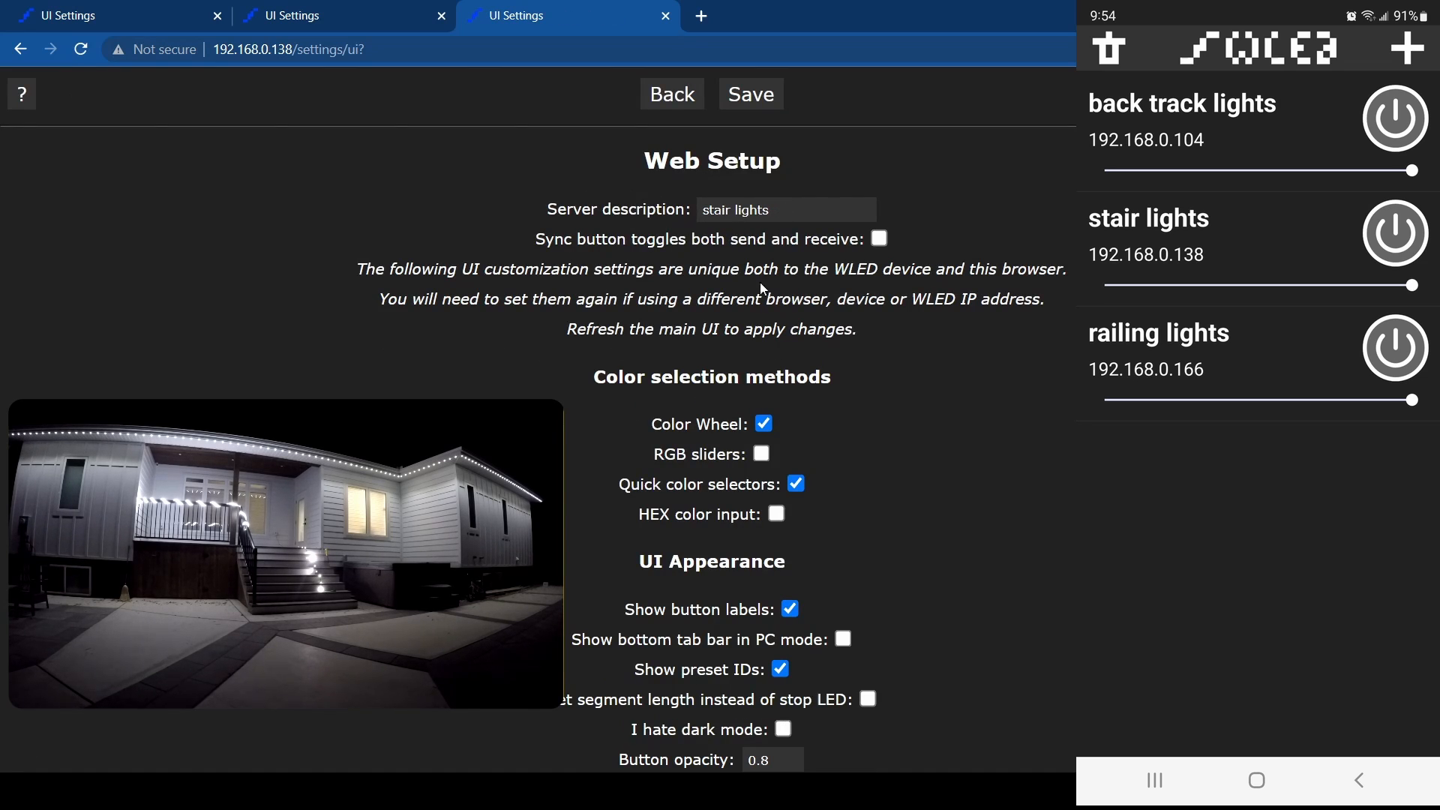
{"action": "mouse_move", "coordinate": [732, 353]}
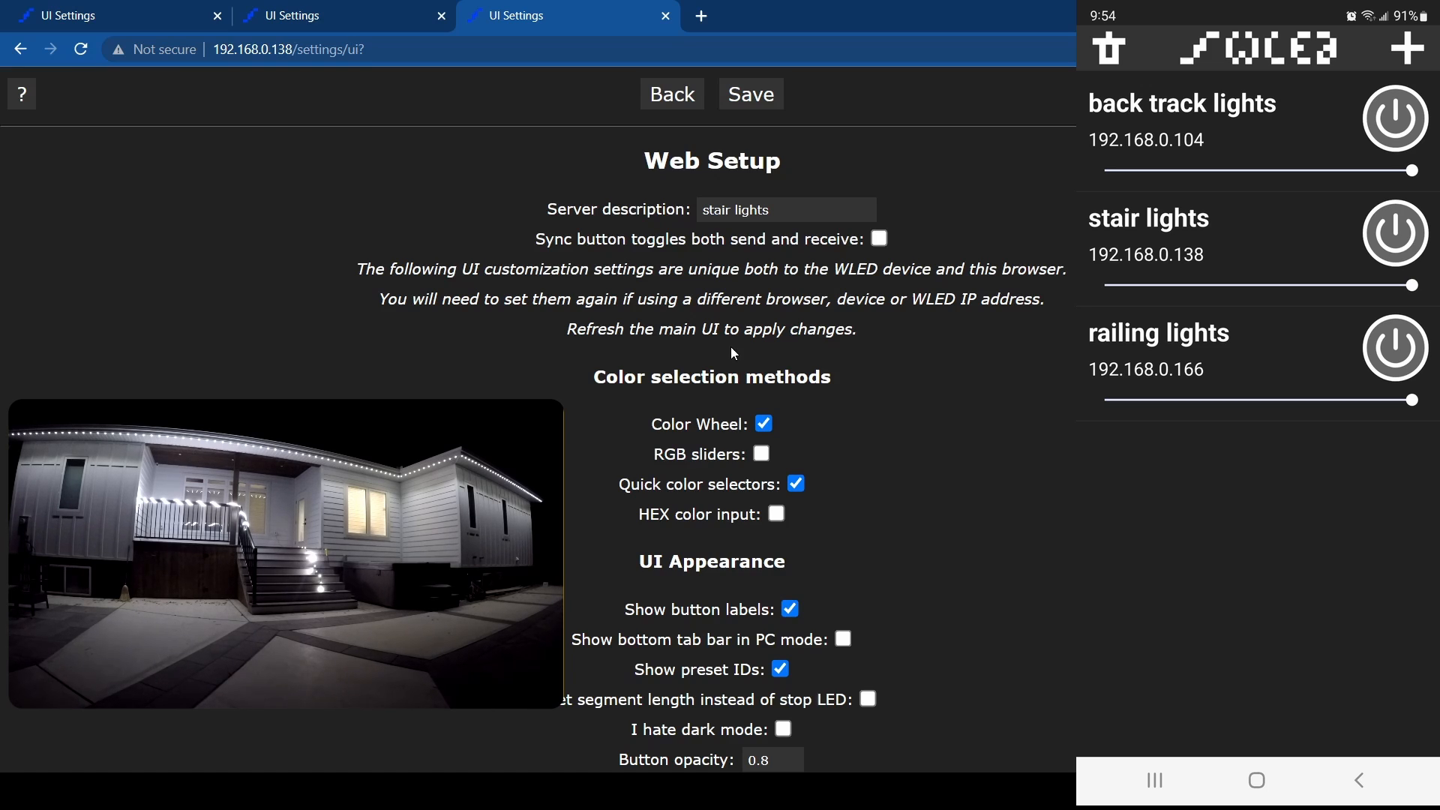
{"action": "mouse_move", "coordinate": [766, 355]}
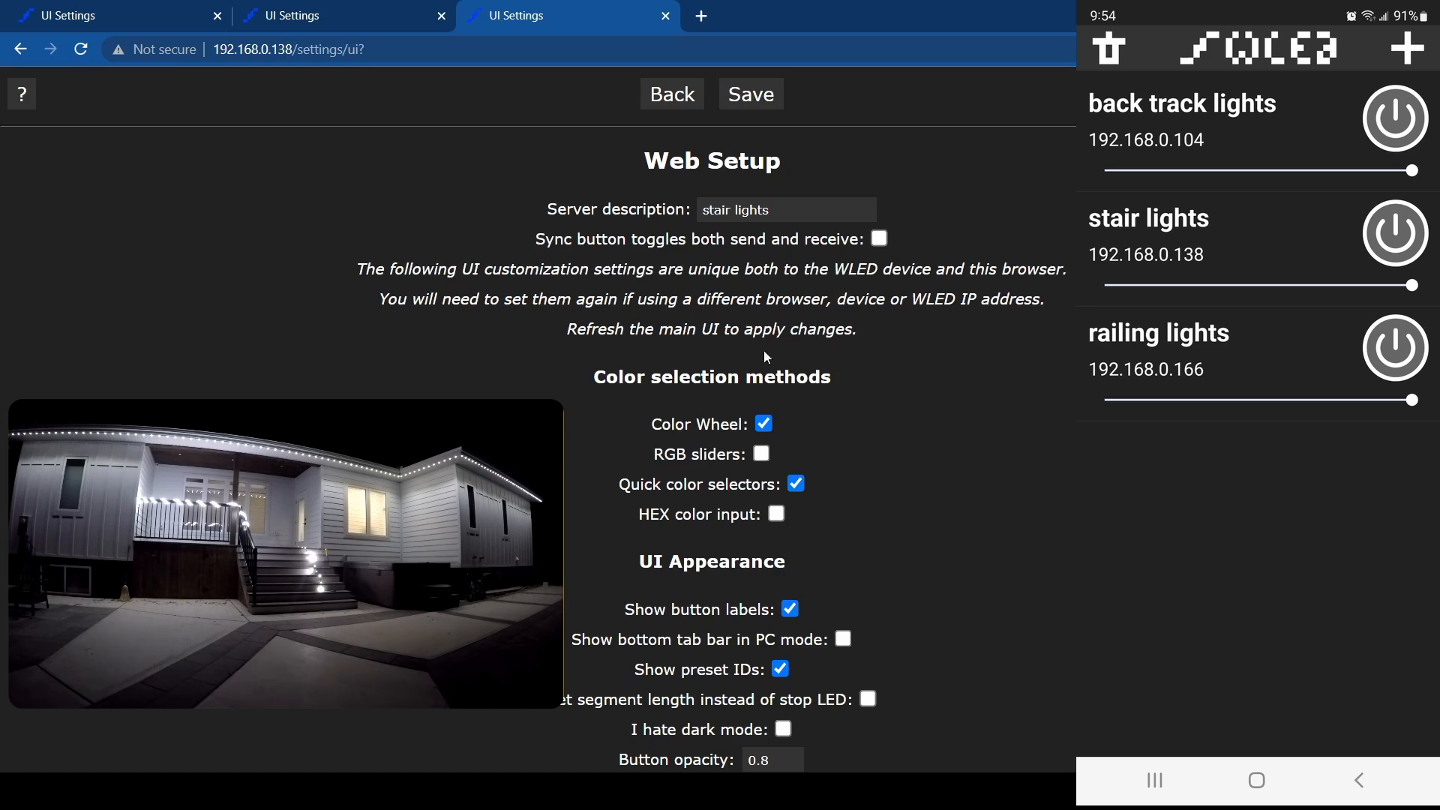
Check the railing and stair lights names, then return to the back track main controls.
{"action": "left_click", "coordinate": [340, 16]}
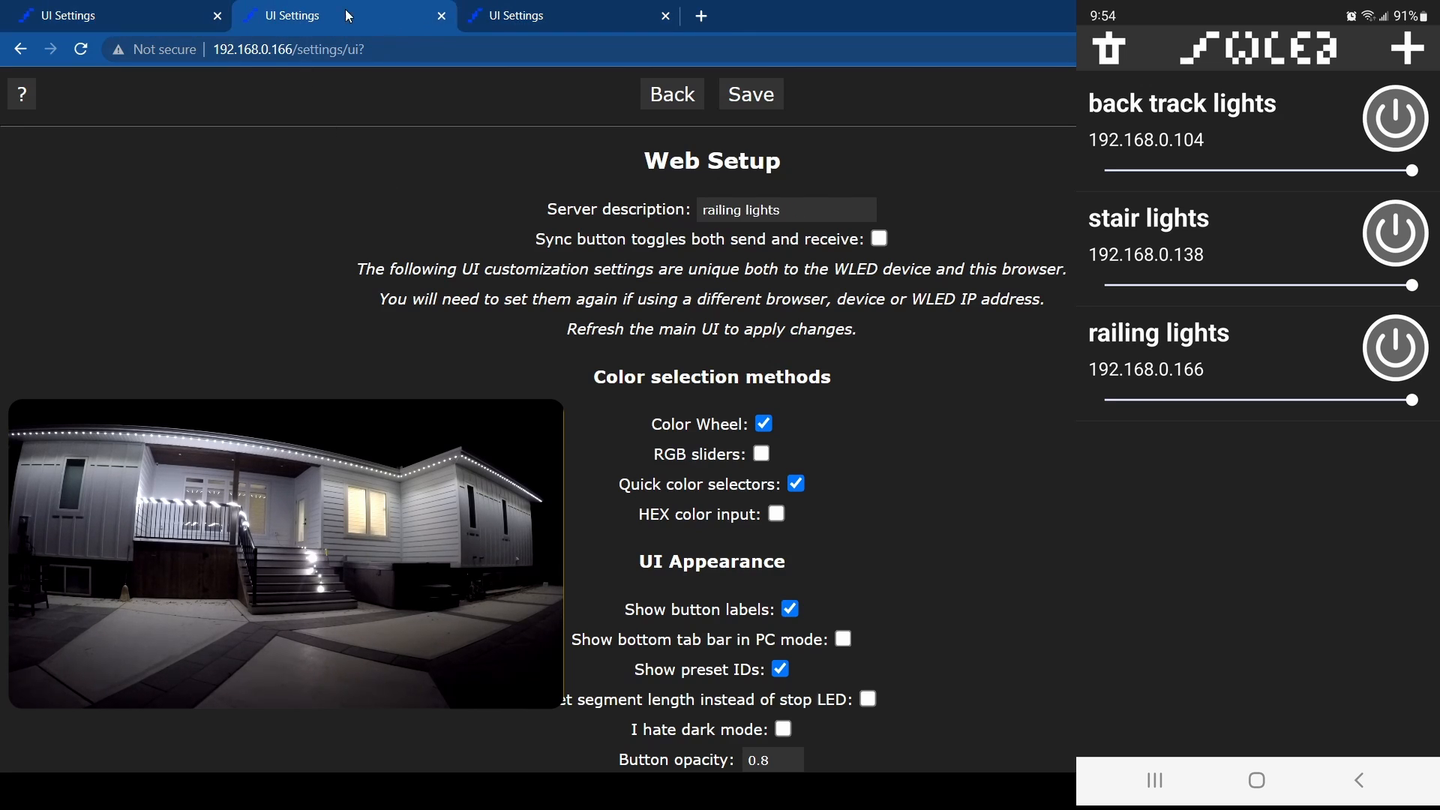
{"action": "left_click", "coordinate": [568, 16]}
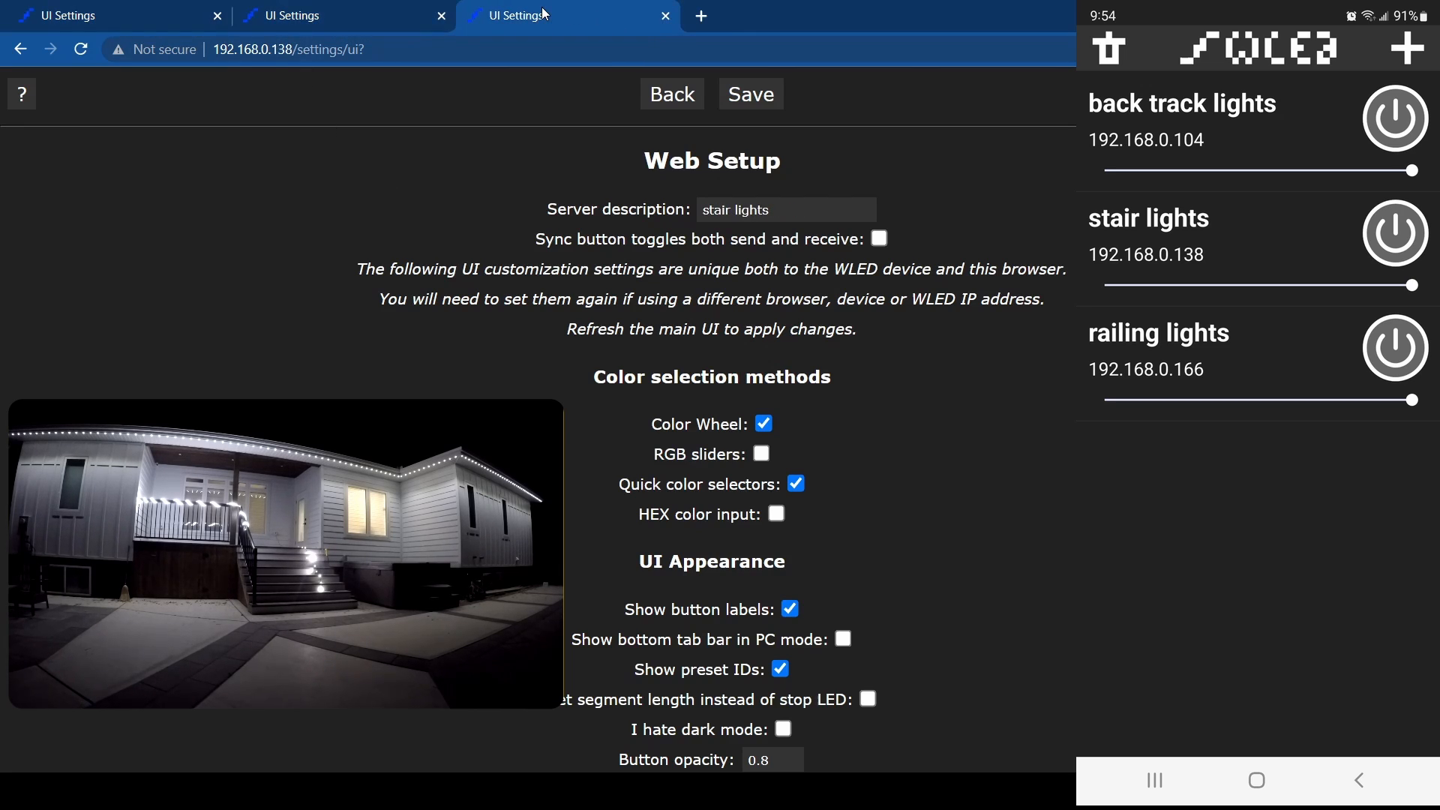
{"action": "left_click", "coordinate": [101, 16]}
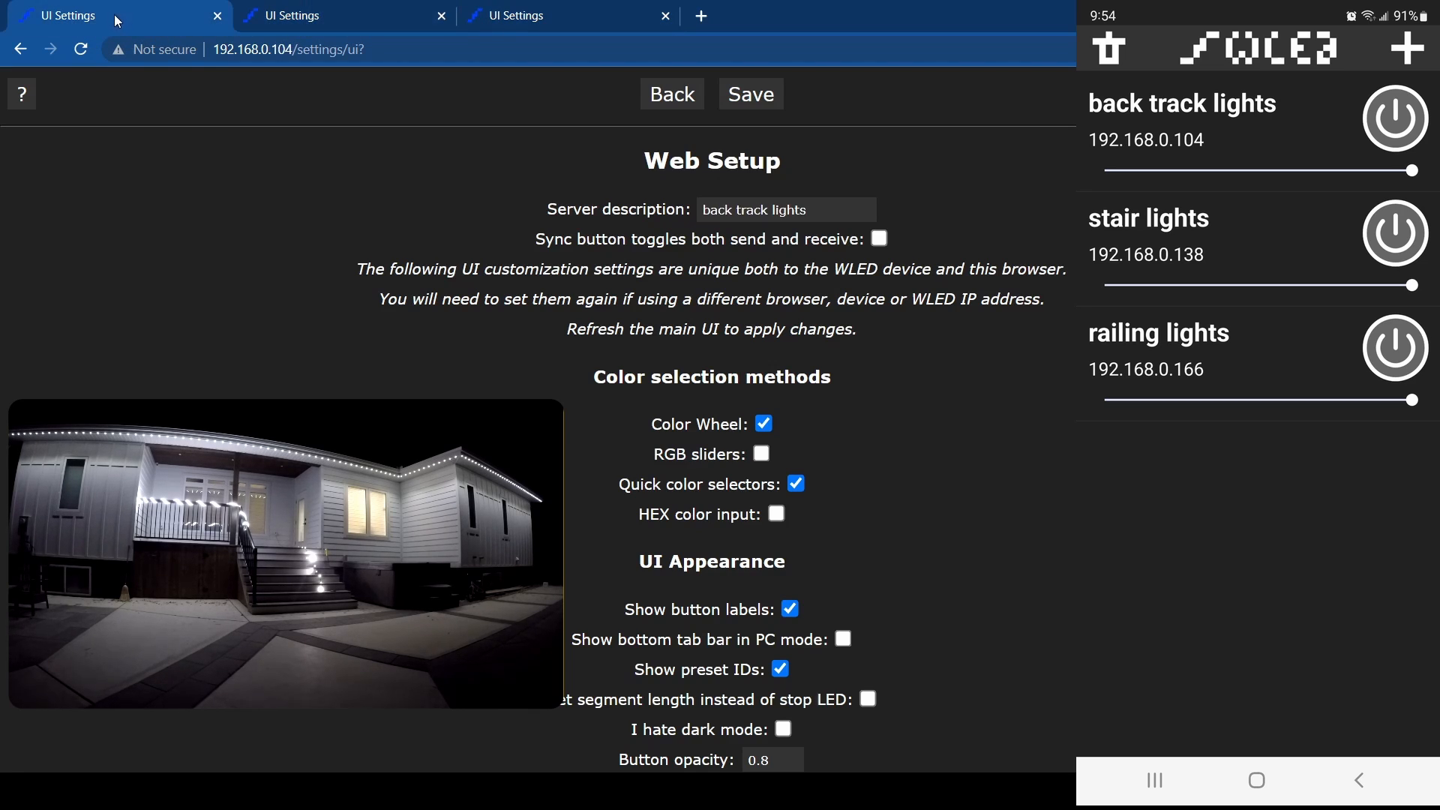
{"action": "mouse_move", "coordinate": [486, 326]}
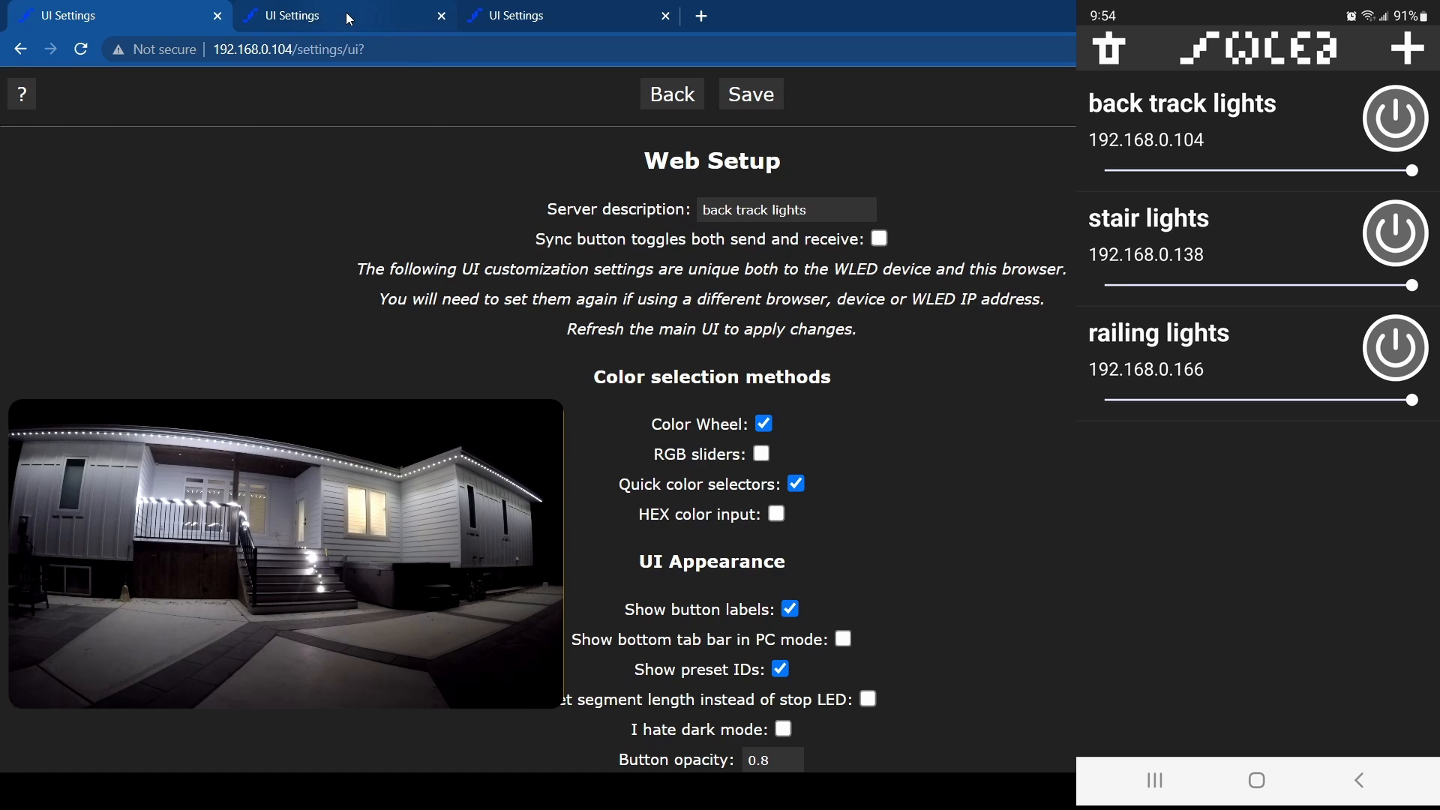
{"action": "left_click", "coordinate": [340, 16]}
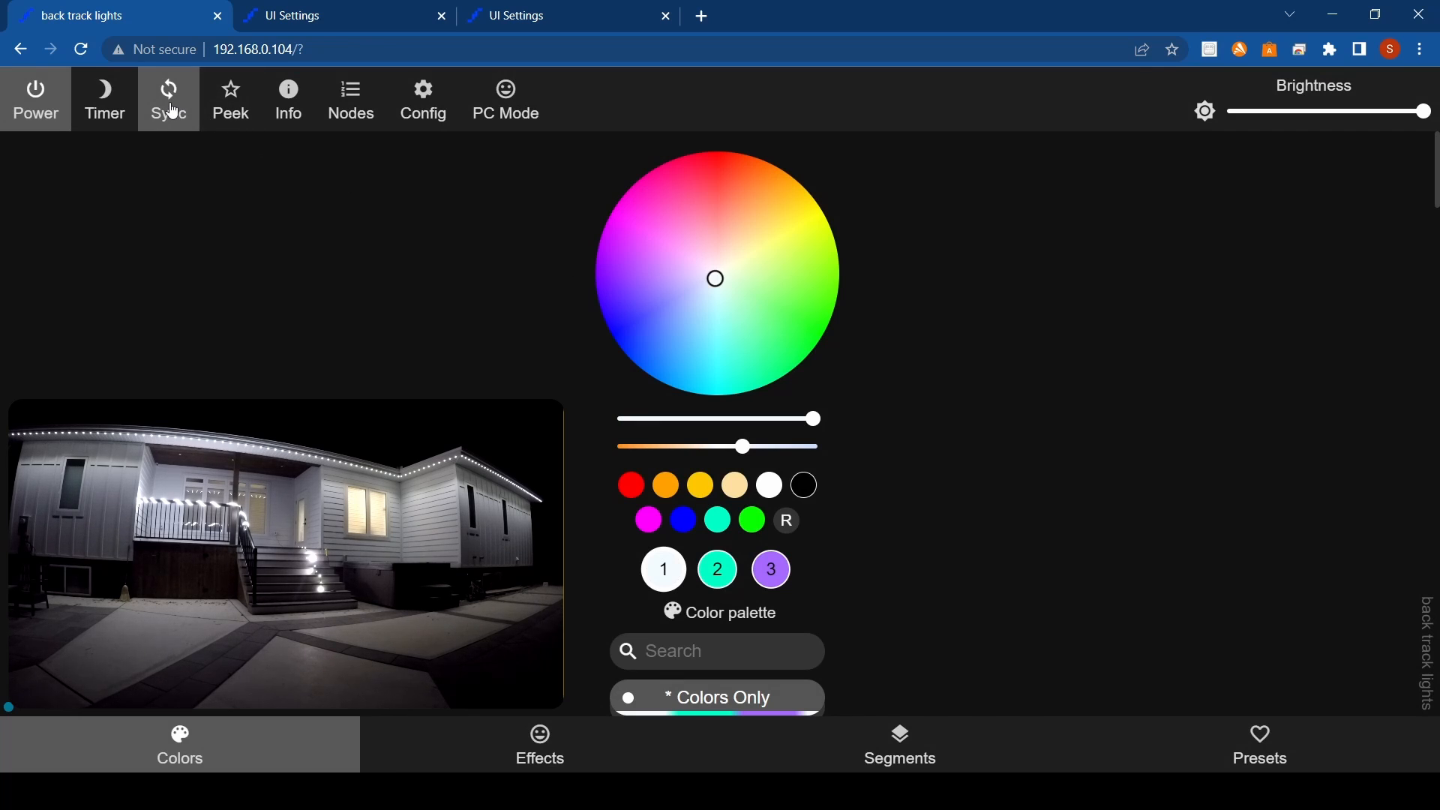
Turn sync off, make only the back track lights green, then turn sync back on.
{"action": "left_click", "coordinate": [168, 99]}
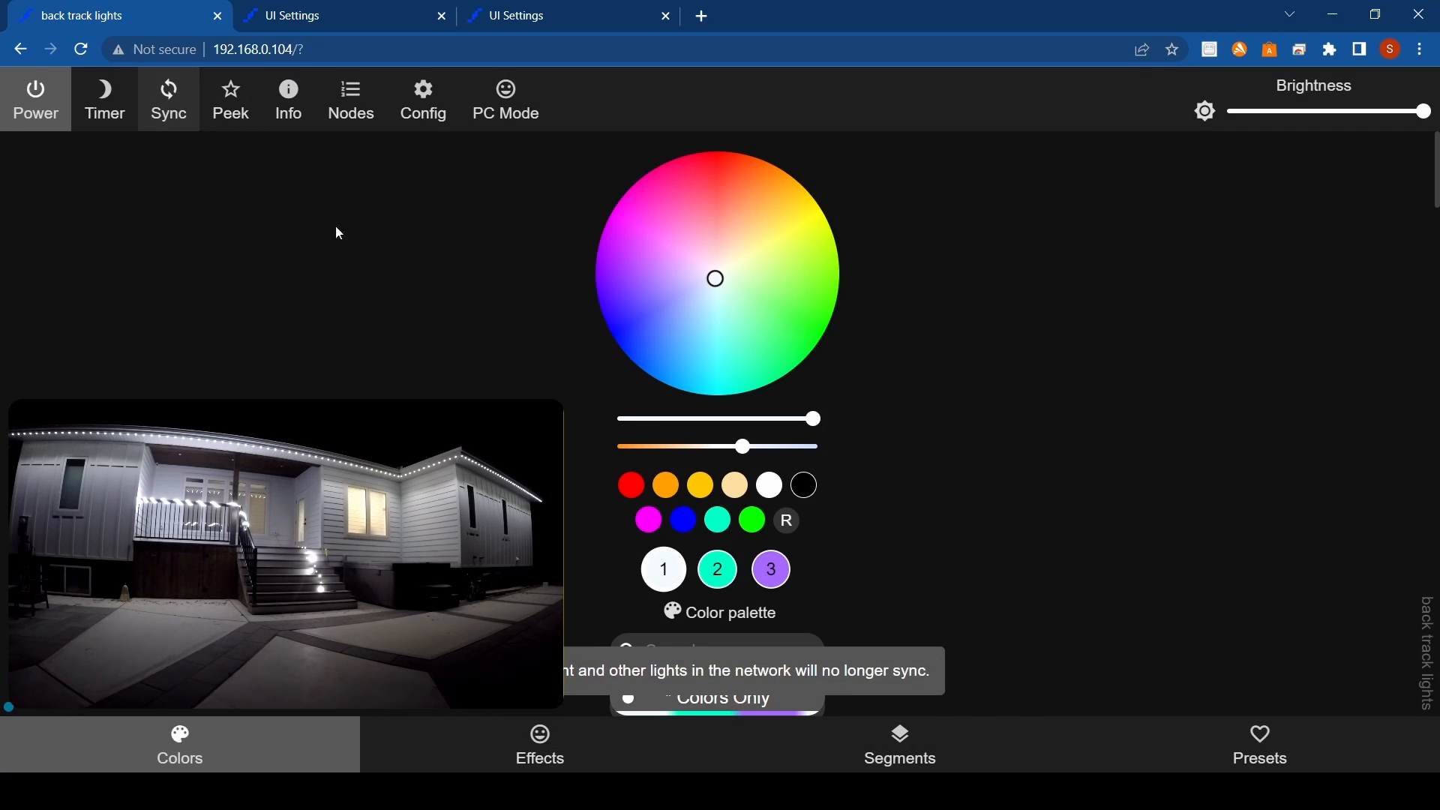
{"action": "left_click", "coordinate": [814, 326]}
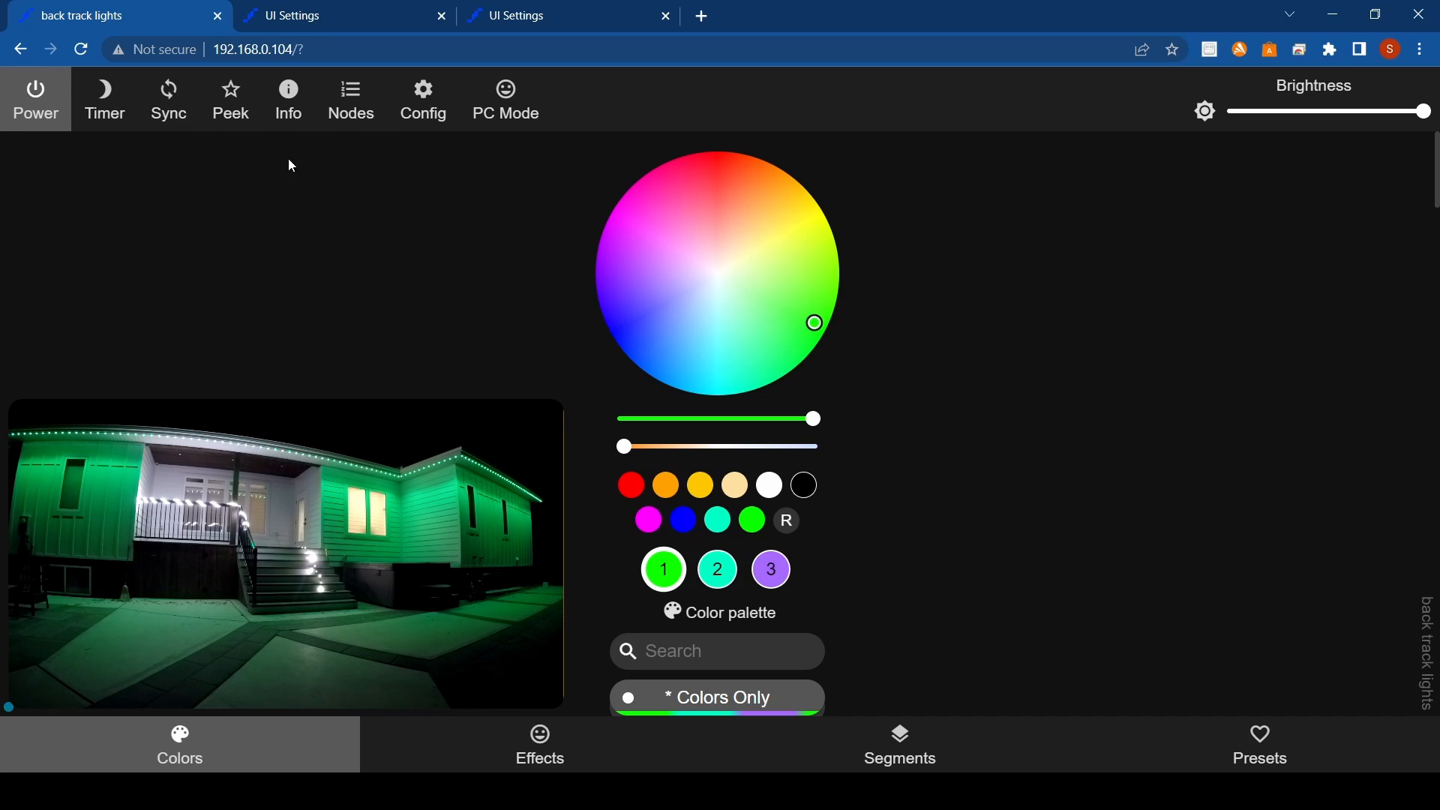
{"action": "left_click", "coordinate": [167, 99]}
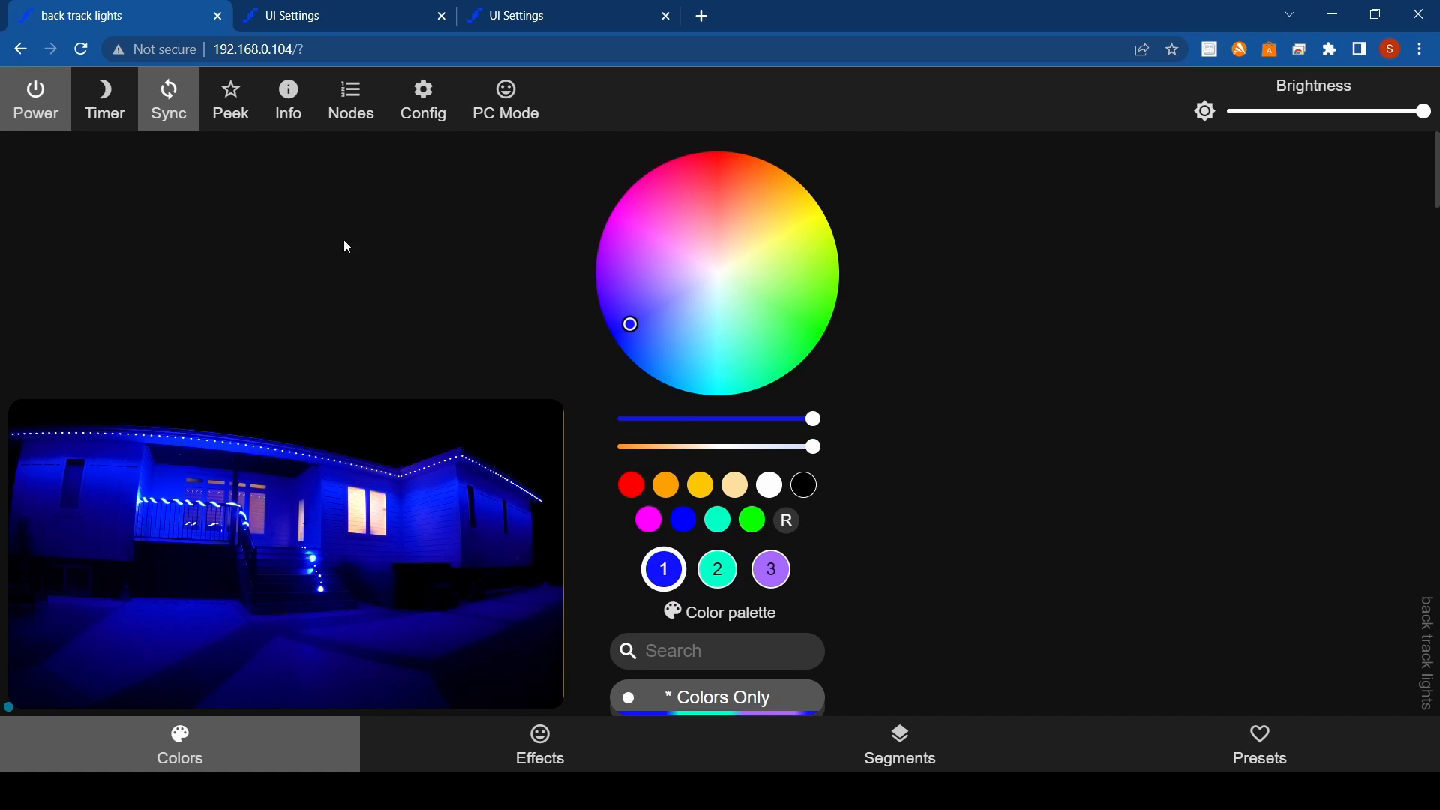
Apply the Chase effect, then Colorful, then return the synced lights to Solid.
{"action": "left_click", "coordinate": [539, 744]}
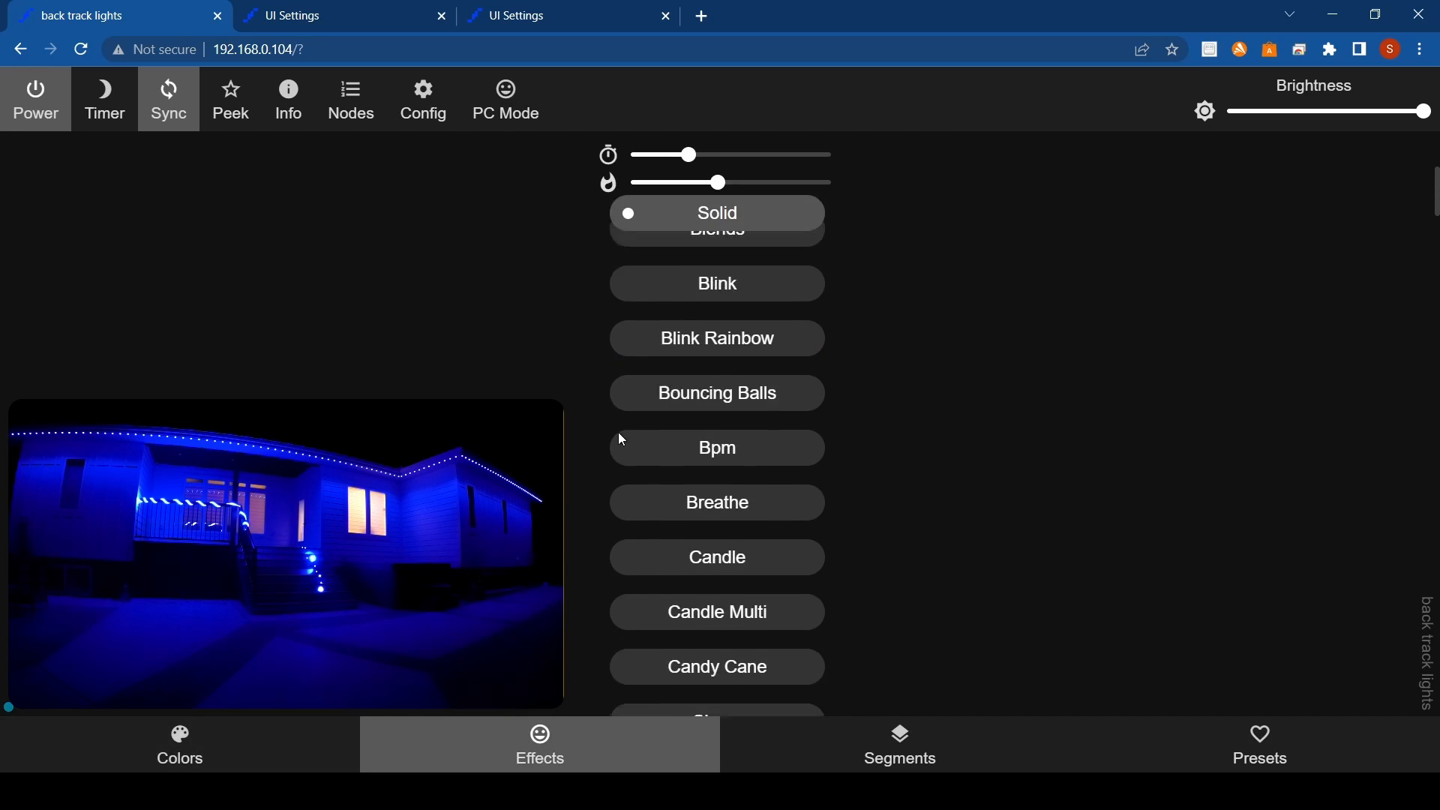
{"action": "scroll", "scroll_direction": "down", "scroll_amount": 3}
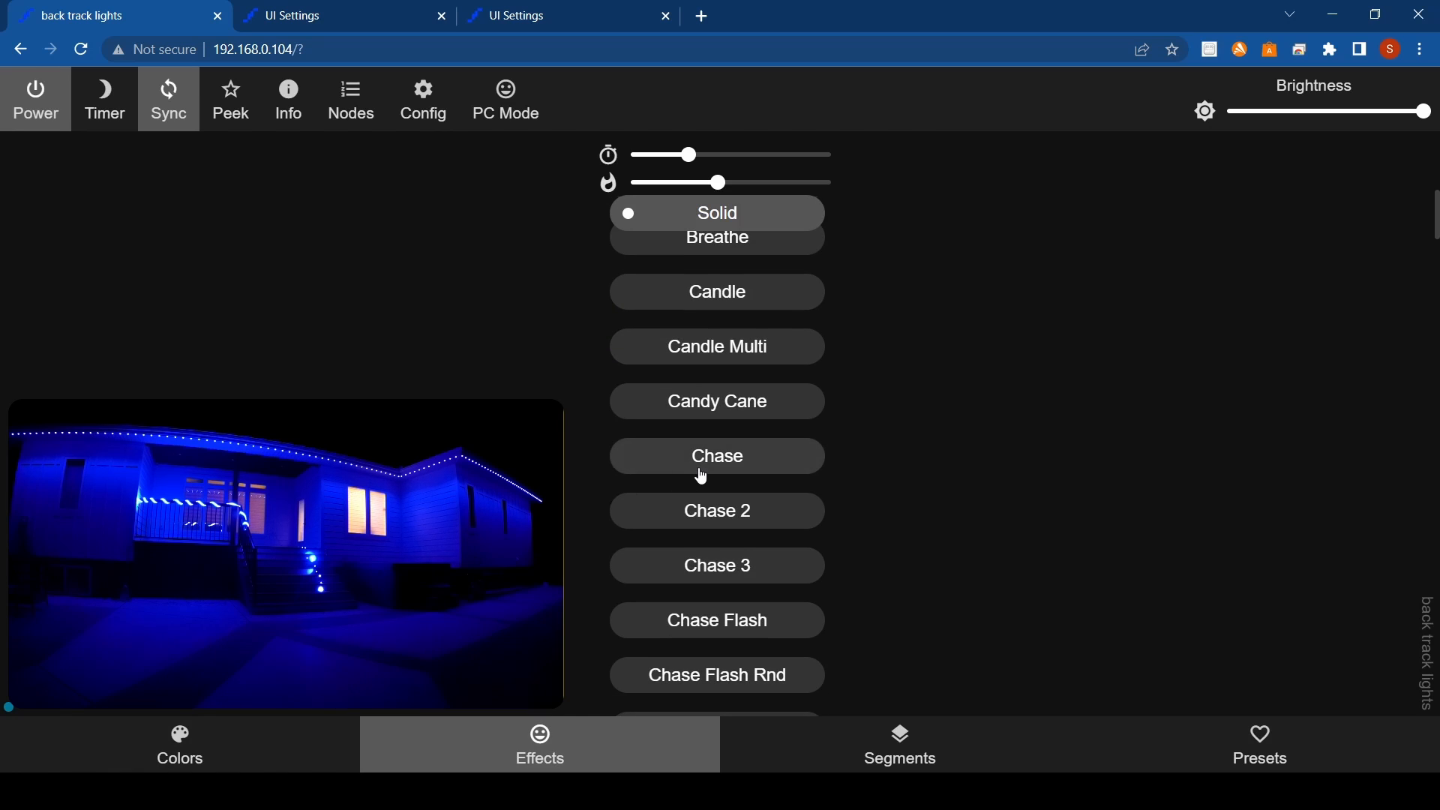
{"action": "left_click", "coordinate": [715, 457]}
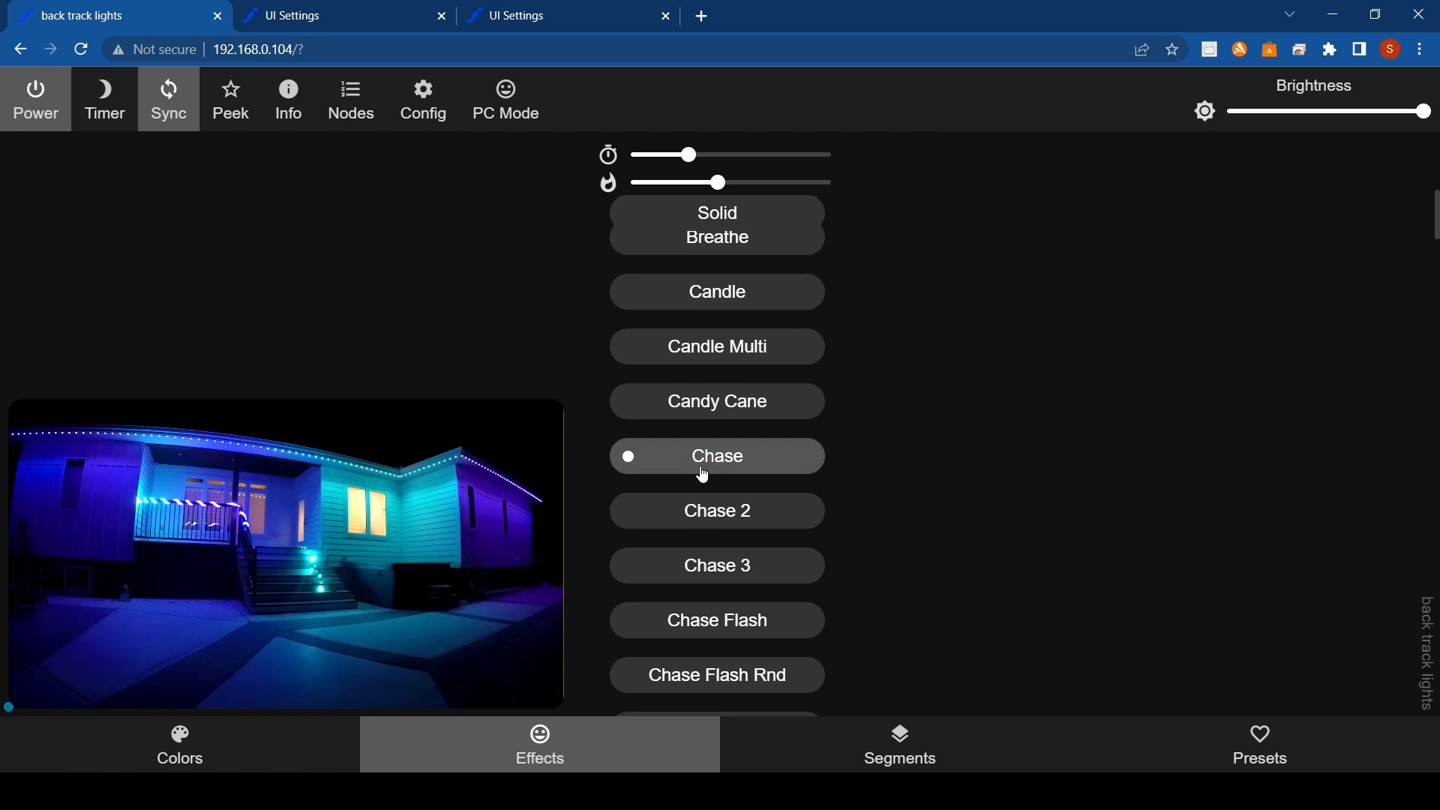
{"action": "mouse_move", "coordinate": [424, 388]}
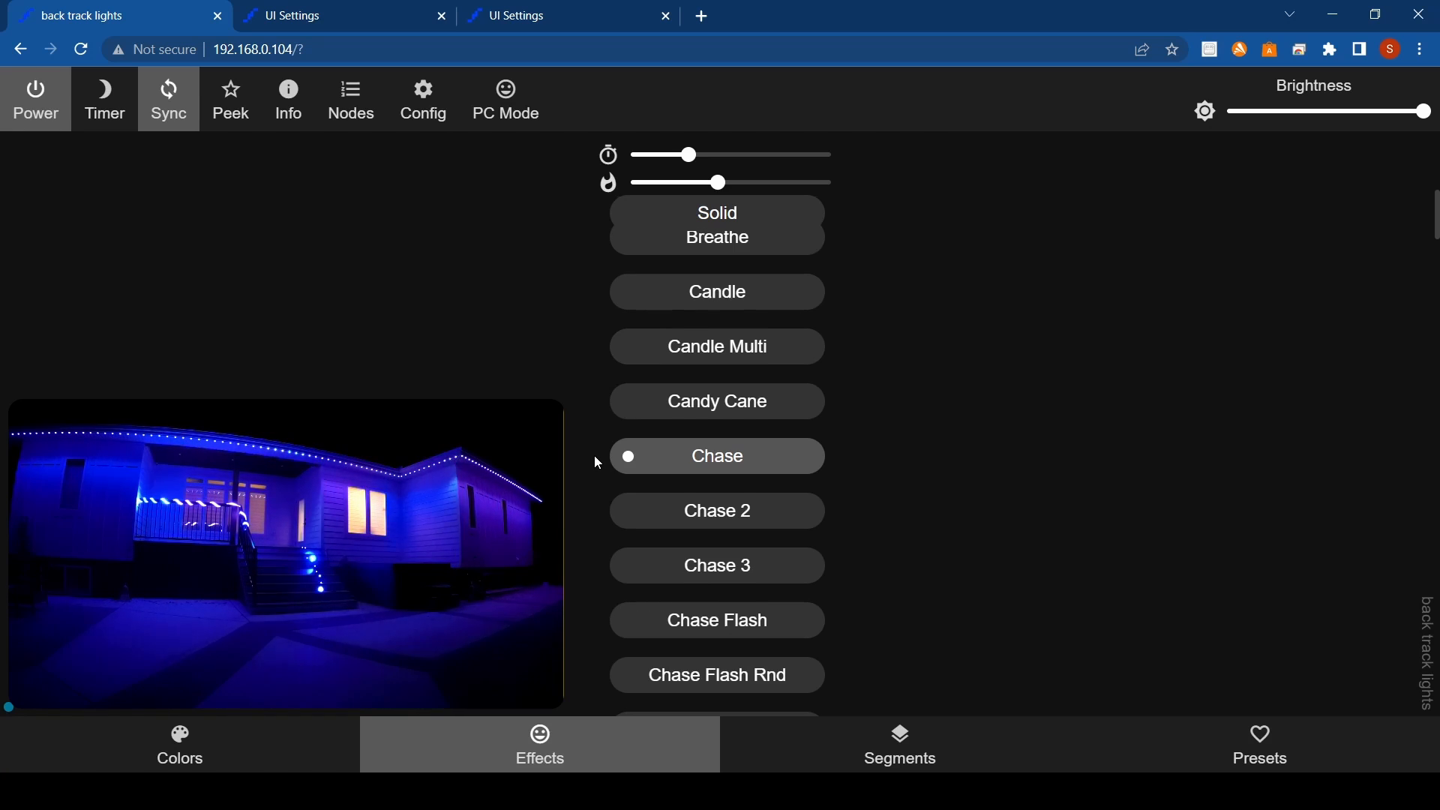
{"action": "scroll", "scroll_direction": "down", "scroll_amount": 3}
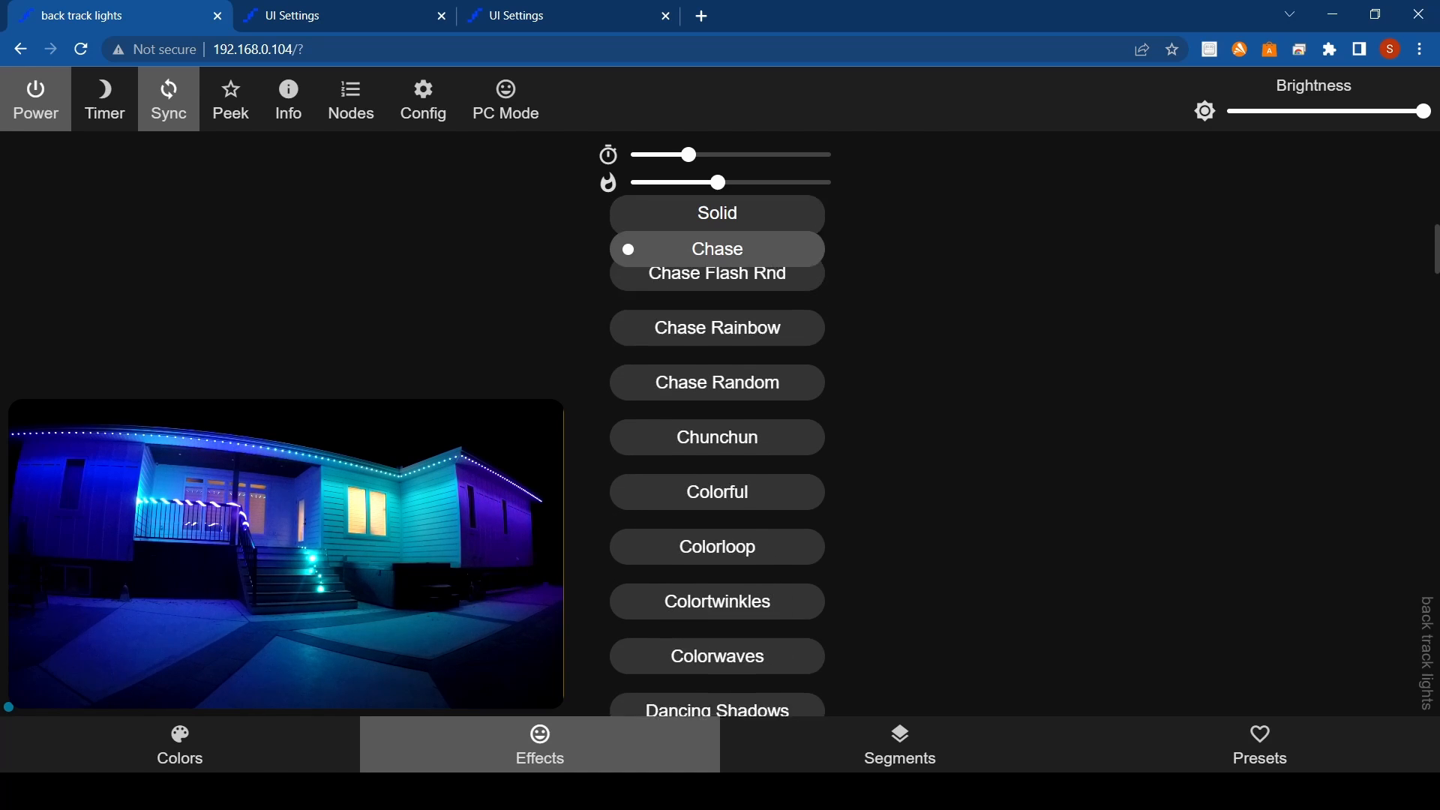
{"action": "left_click", "coordinate": [716, 519]}
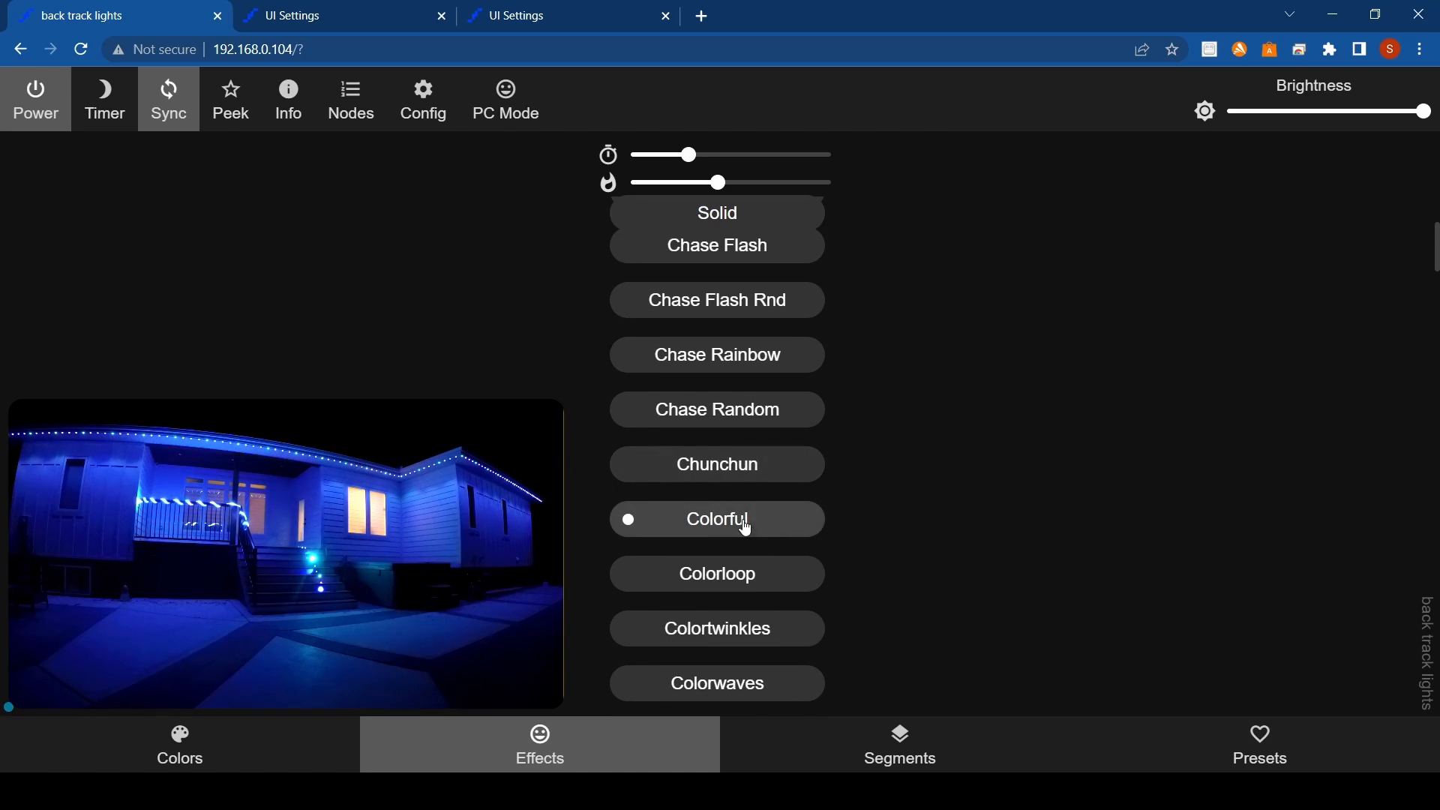
{"action": "left_click", "coordinate": [717, 519]}
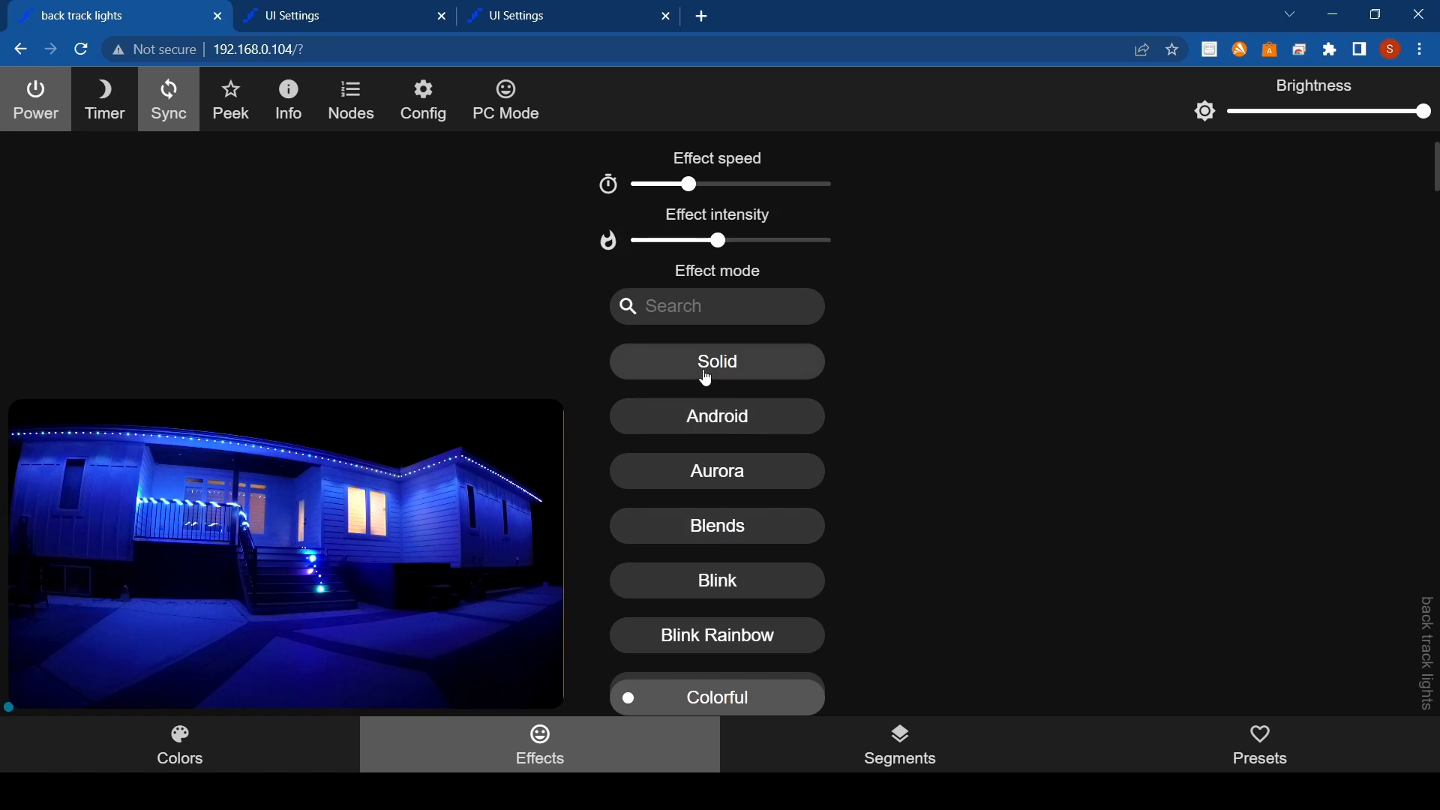
{"action": "left_click", "coordinate": [716, 361]}
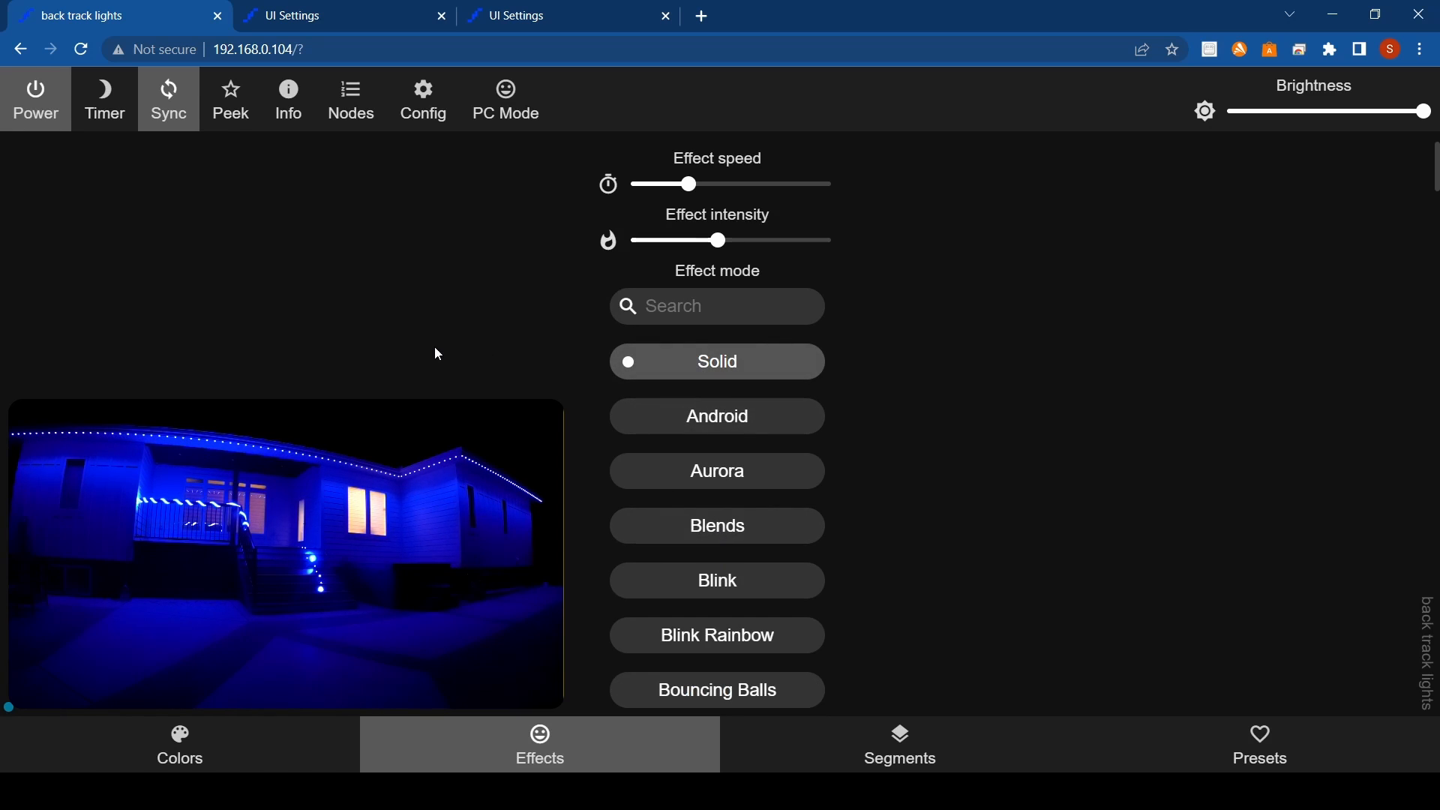
{"action": "mouse_move", "coordinate": [494, 279]}
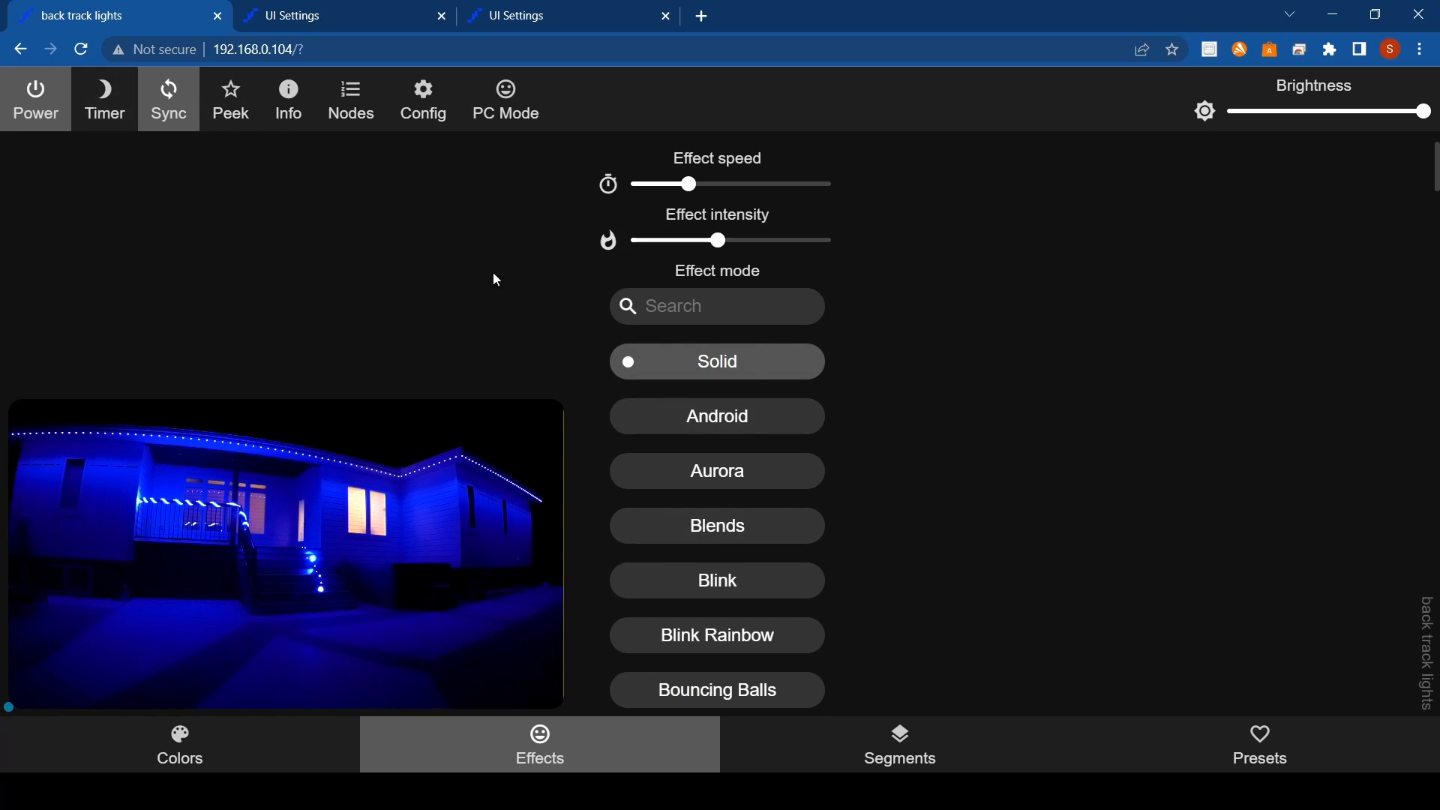
{"action": "mouse_move", "coordinate": [372, 287]}
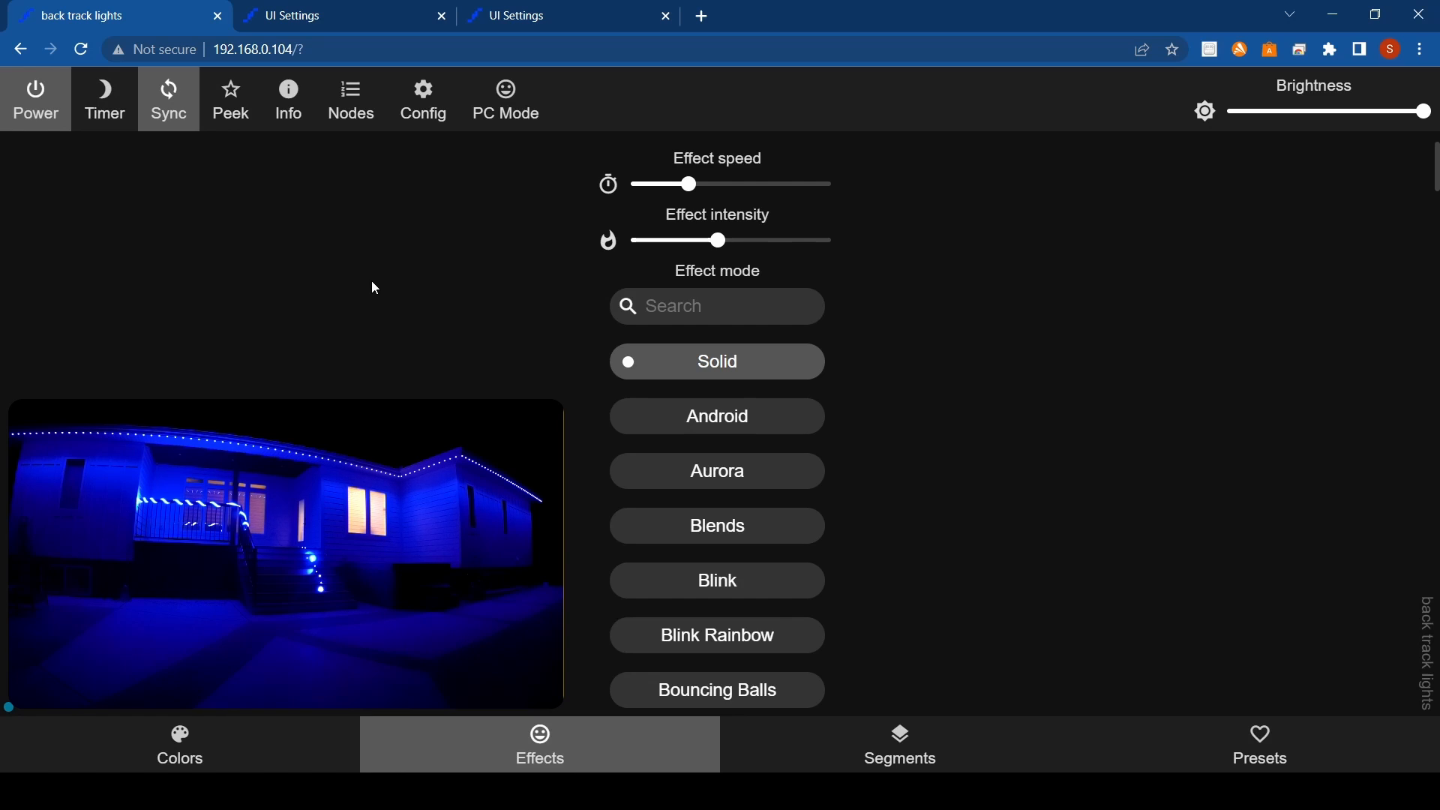